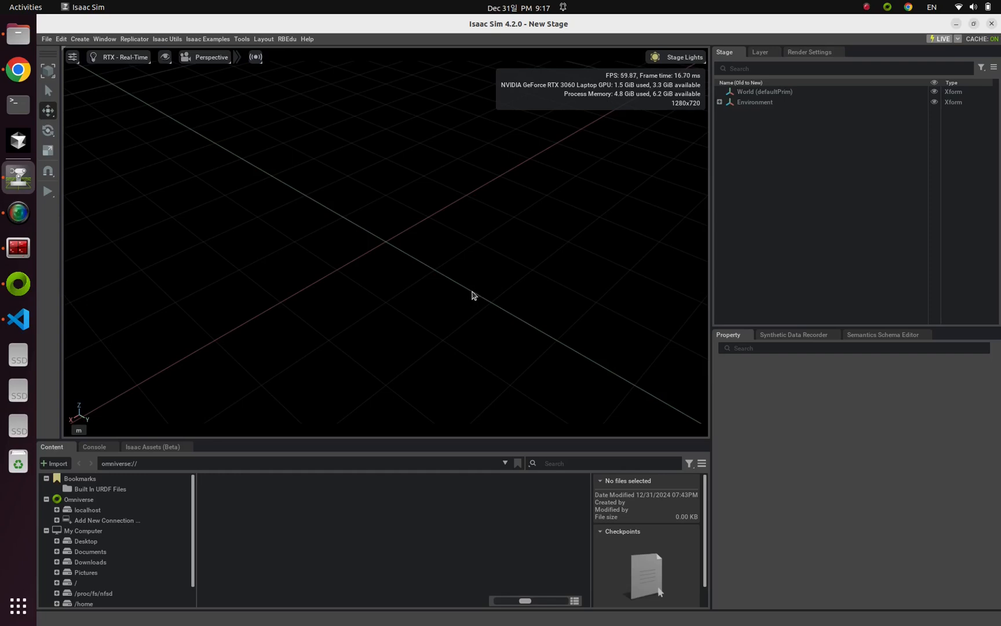
pyautogui.moveTo(79, 39)
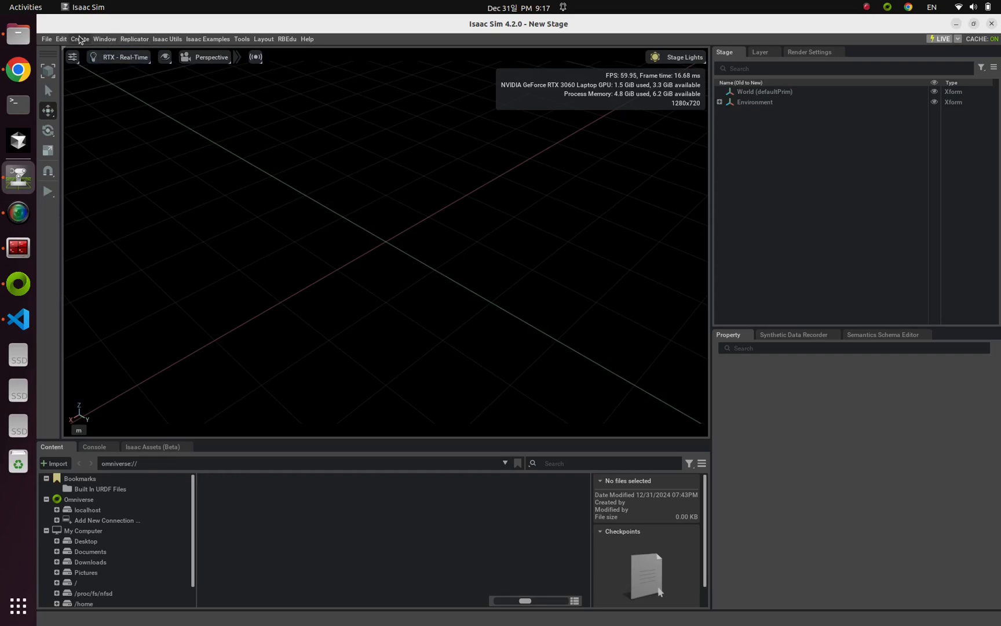
# Add a cone and a cylinder mesh to the stage from the Create menu.
pyautogui.click(79, 38)
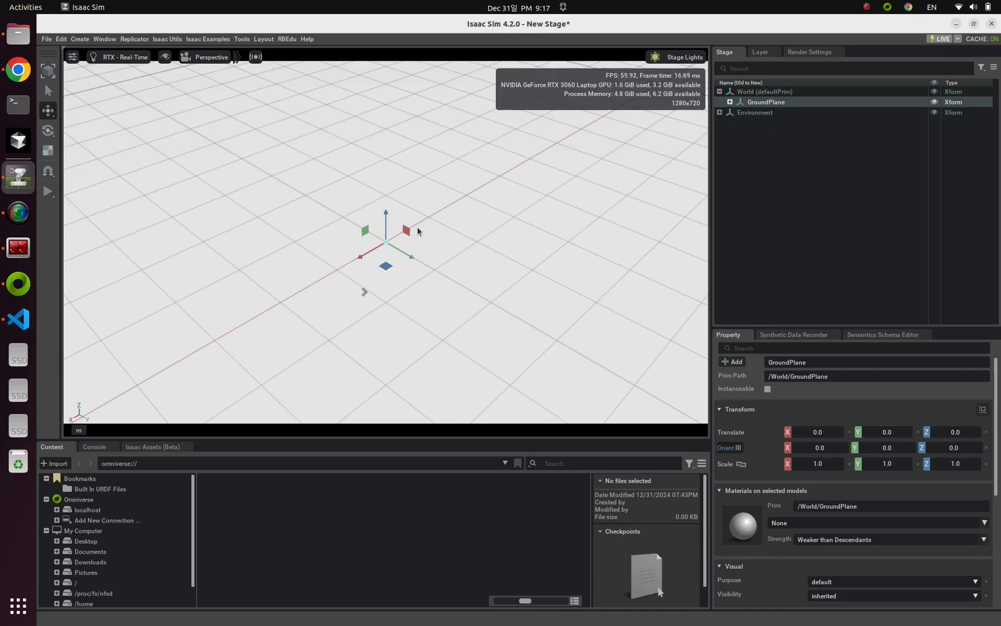
pyautogui.click(79, 39)
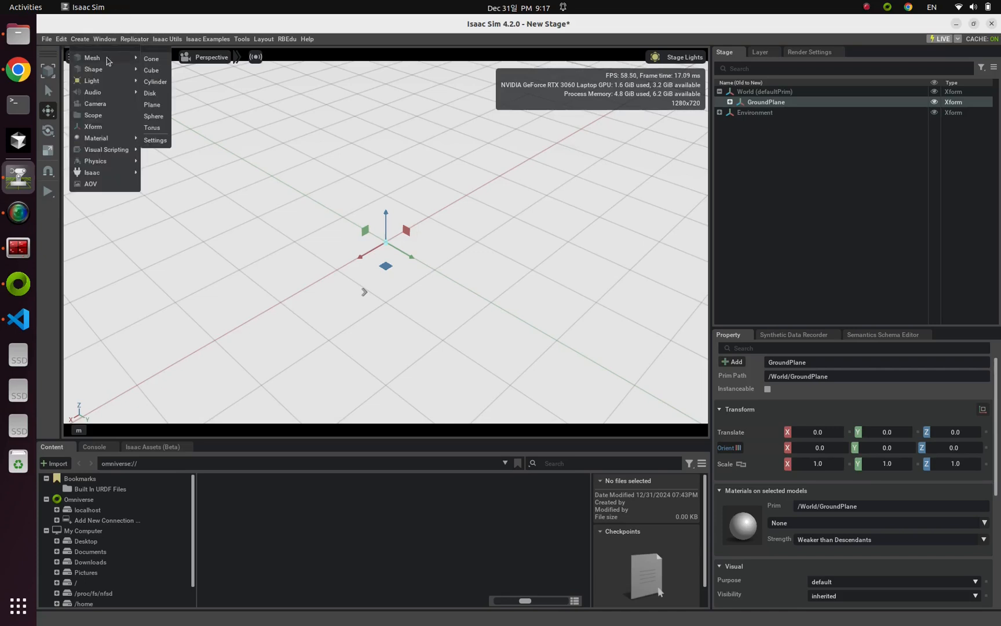
pyautogui.click(151, 58)
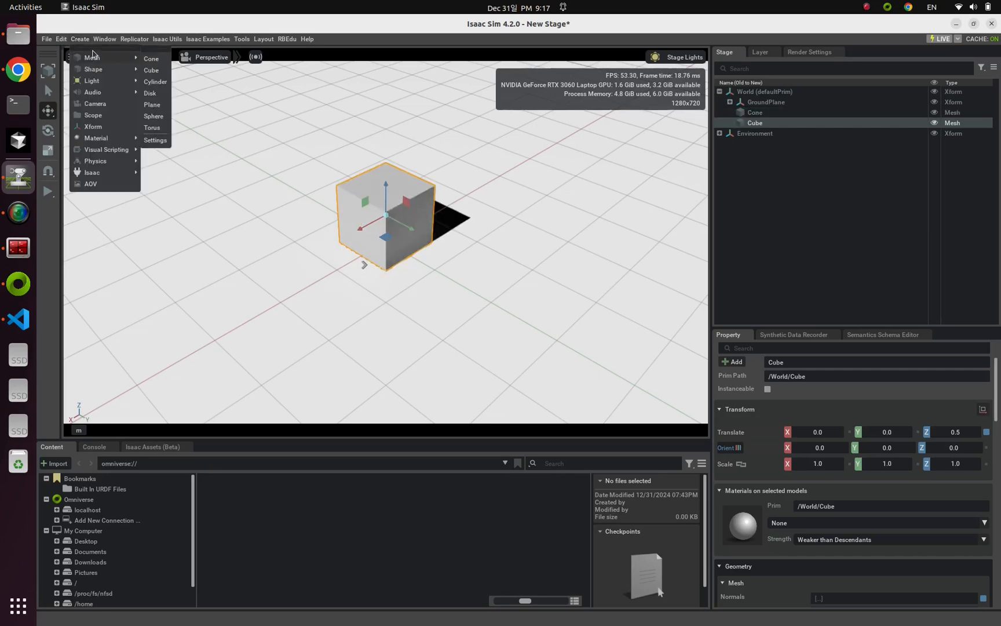
pyautogui.click(155, 81)
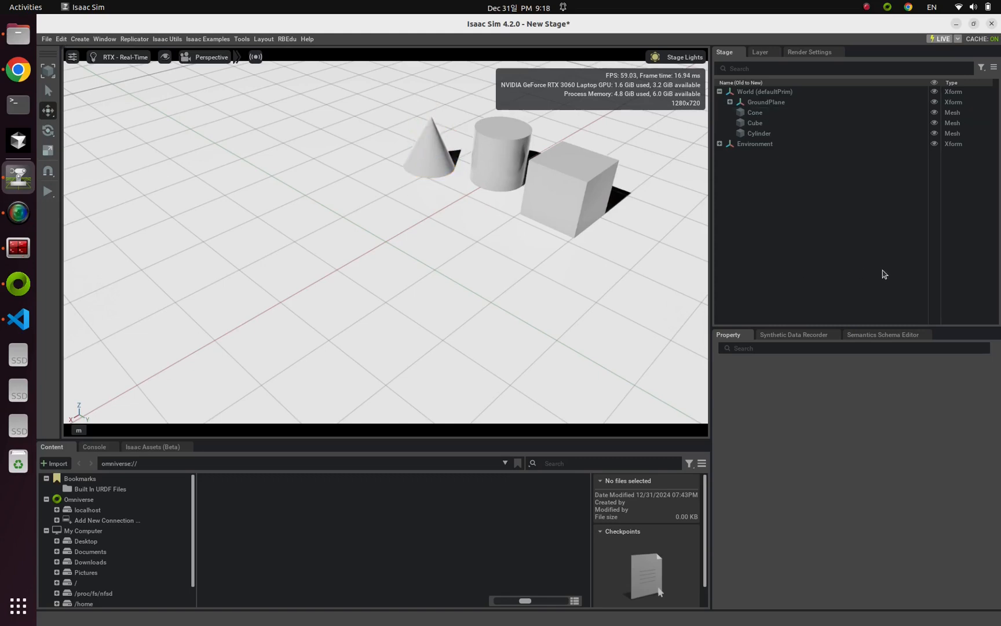
pyautogui.moveTo(896, 255)
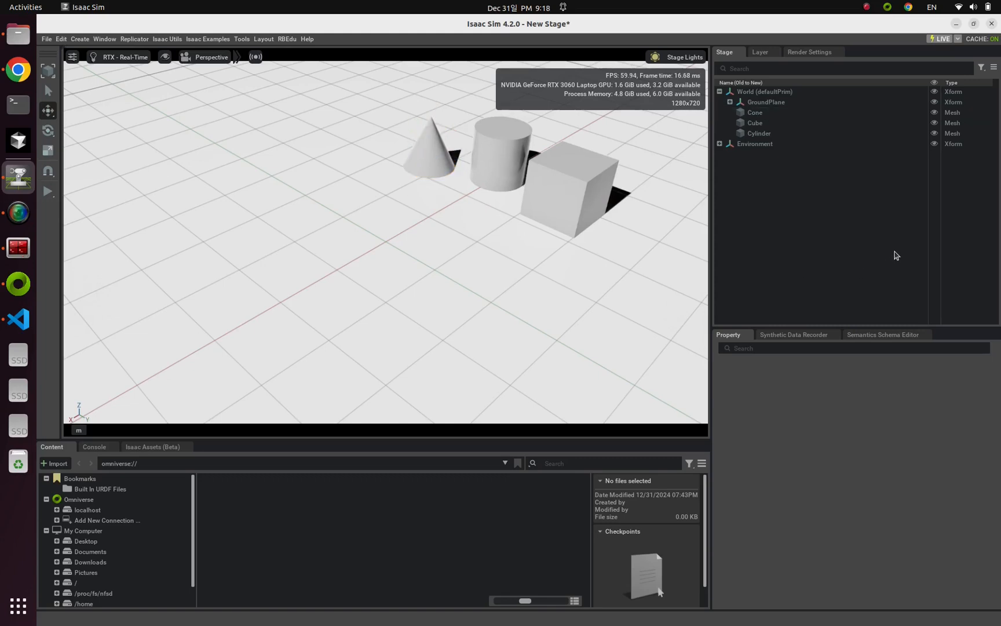
pyautogui.moveTo(564, 203)
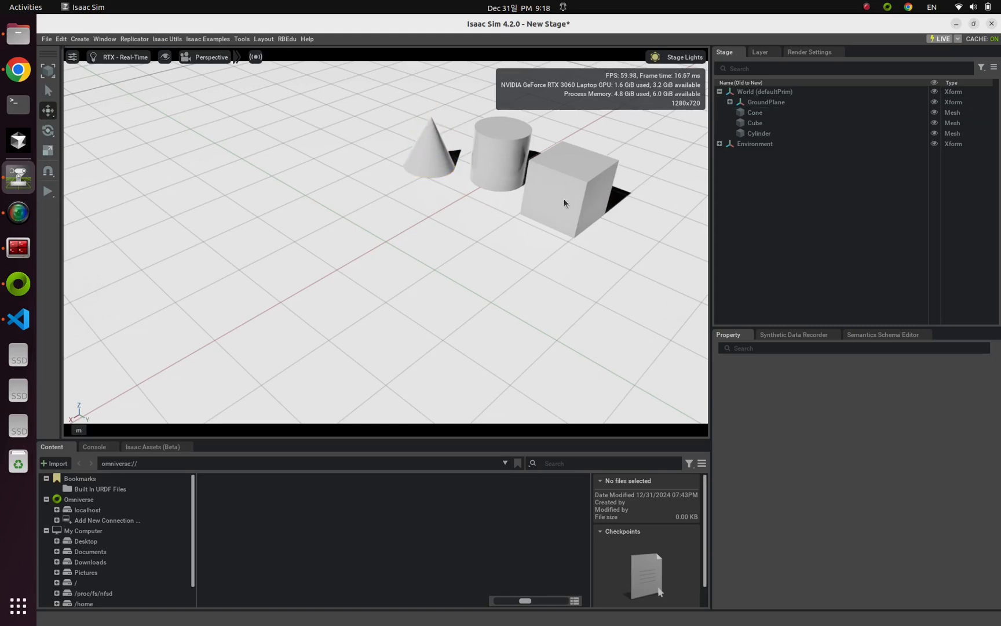
# Create a camera prim and select it in the Stage tree and viewport.
pyautogui.click(79, 39)
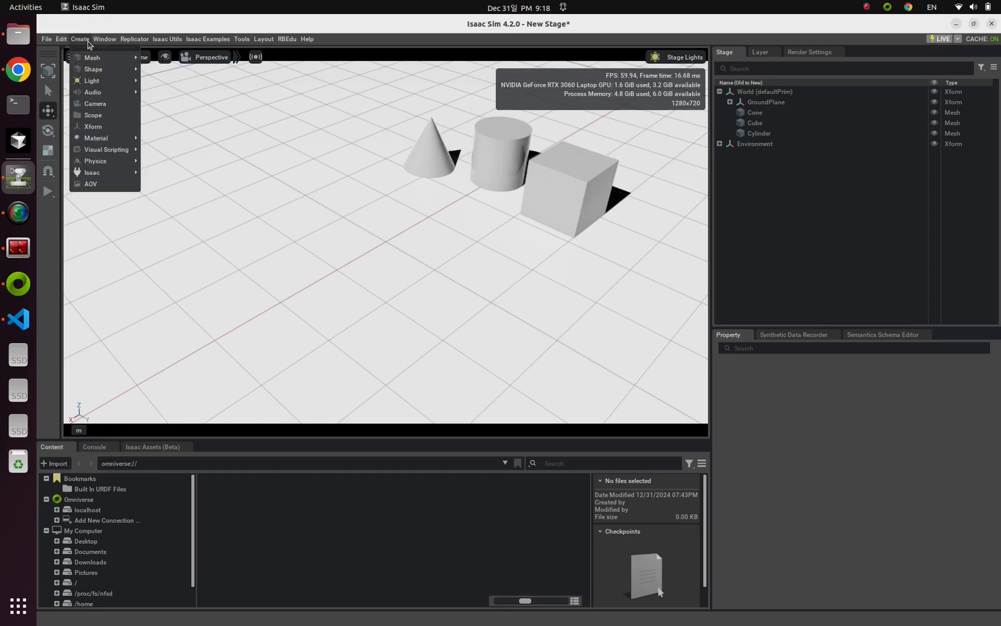
pyautogui.click(94, 103)
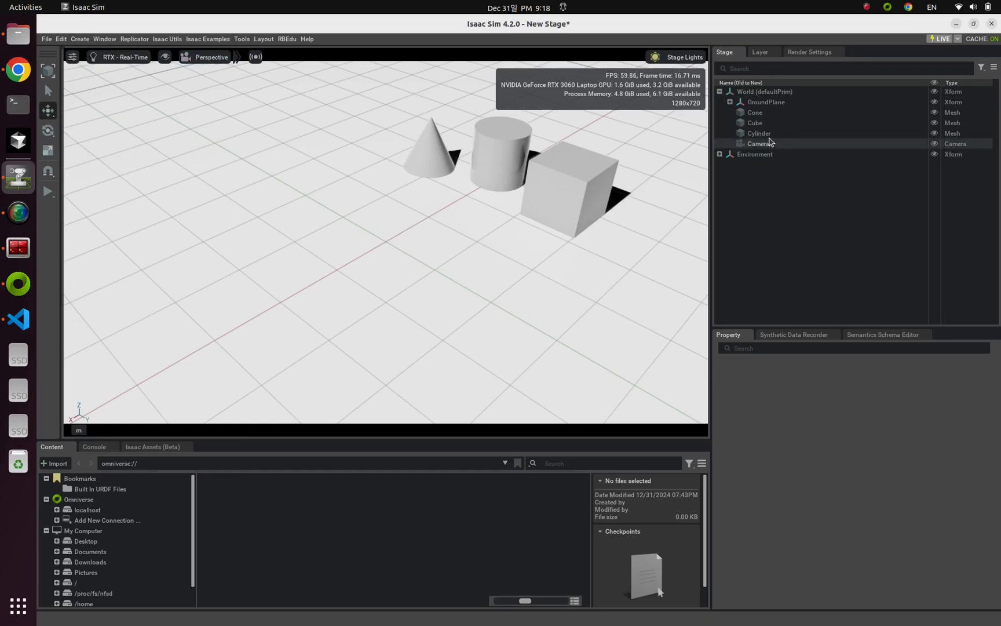
pyautogui.click(759, 144)
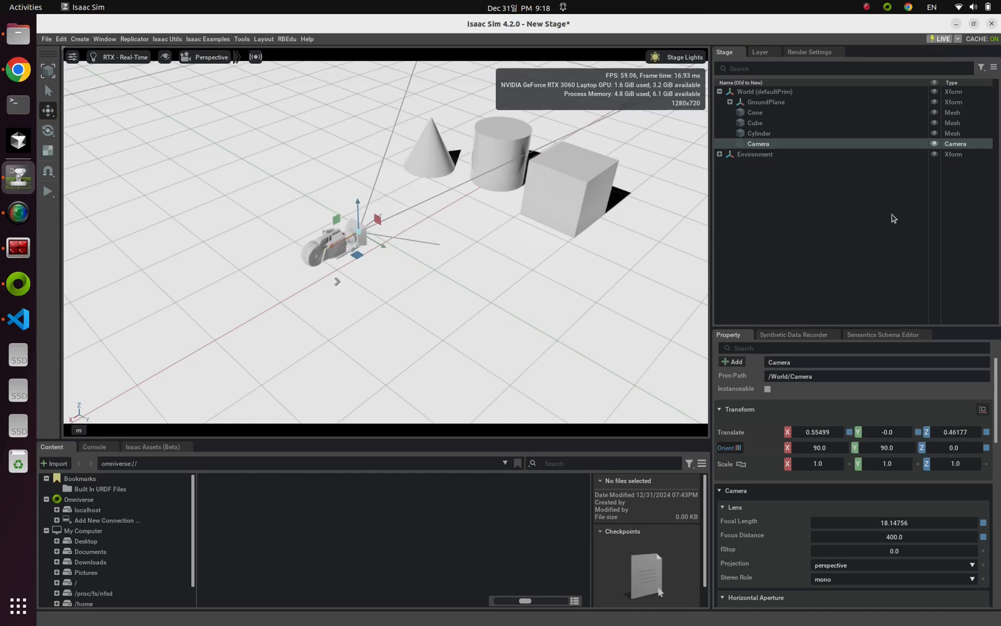
pyautogui.click(332, 243)
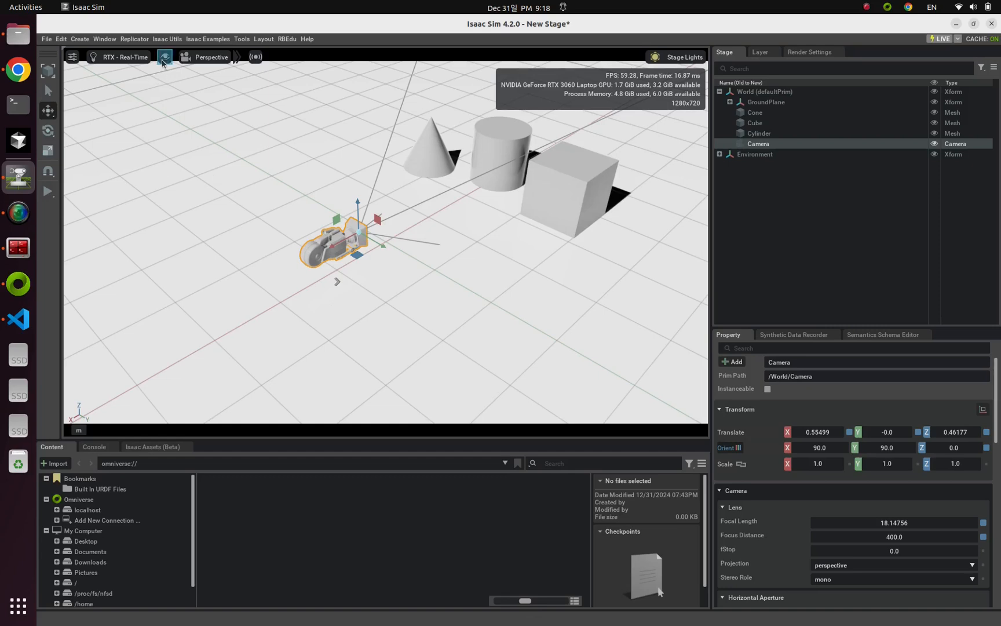
# Toggle viewport camera icons off and back on via Show By Type > Cameras.
pyautogui.click(164, 57)
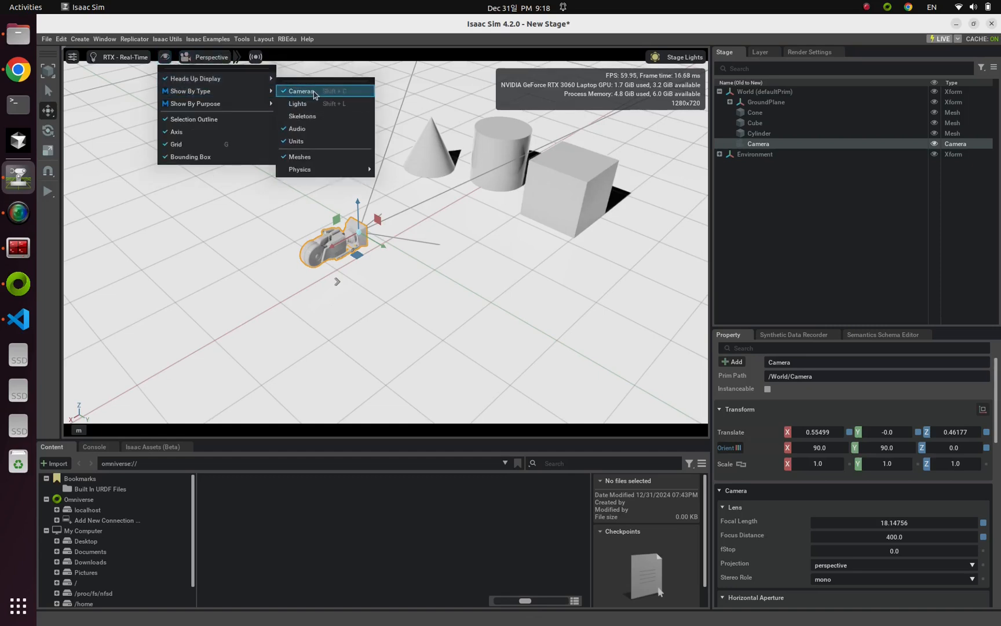
pyautogui.click(300, 91)
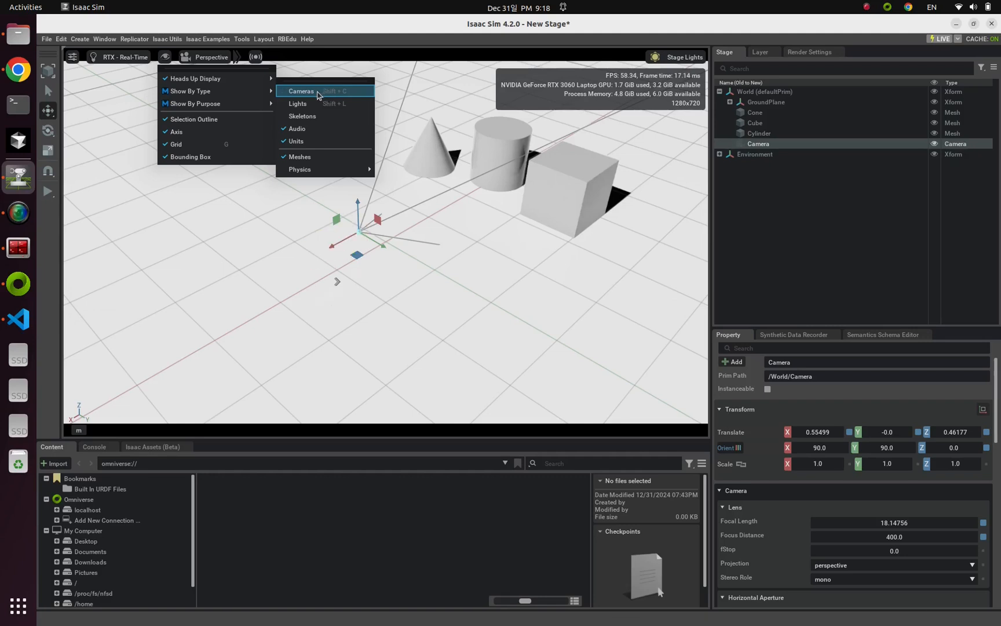
pyautogui.click(301, 90)
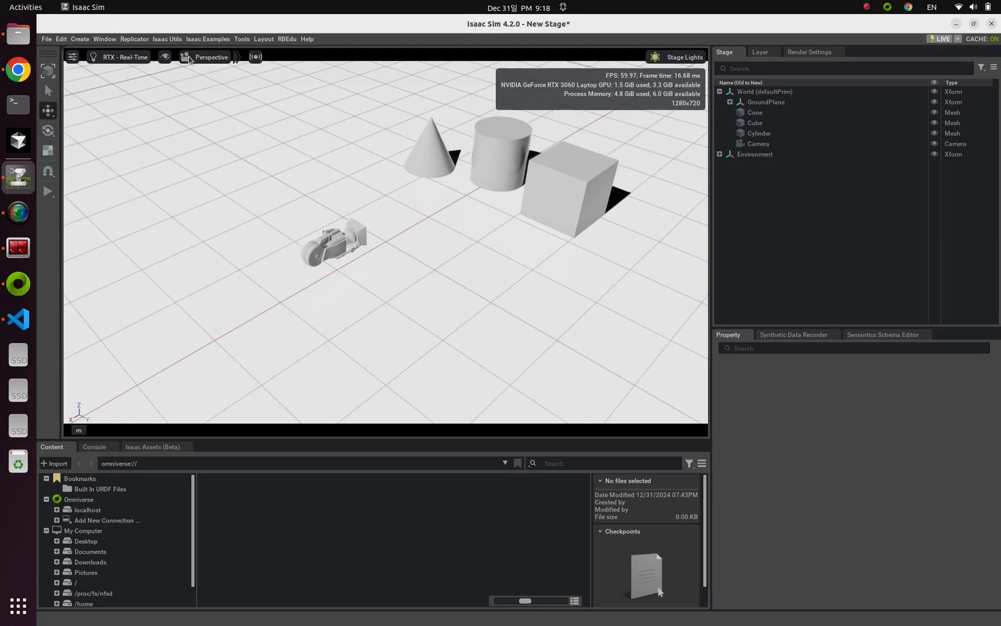
# Preview the scene through Camera, then return to the Perspective view.
pyautogui.click(211, 56)
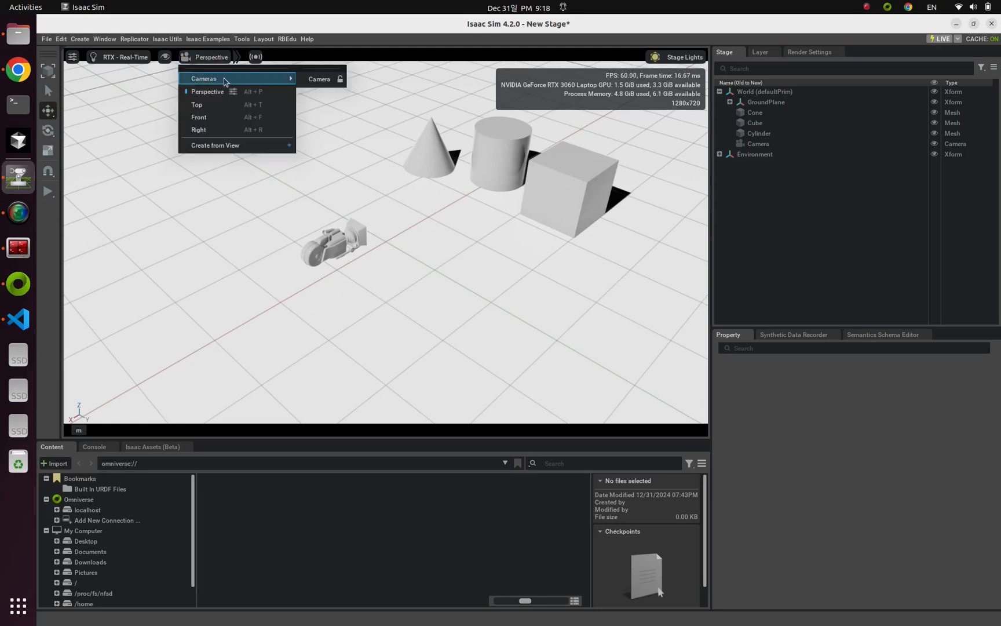
pyautogui.click(319, 79)
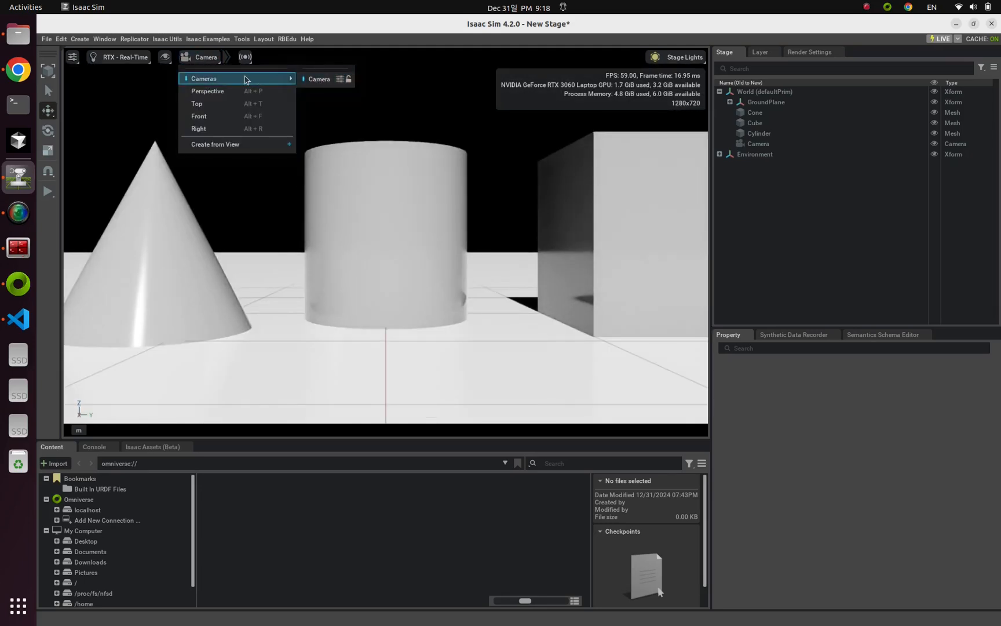
pyautogui.click(208, 92)
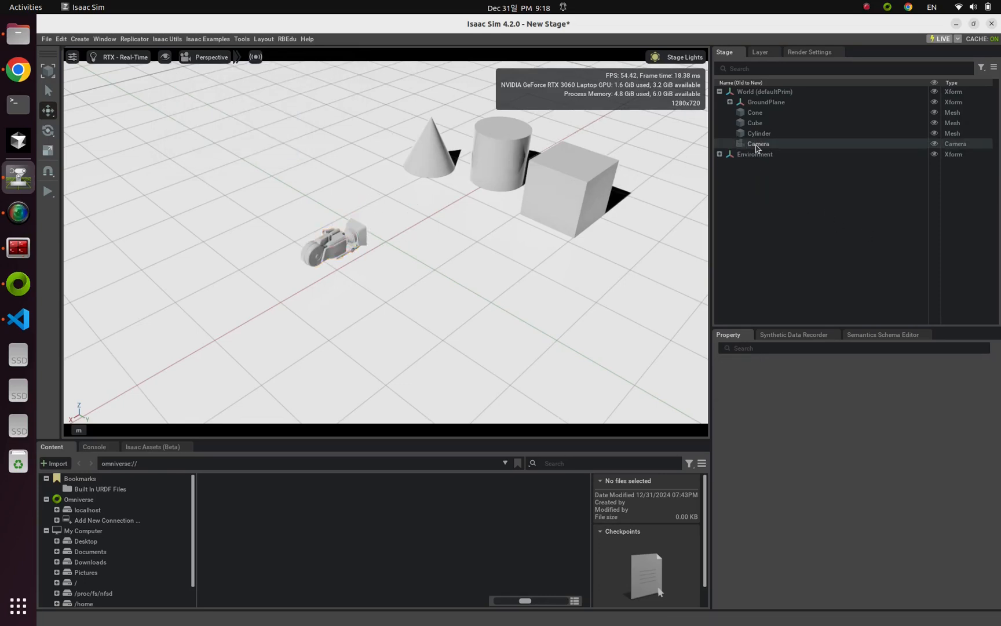
# Rename the camera to OurCamera, look through it, then deselect it.
pyautogui.click(758, 143)
pyautogui.write('Our')
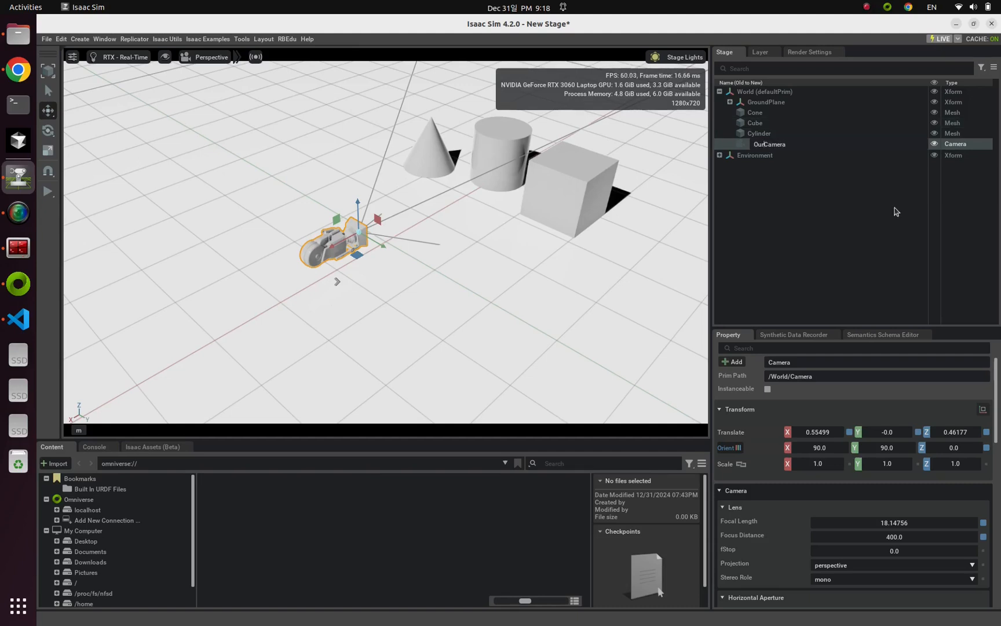
pyautogui.click(211, 57)
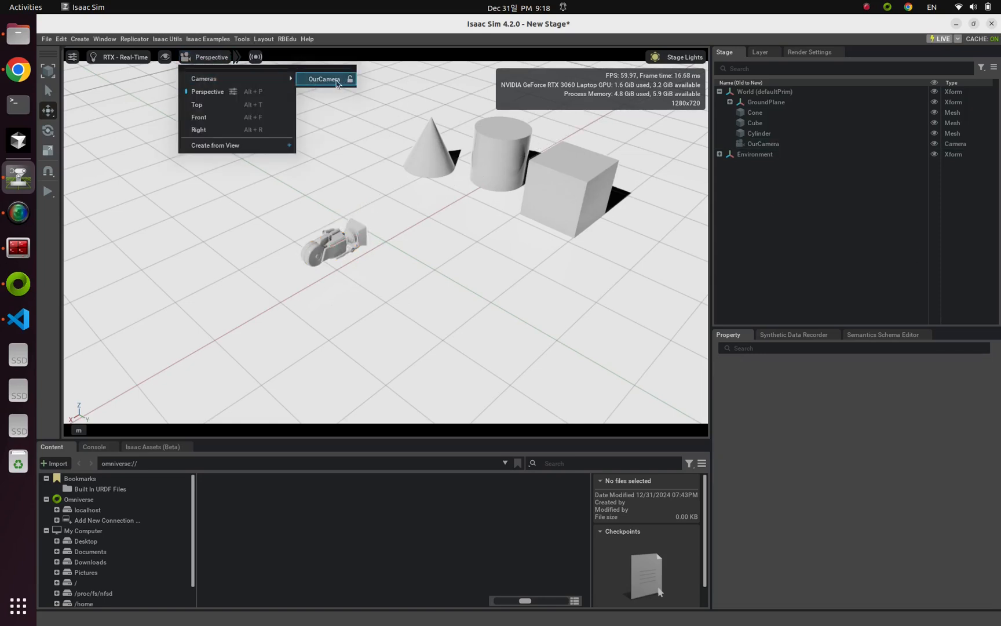
pyautogui.click(324, 79)
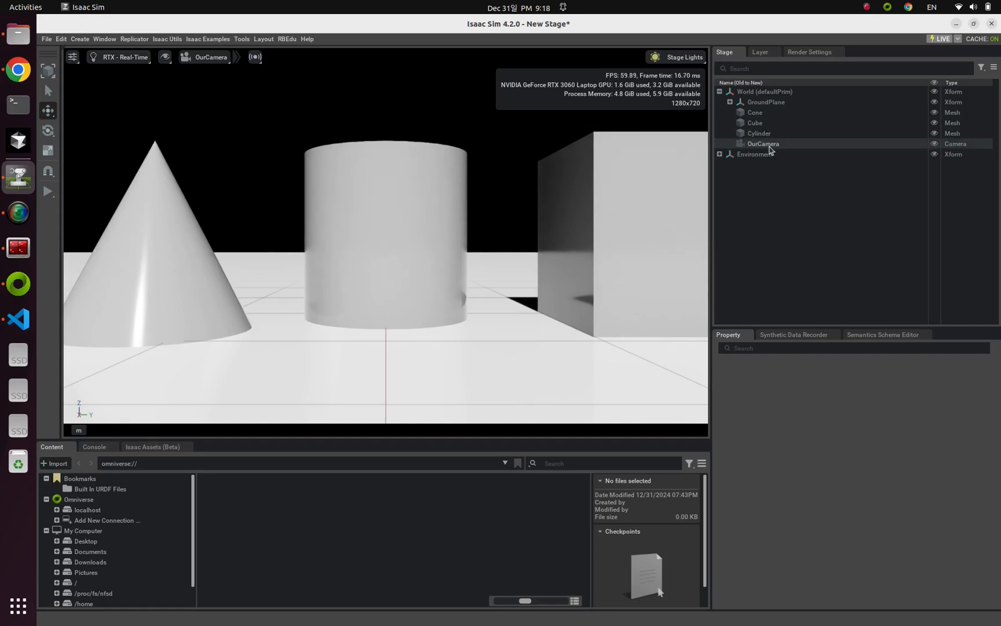
pyautogui.click(762, 143)
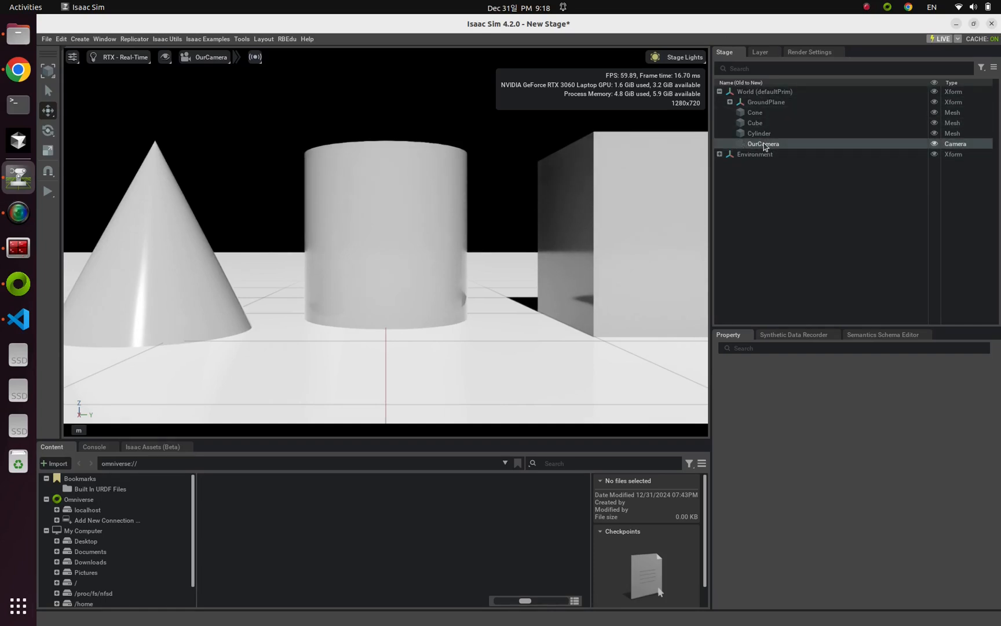
pyautogui.click(763, 144)
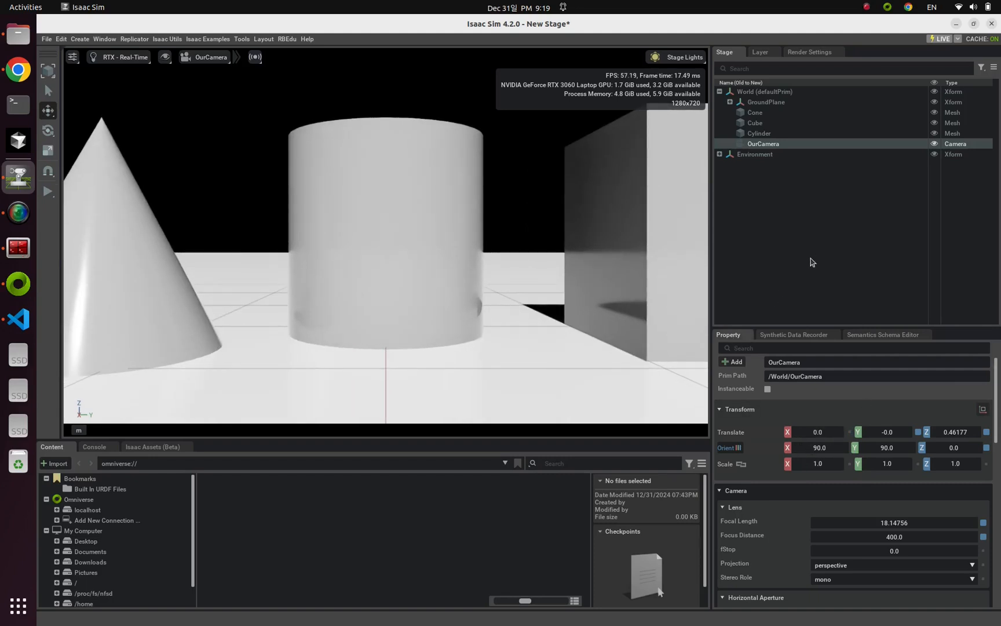
pyautogui.click(812, 252)
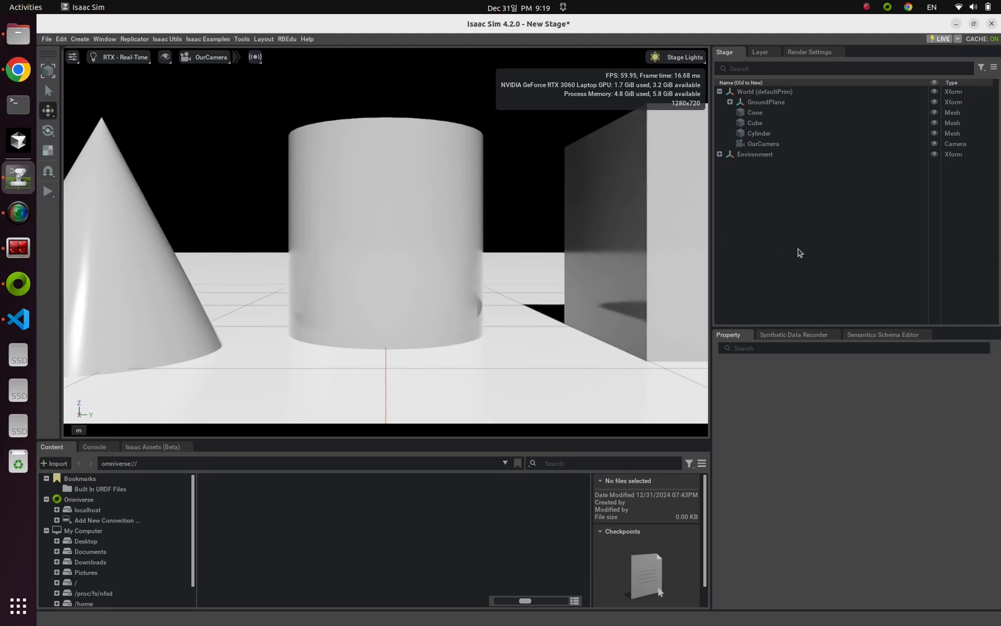
pyautogui.moveTo(294, 175)
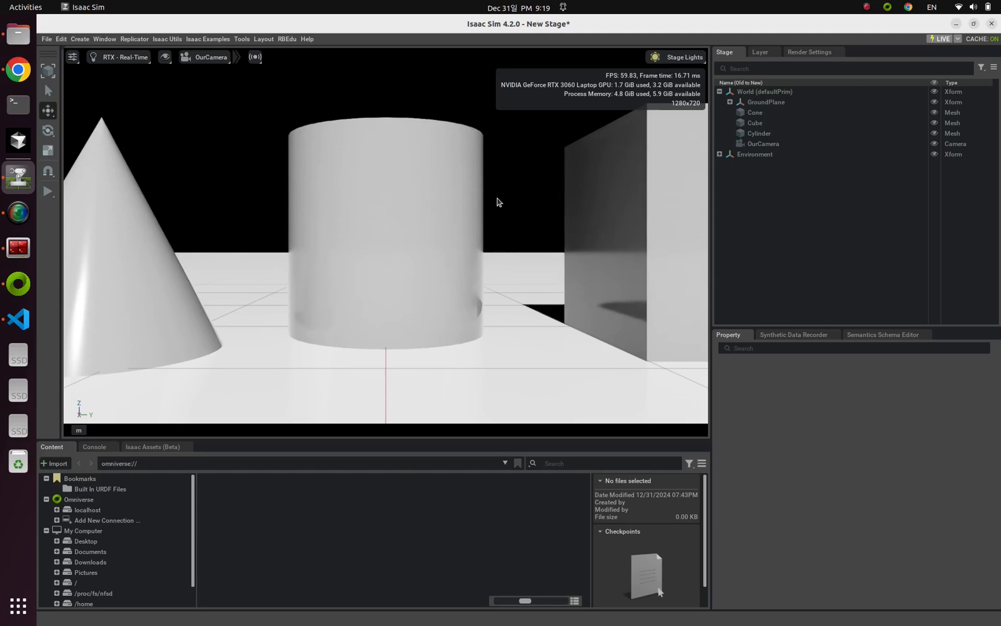
pyautogui.moveTo(225, 80)
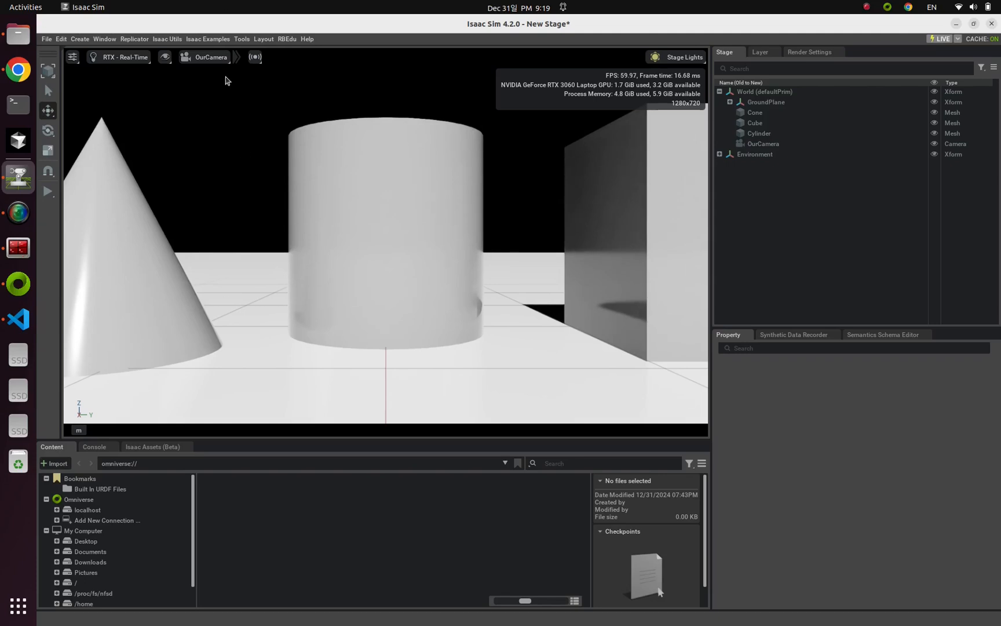
# Return to Perspective and open Viewport 2 from the Window menu.
pyautogui.click(211, 56)
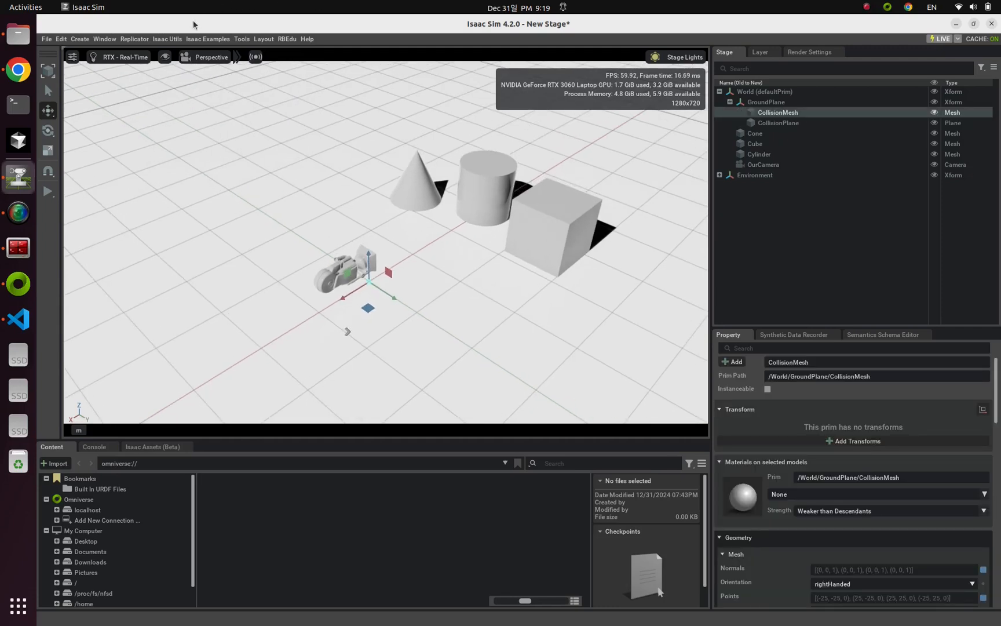
pyautogui.click(104, 39)
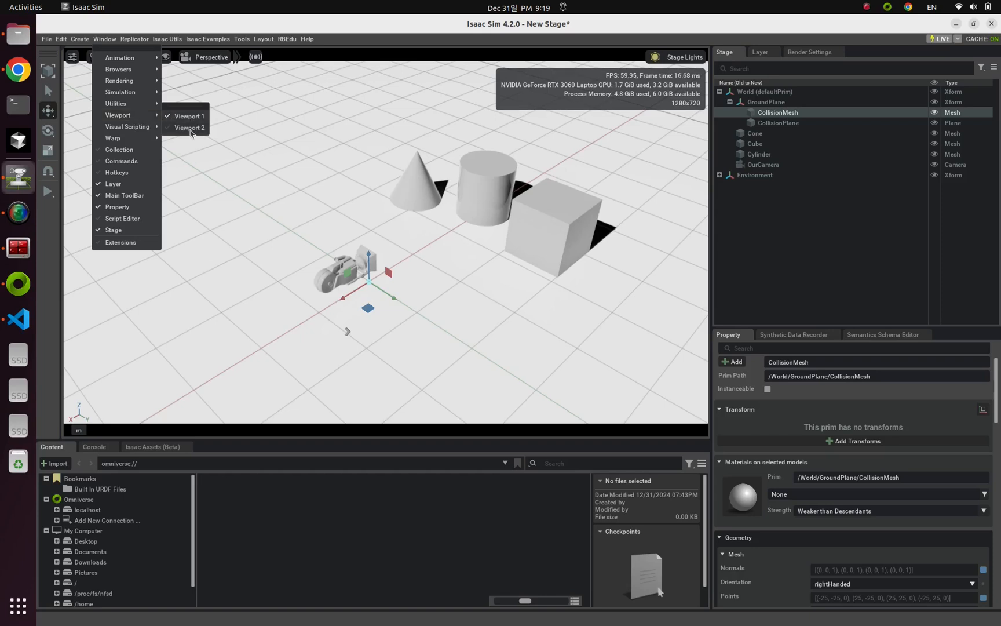
pyautogui.click(189, 128)
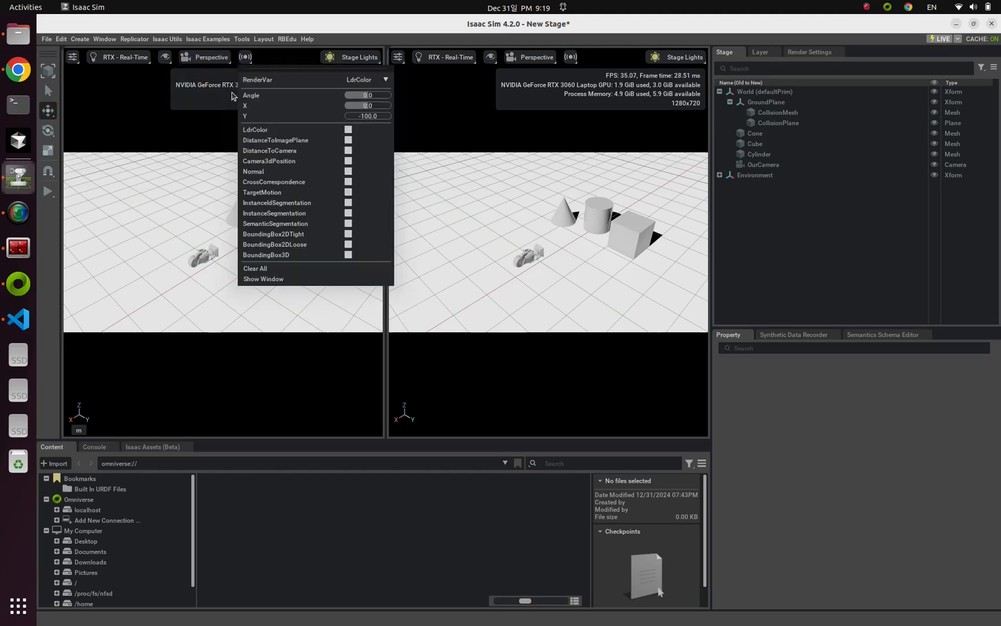
# Set the second viewport to look through OurCamera.
pyautogui.click(211, 57)
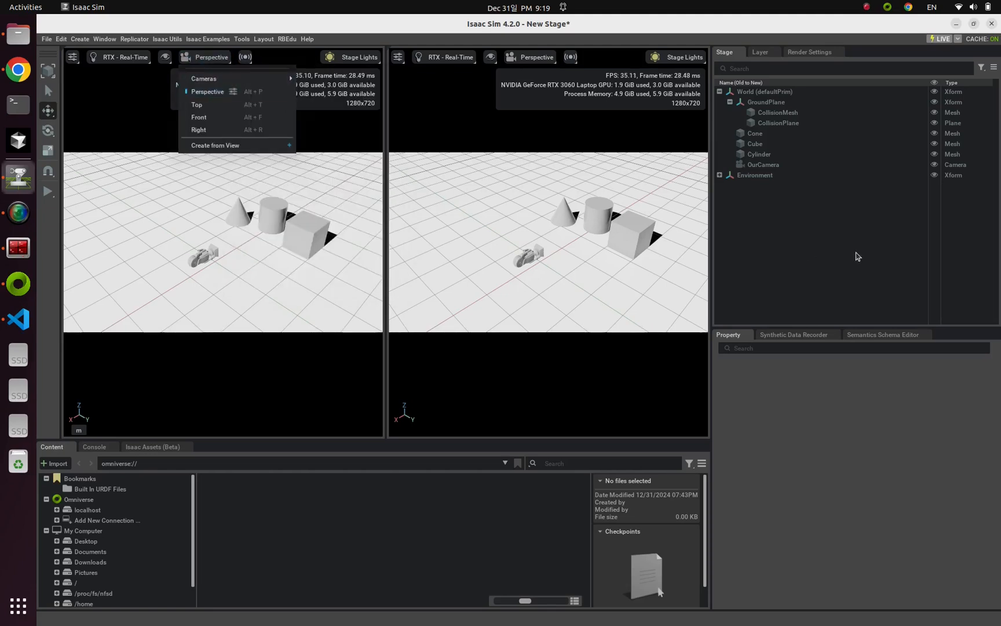
pyautogui.click(537, 56)
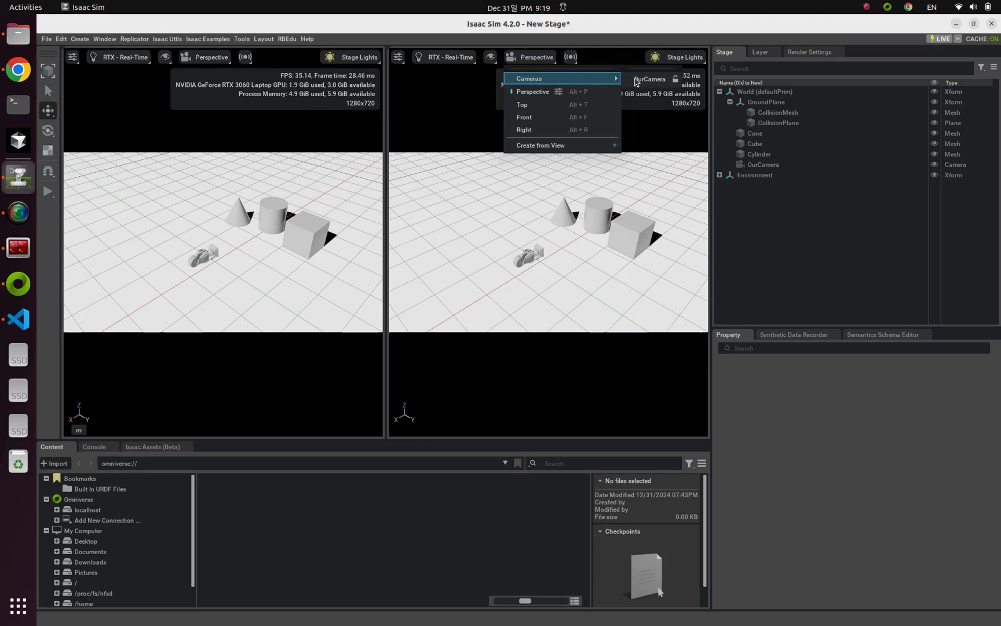
pyautogui.click(650, 79)
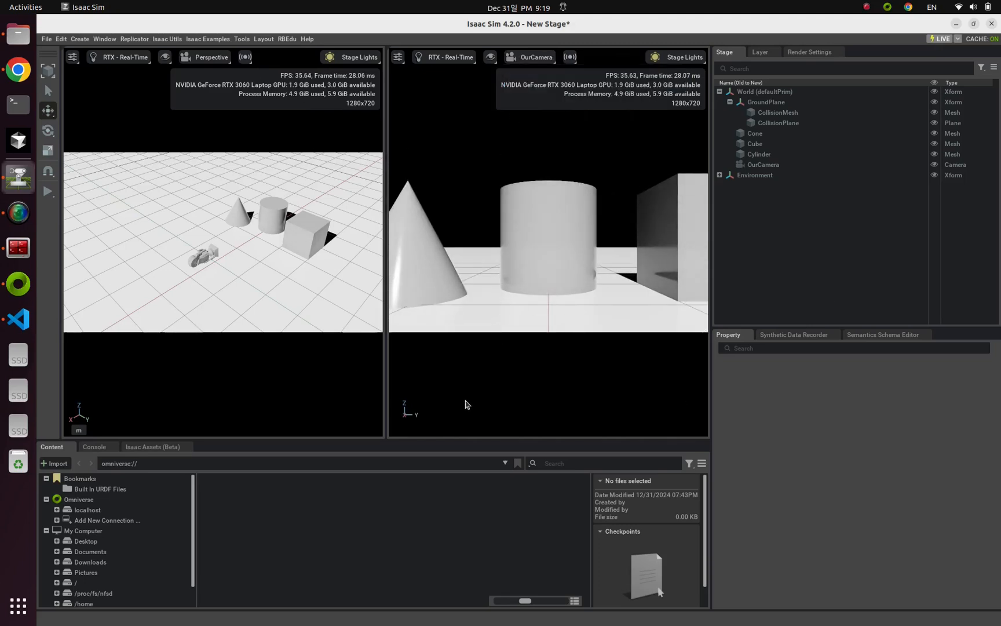
pyautogui.moveTo(613, 161)
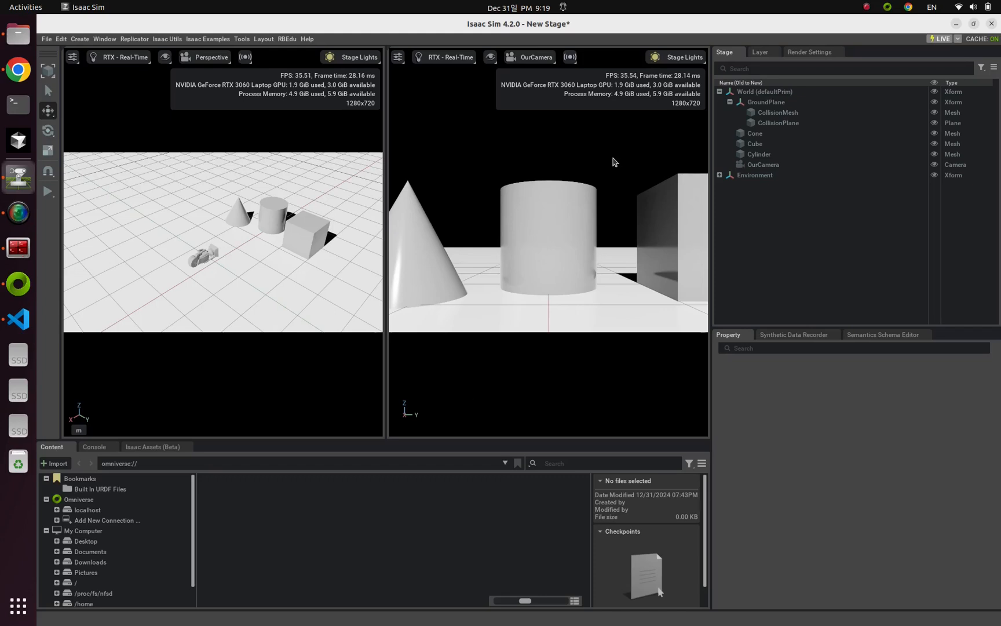
pyautogui.click(535, 57)
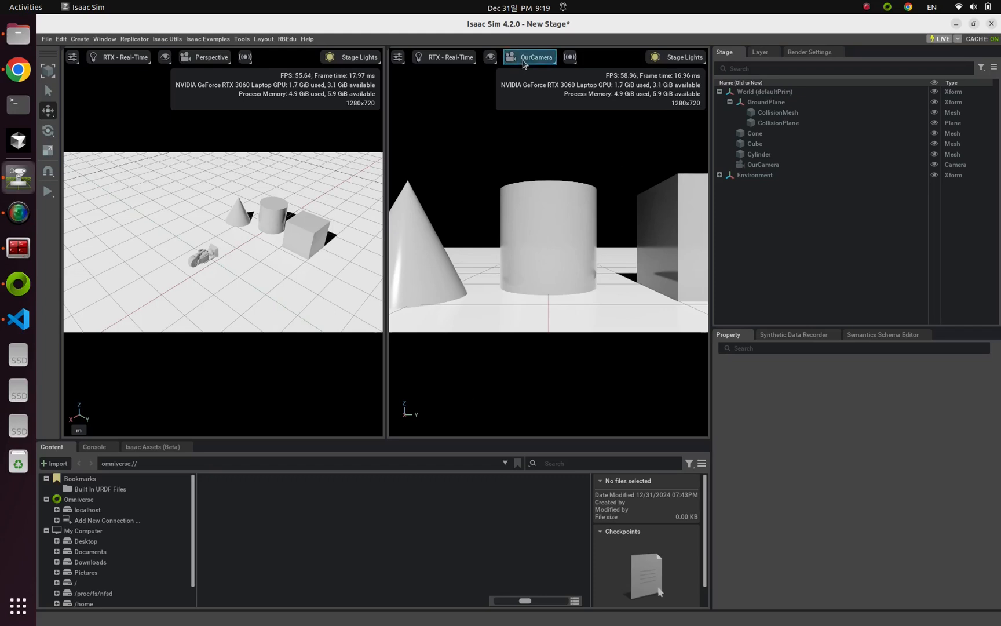
pyautogui.click(104, 39)
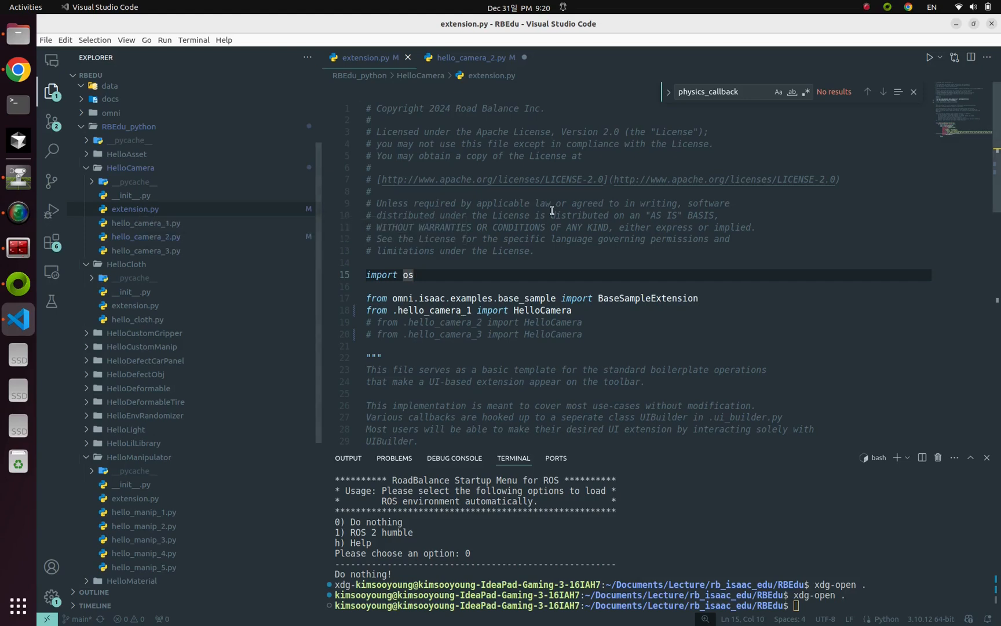
pyautogui.moveTo(614, 334)
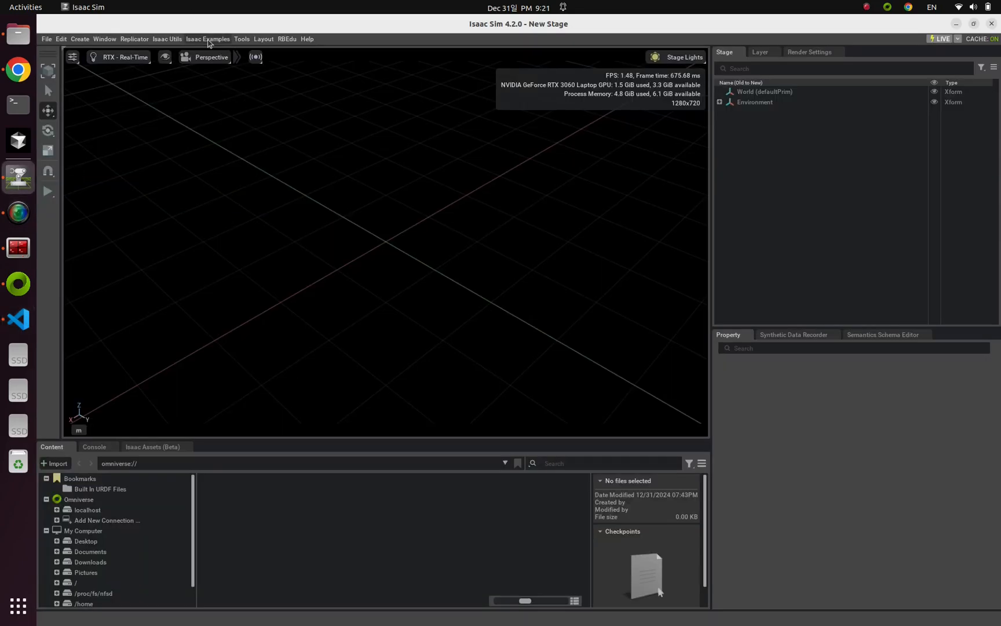
# Load the RoadBalanceEdu Example7 - HelloCamera world.
pyautogui.click(207, 39)
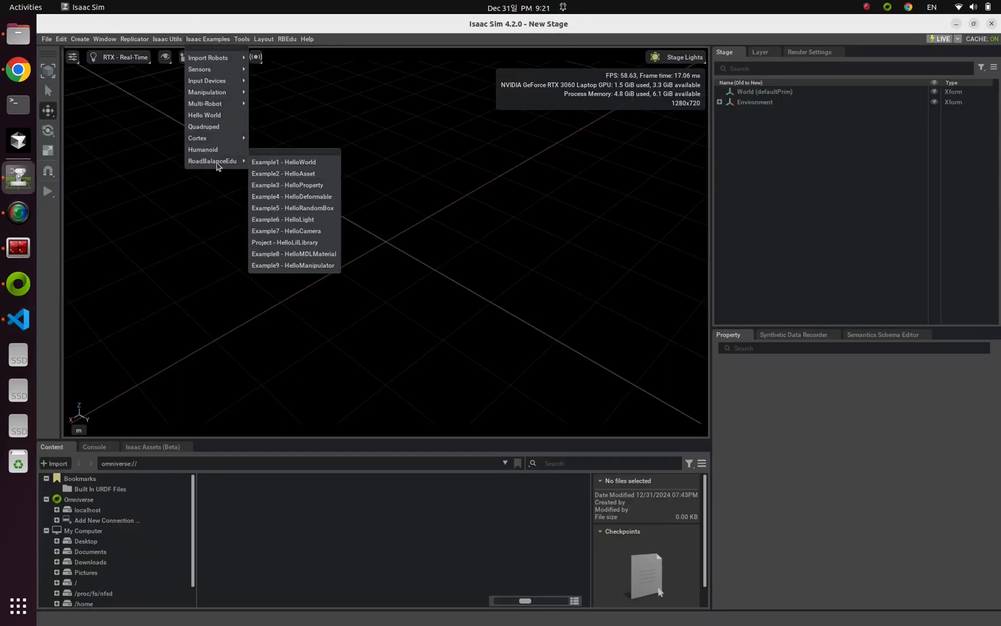
pyautogui.moveTo(278, 237)
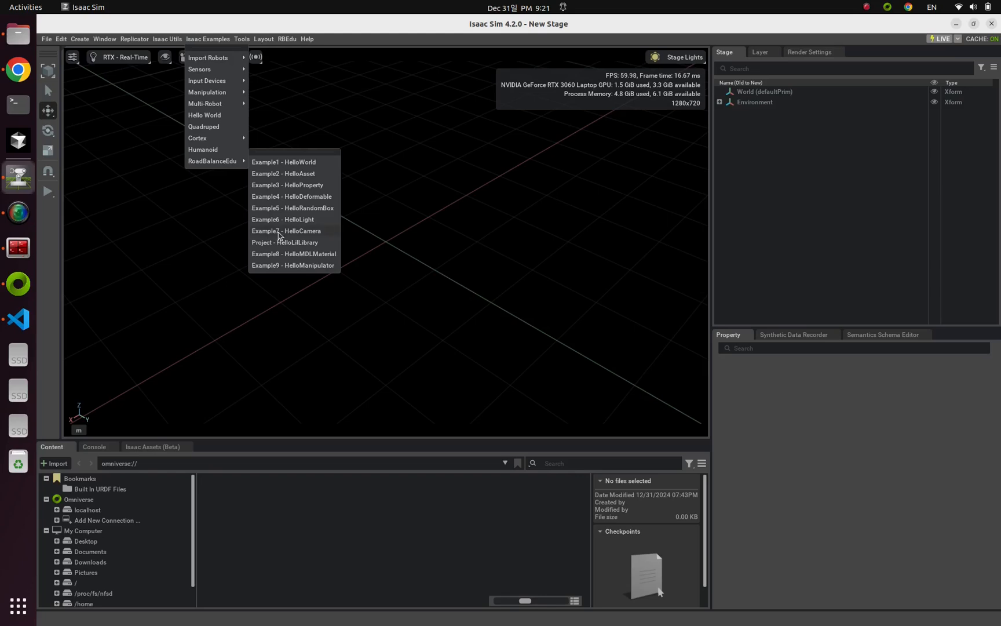
pyautogui.click(286, 230)
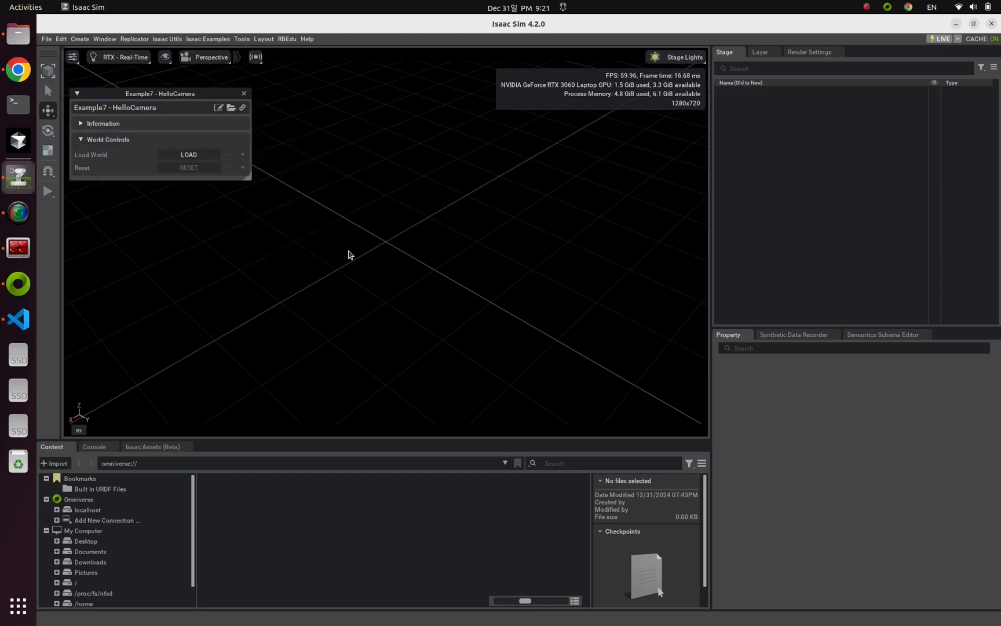
pyautogui.moveTo(358, 319)
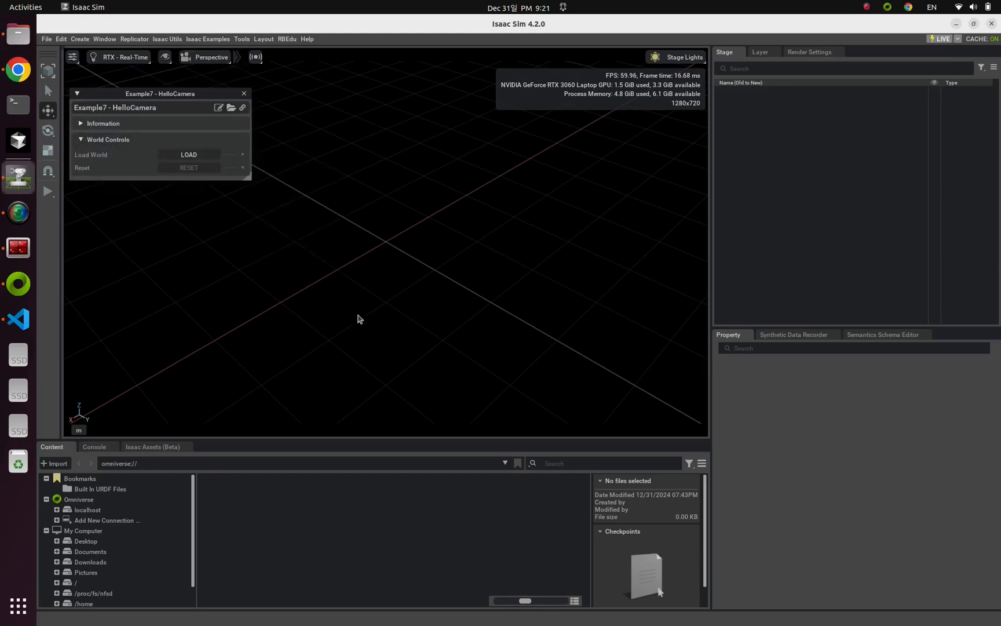
pyautogui.click(188, 155)
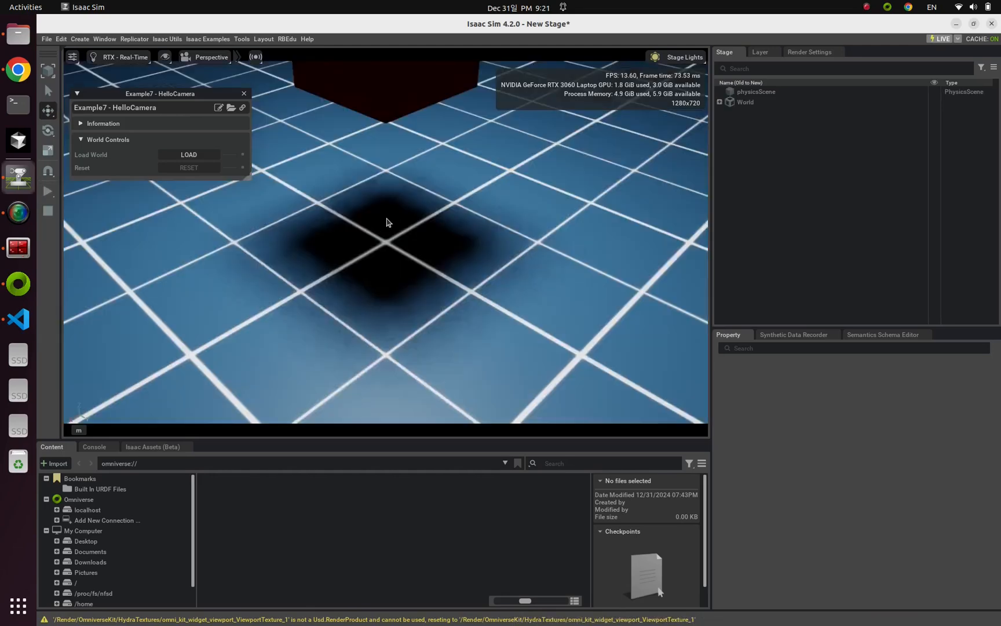
pyautogui.click(188, 156)
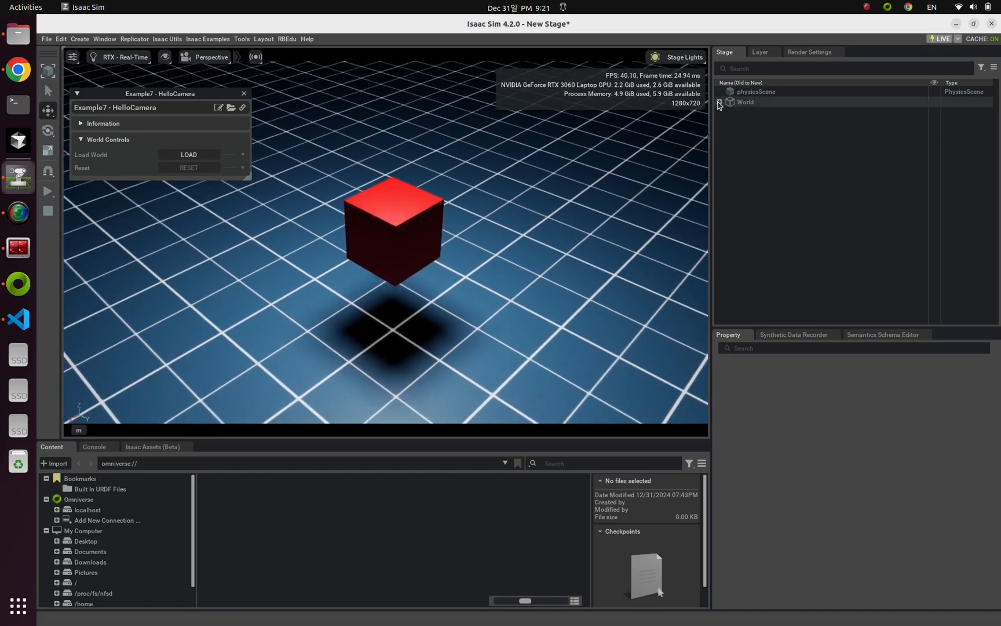
# Select World/camera and view the red cube through that camera.
pyautogui.click(719, 102)
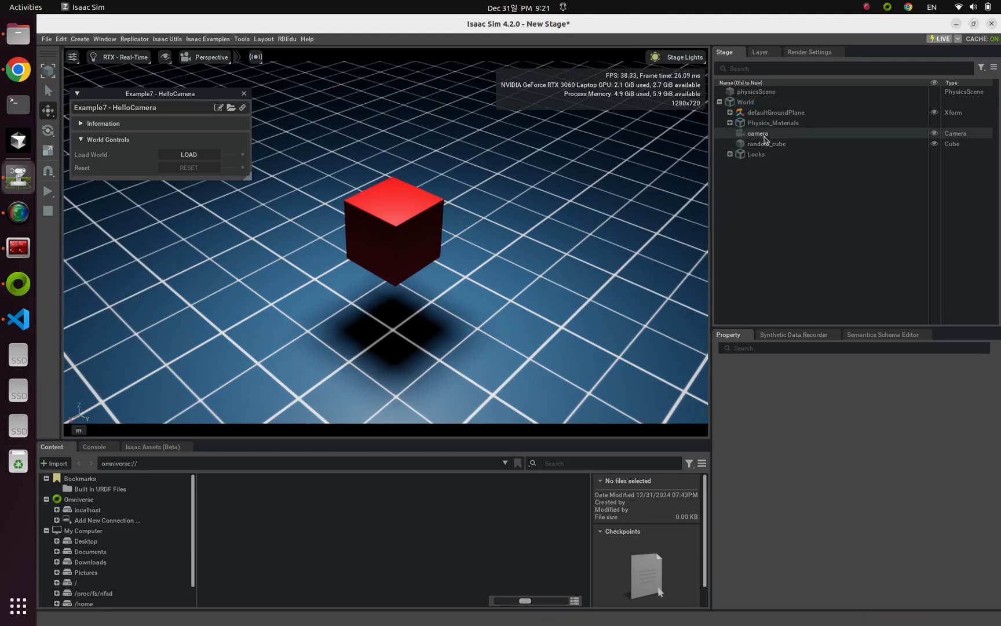
pyautogui.click(757, 134)
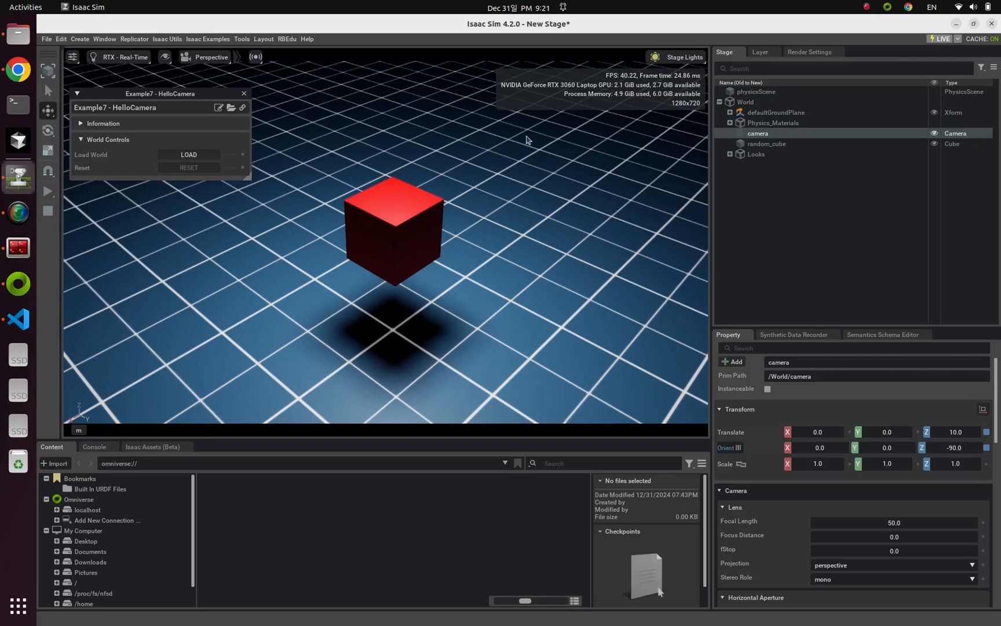
pyautogui.click(211, 57)
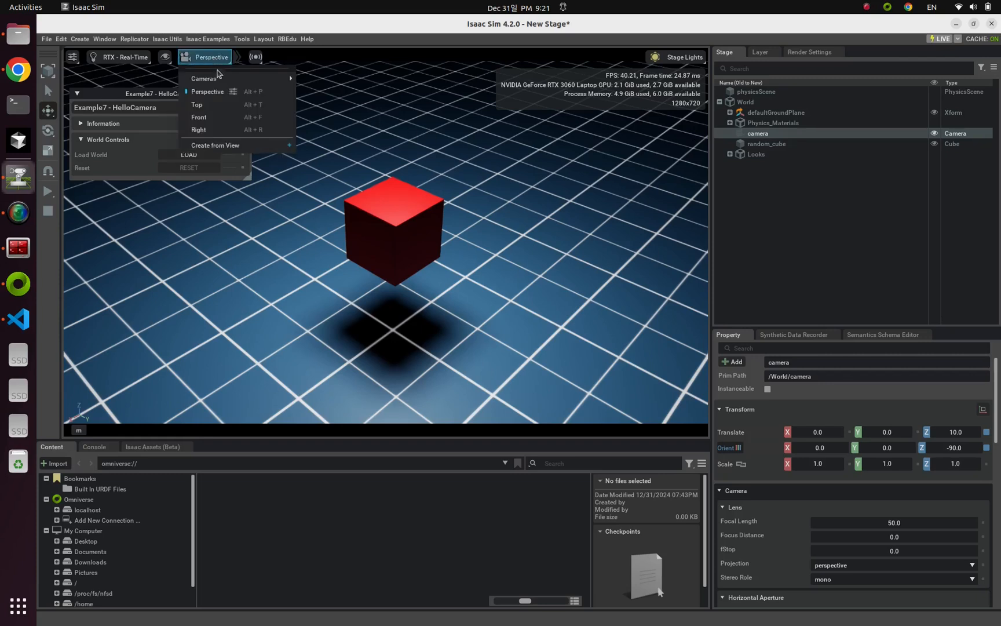
pyautogui.moveTo(303, 86)
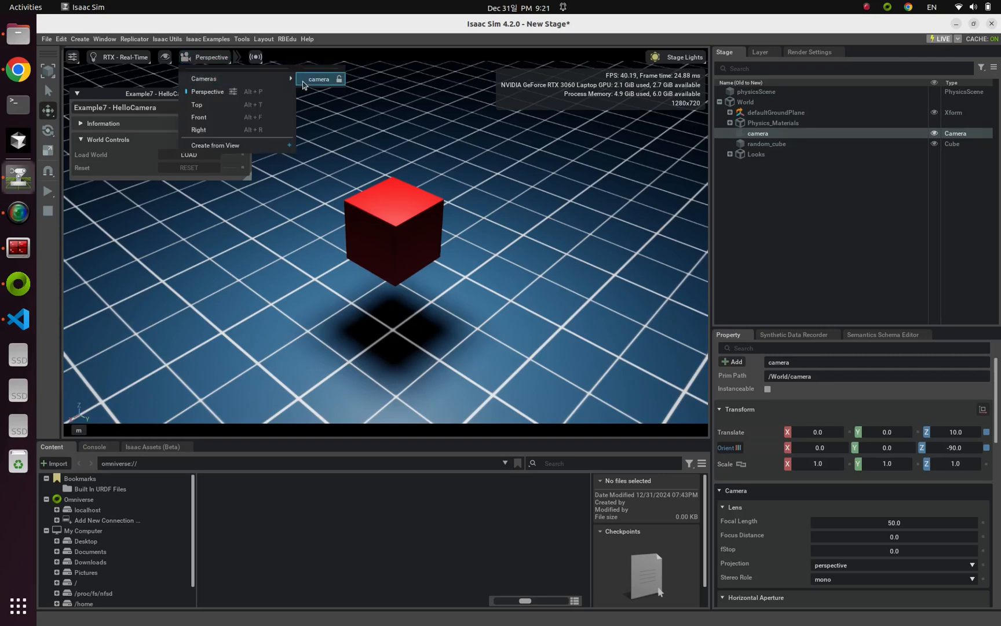
pyautogui.click(319, 79)
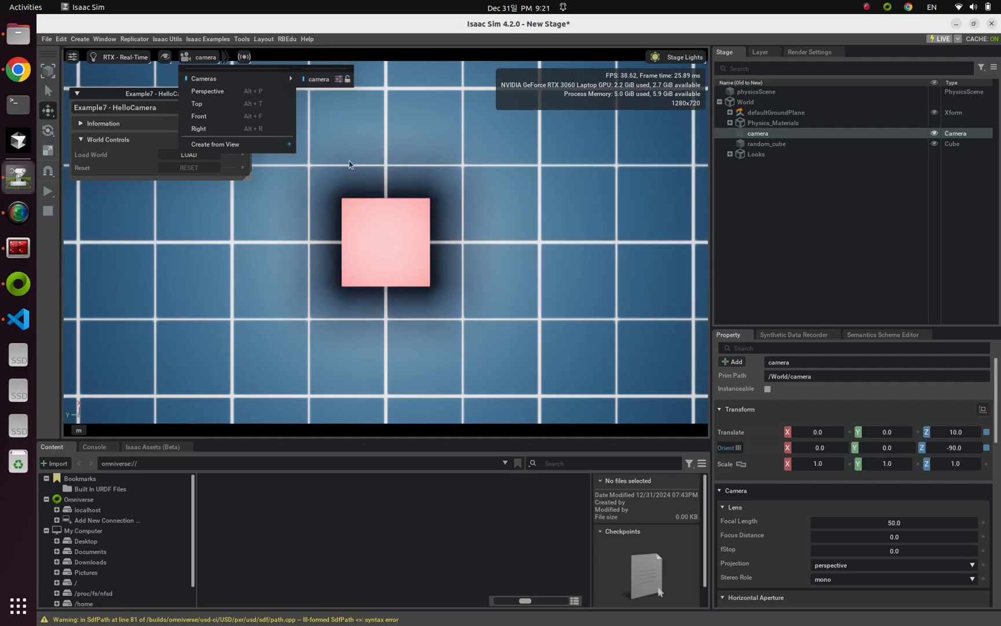
pyautogui.moveTo(353, 157)
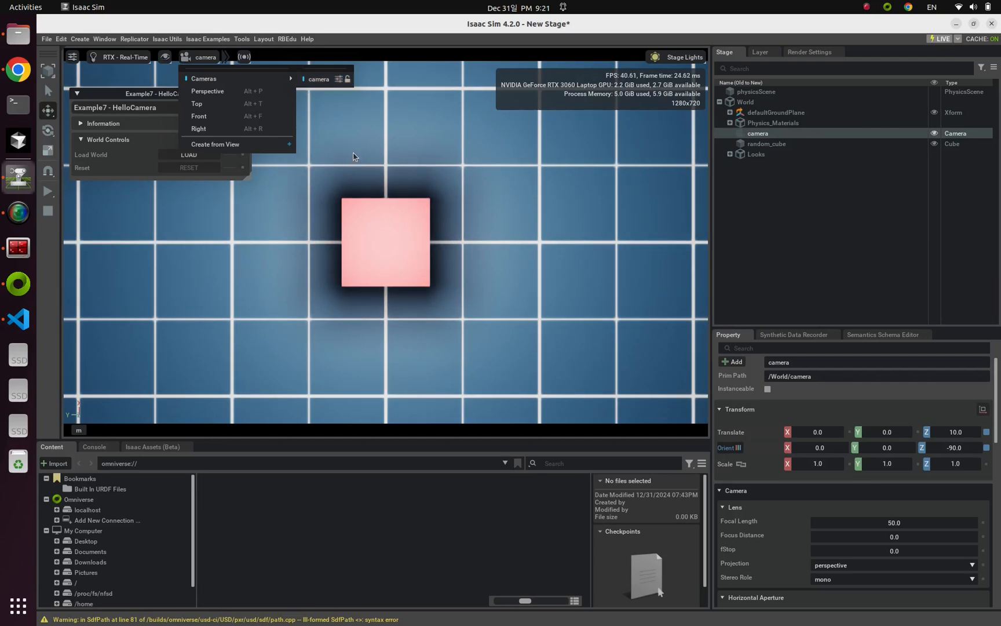
pyautogui.moveTo(354, 149)
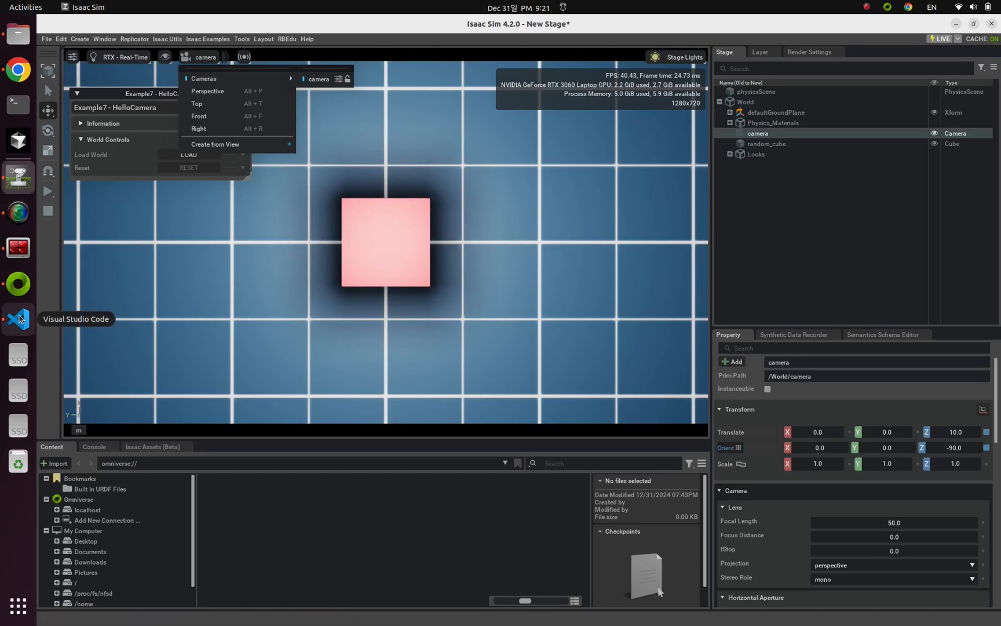
# Open hello_camera_1.py in VS Code and highlight the add_camera function.
pyautogui.click(18, 319)
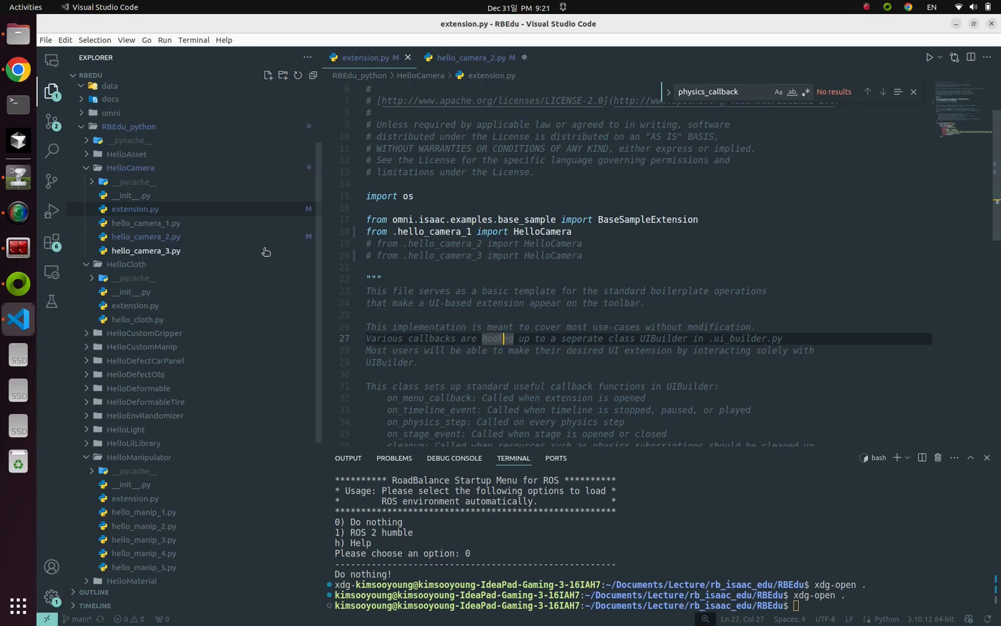
pyautogui.click(145, 223)
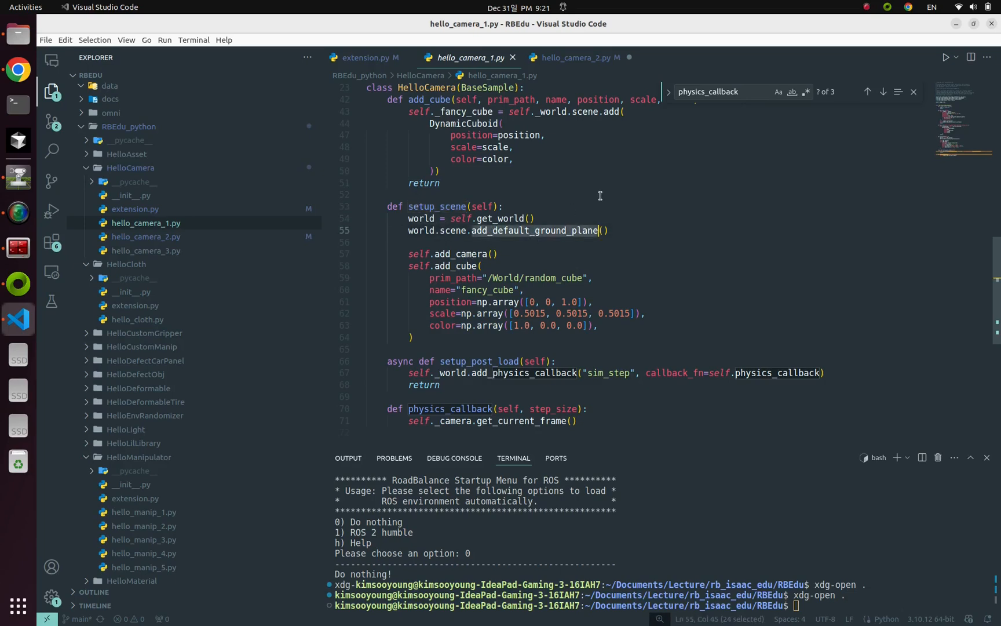
pyautogui.moveTo(558, 215)
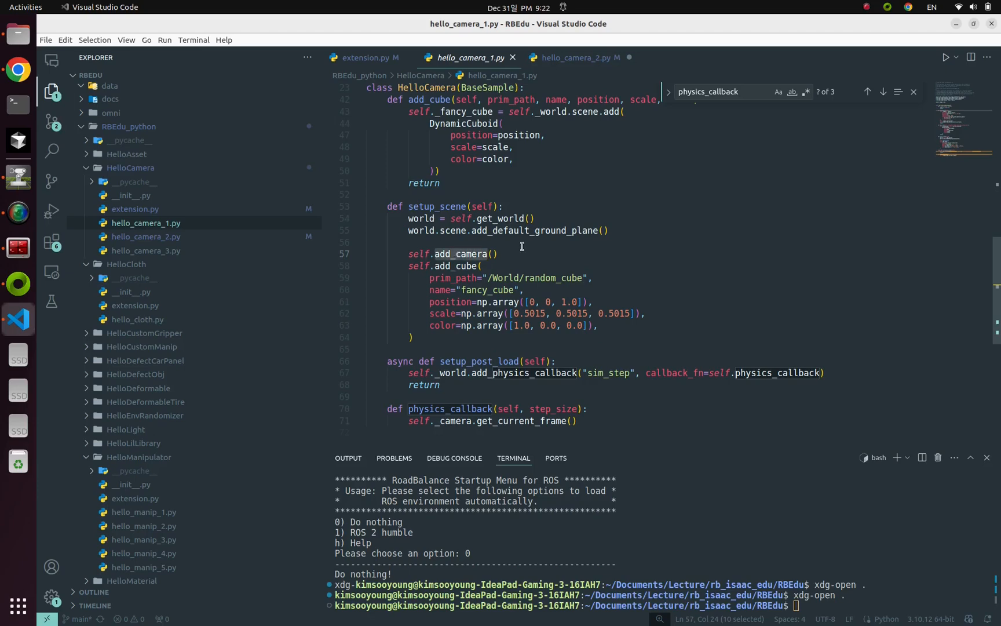
pyautogui.scroll(3)
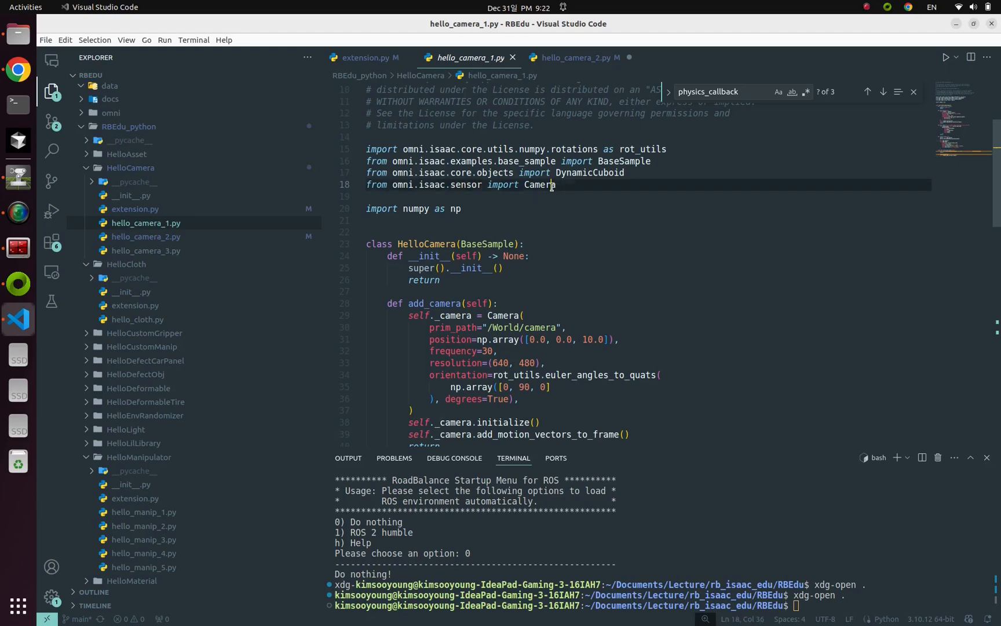
pyautogui.scroll(-3)
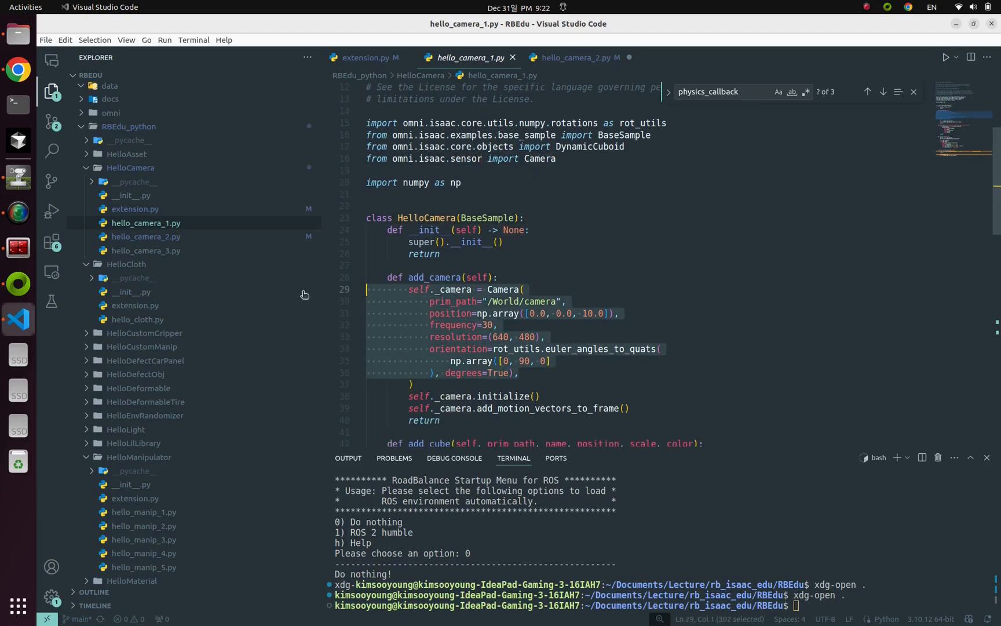
pyautogui.click(497, 277)
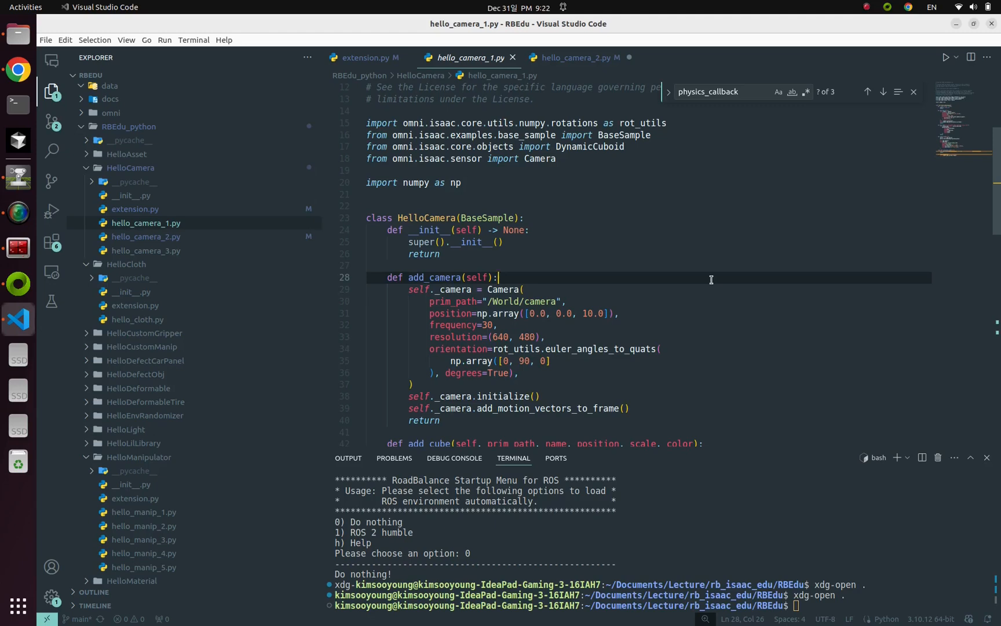
pyautogui.moveTo(700, 281)
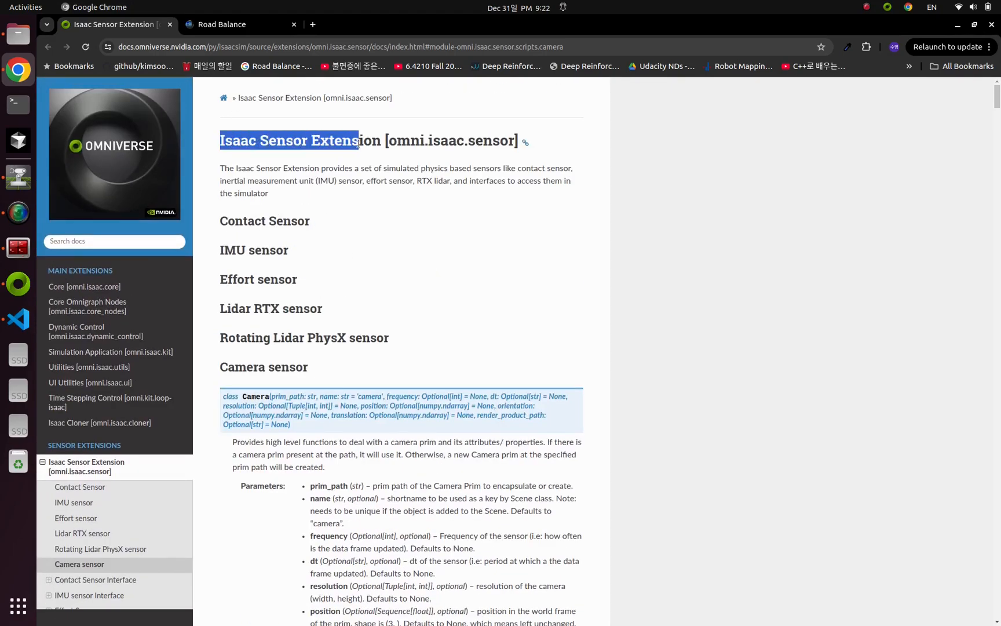
# Review the Camera sensor parameter list in the docs, then return to VS Code.
pyautogui.scroll(-3)
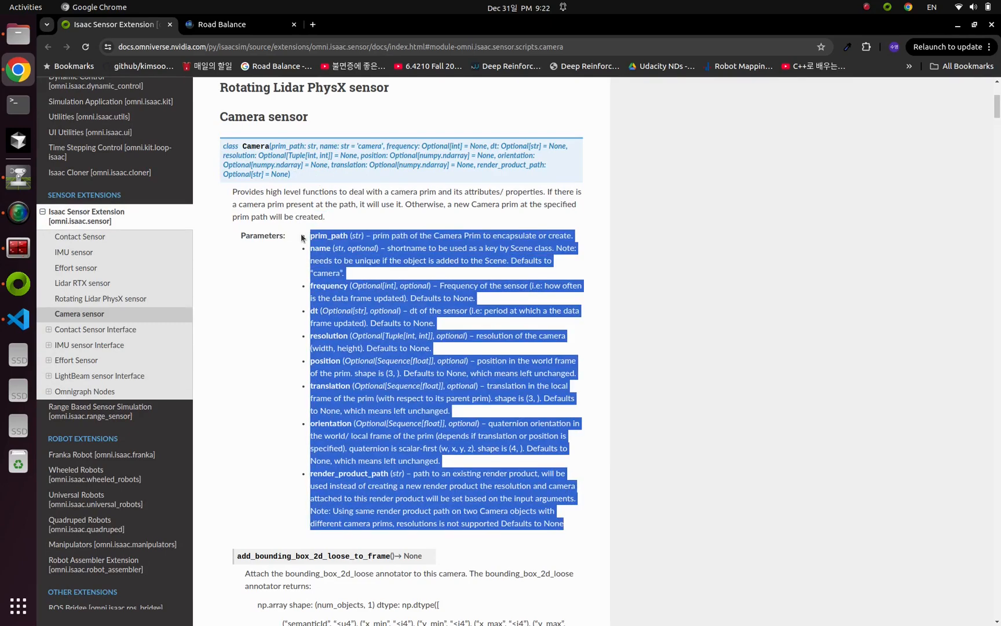
pyautogui.click(219, 206)
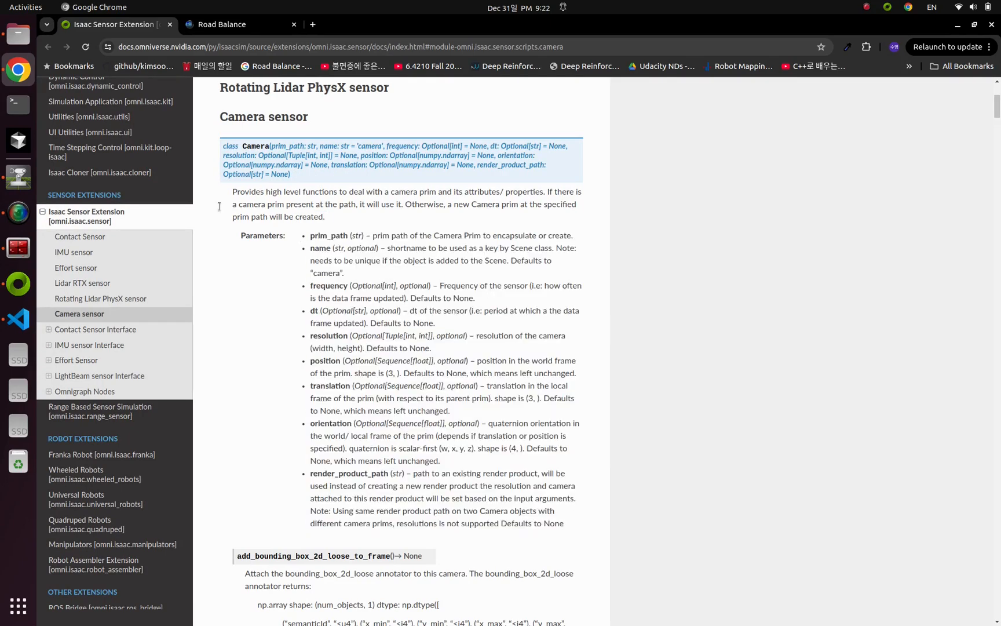
pyautogui.click(18, 318)
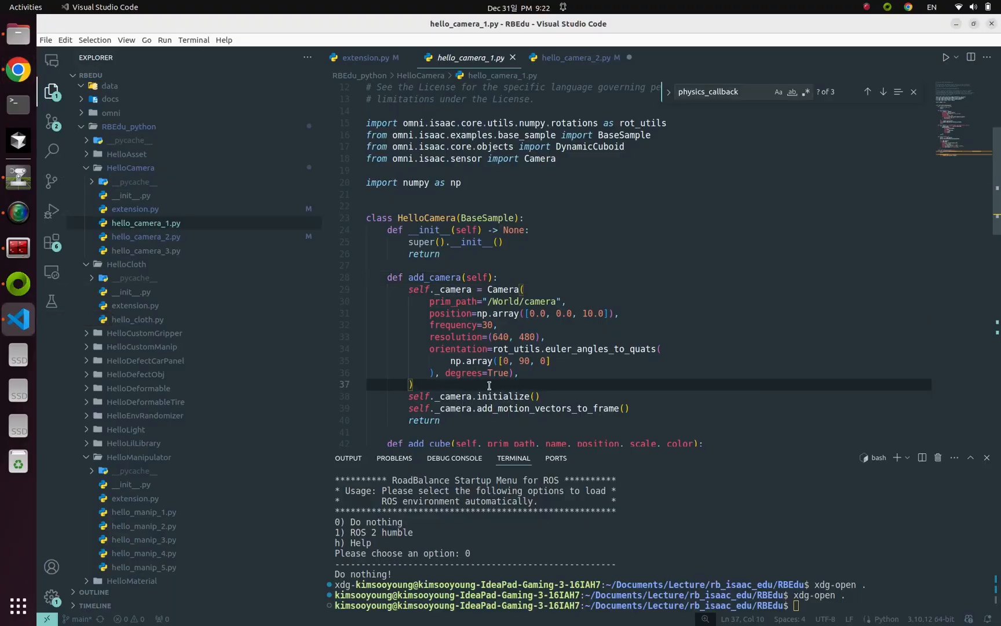
pyautogui.moveTo(493, 357)
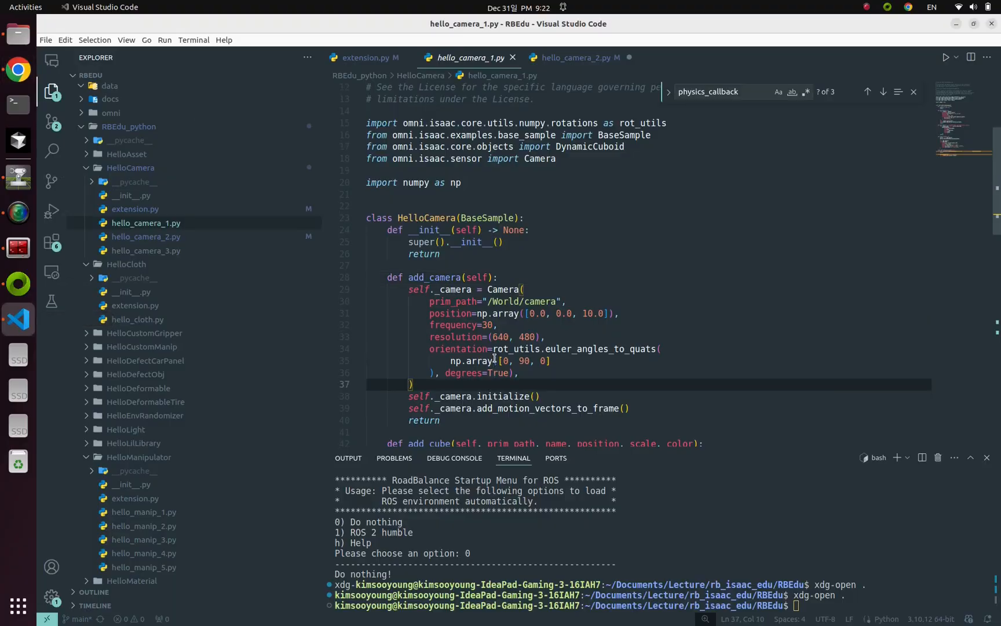
# Scroll through setup_scene and physics_callback, highlighting the end of setup_post_load.
pyautogui.scroll(3)
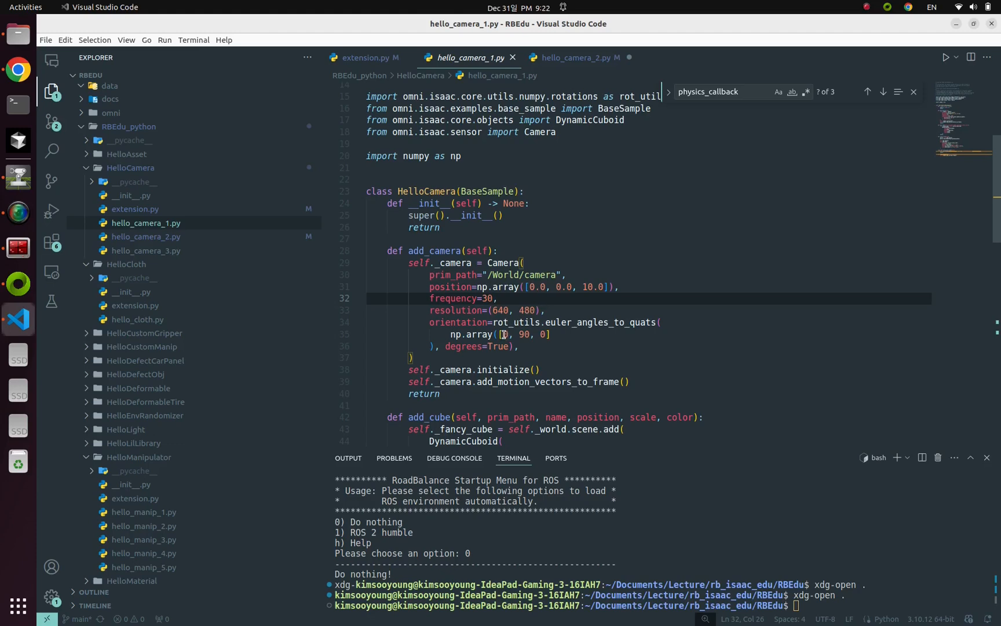
pyautogui.scroll(-3)
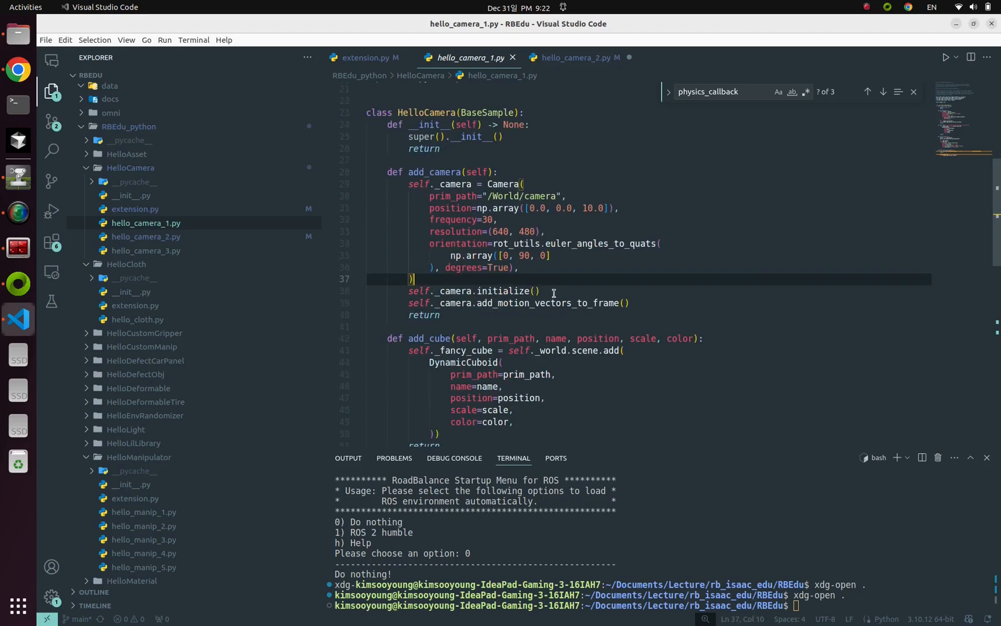
pyautogui.moveTo(651, 275)
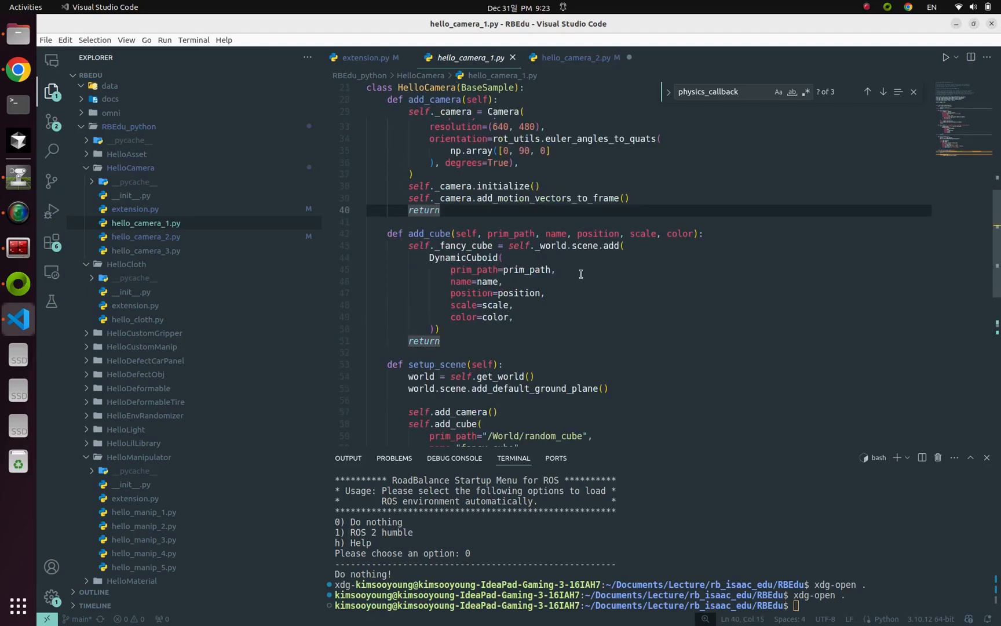
pyautogui.scroll(-3)
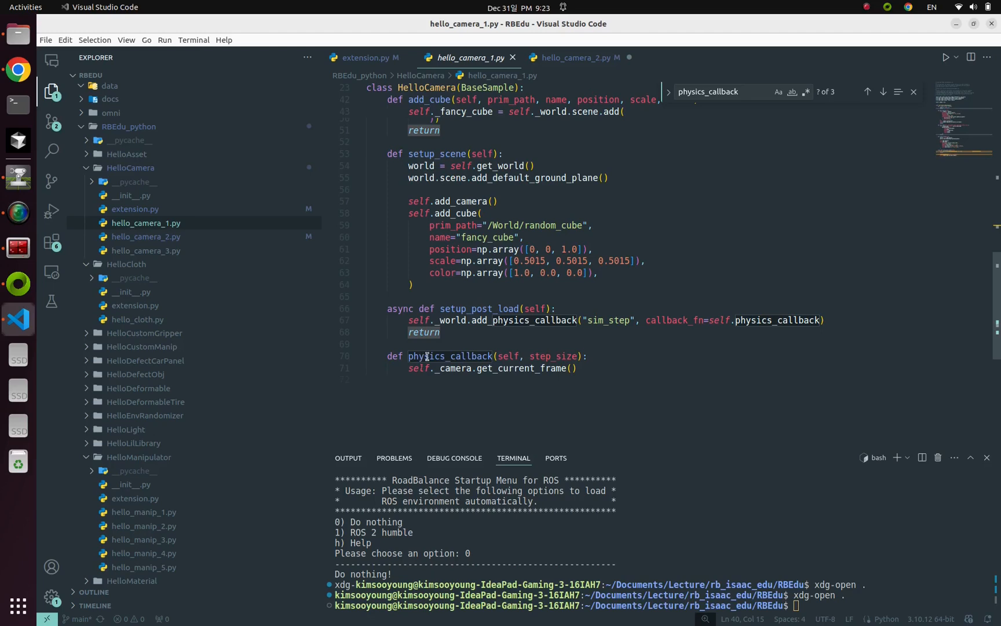
pyautogui.click(439, 332)
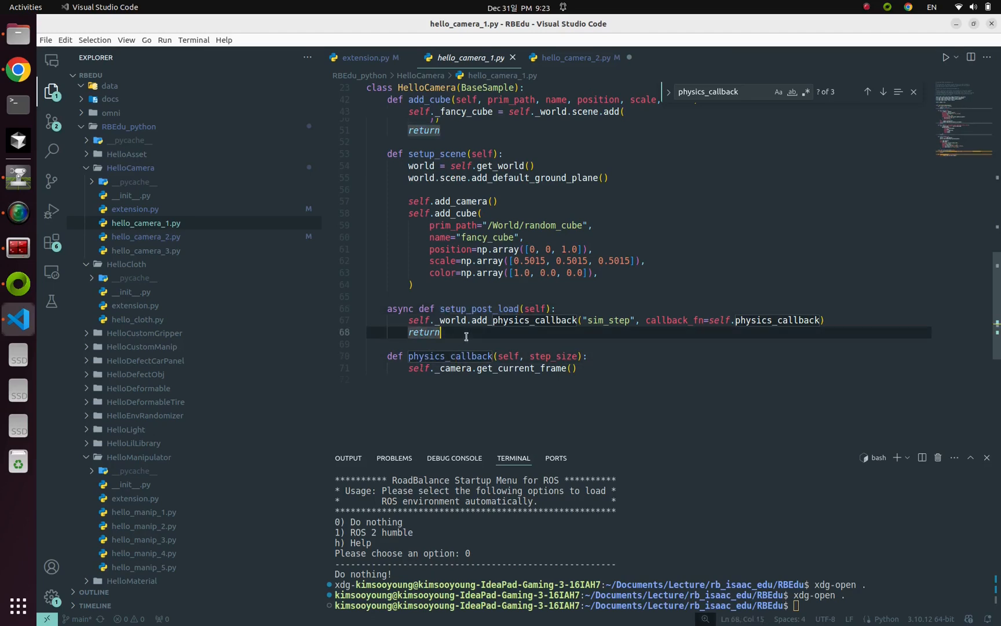
pyautogui.moveTo(565, 194)
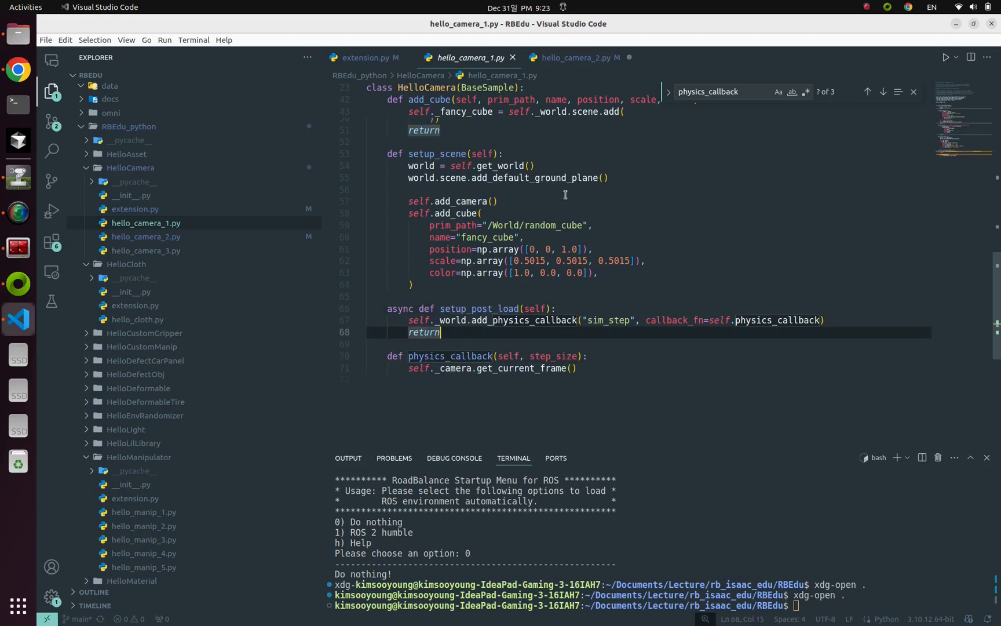
pyautogui.moveTo(18, 176)
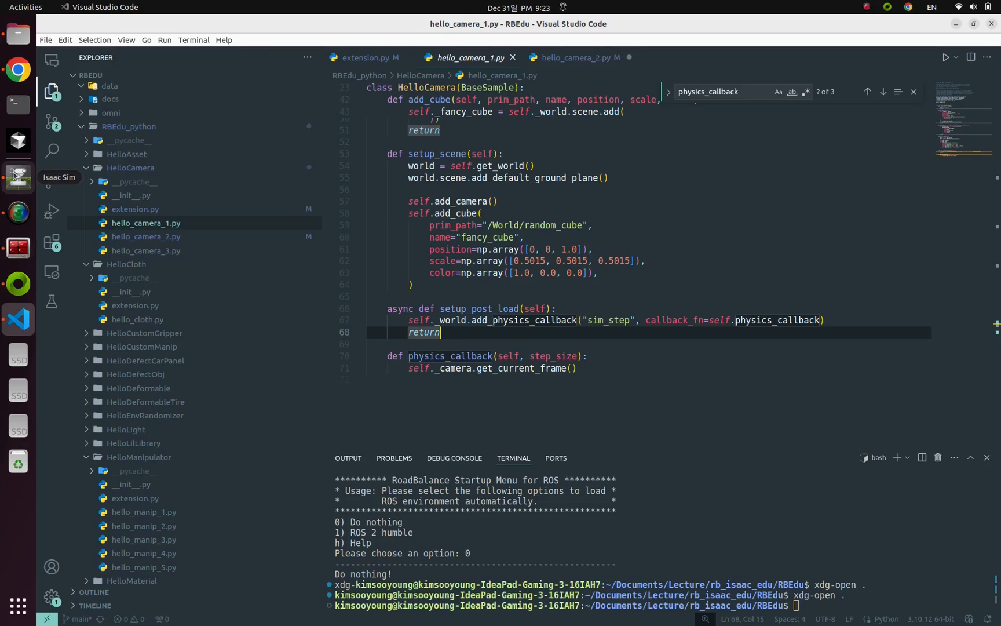
# Briefly show the HelloCamera scene in Isaac Sim, then return to VS Code.
pyautogui.click(18, 176)
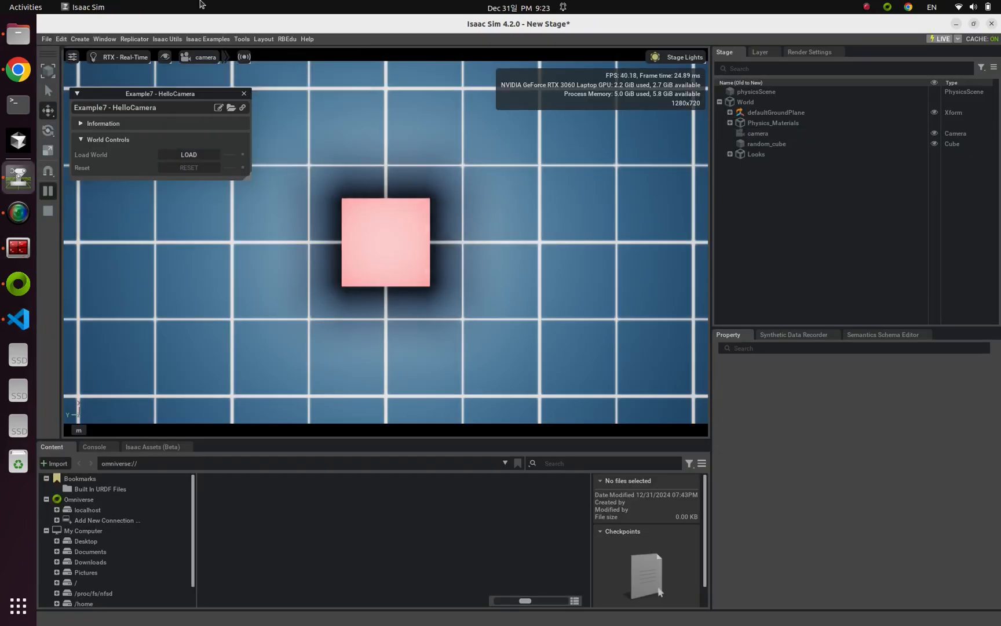
pyautogui.click(18, 318)
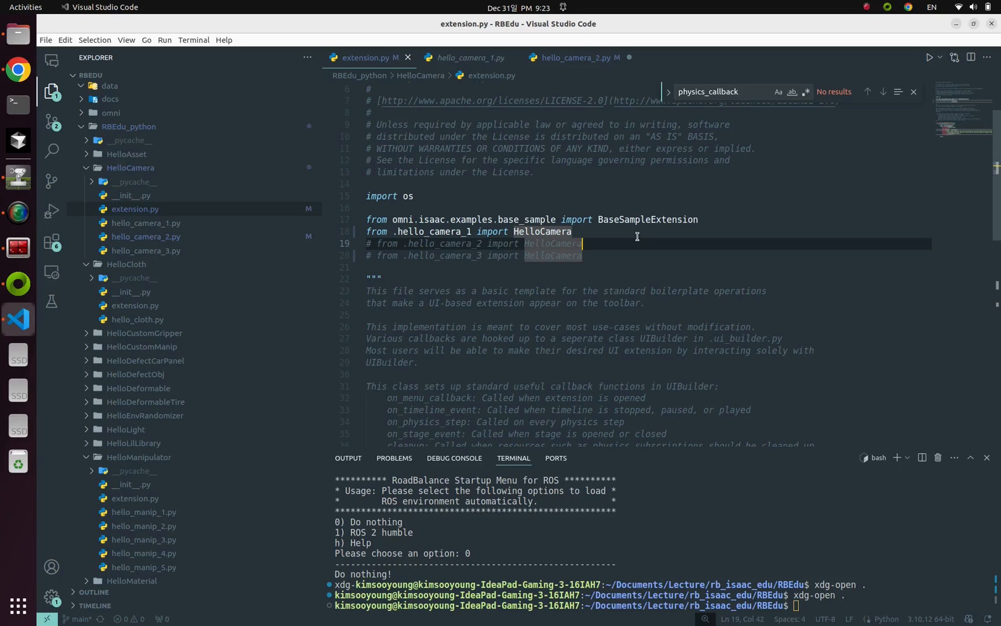
# Highlight the commented-out HelloCamera import lines in extension.py.
pyautogui.click(573, 57)
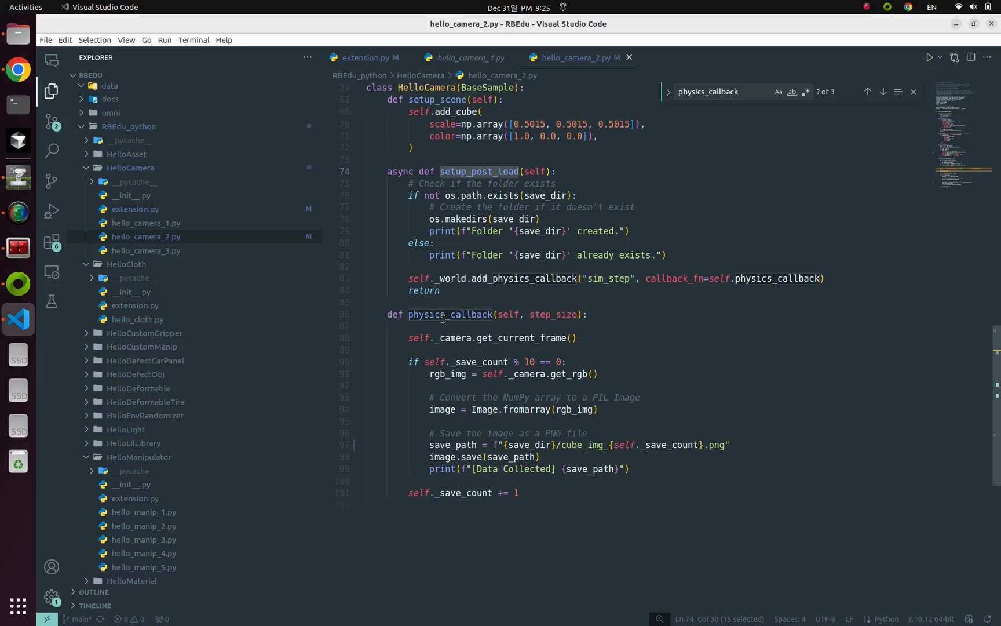
# Review setup_post_load and the save_dir definition in hello_camera_2.py.
pyautogui.click(452, 302)
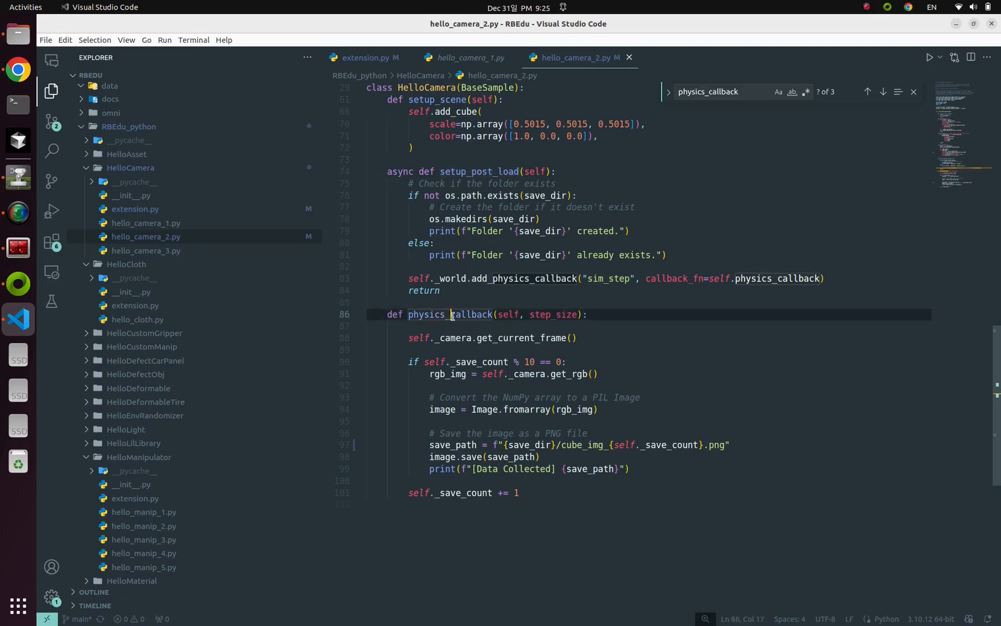
pyautogui.click(465, 171)
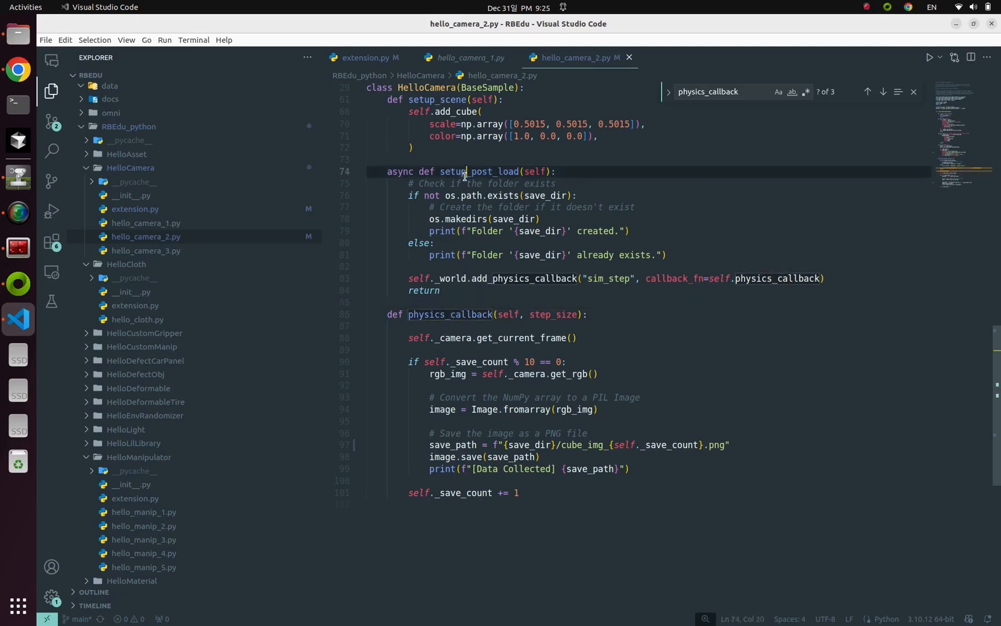
pyautogui.click(462, 302)
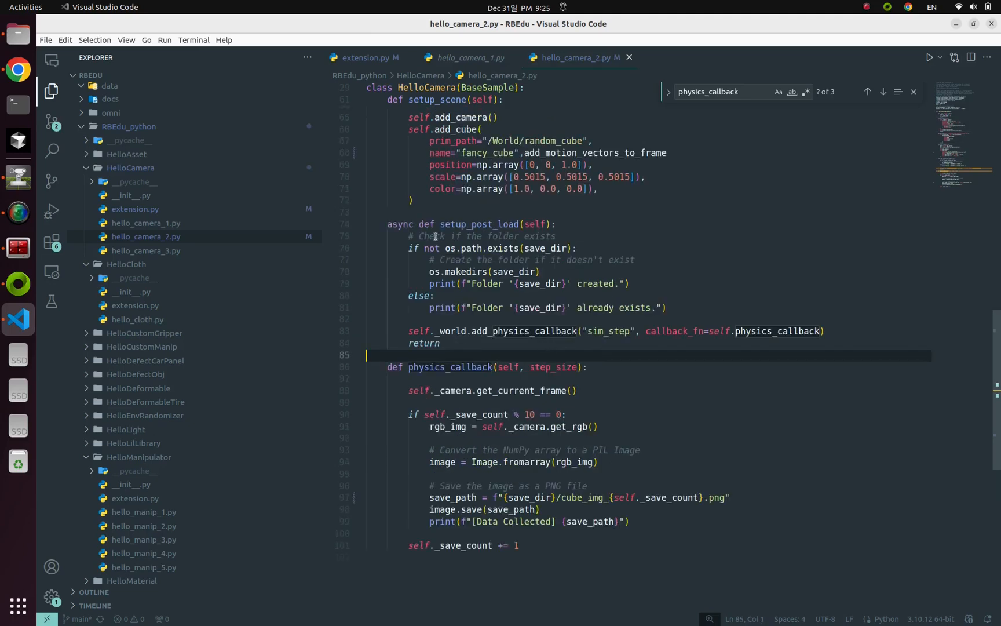
pyautogui.doubleClick(480, 225)
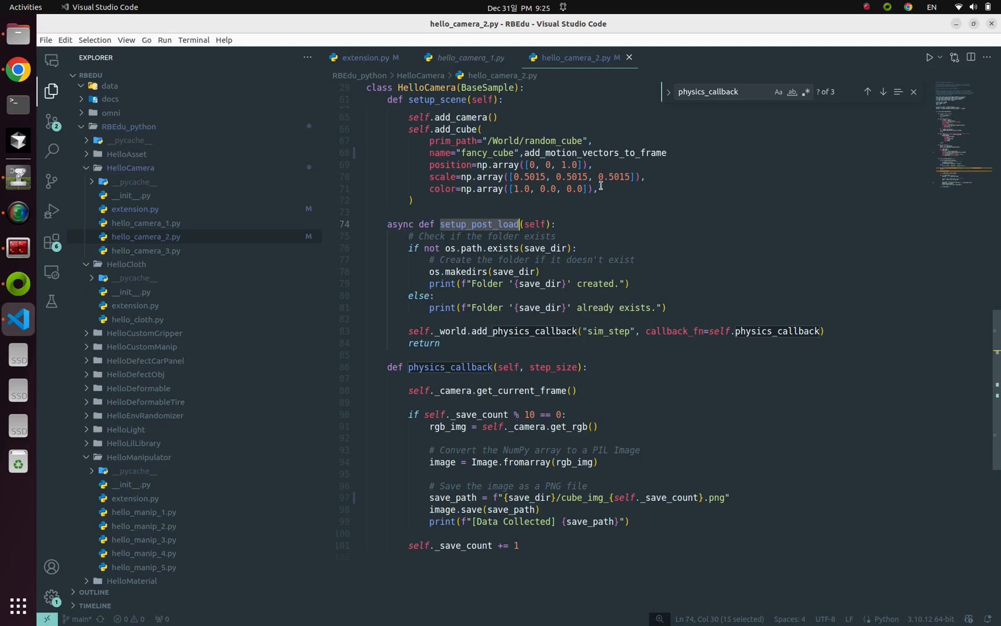
pyautogui.scroll(3)
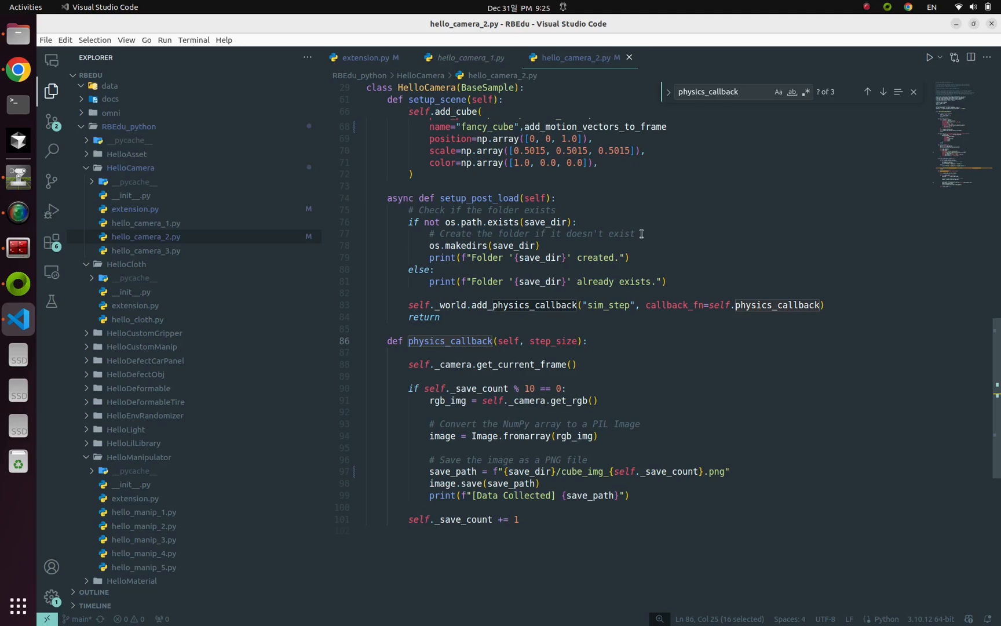
pyautogui.scroll(3)
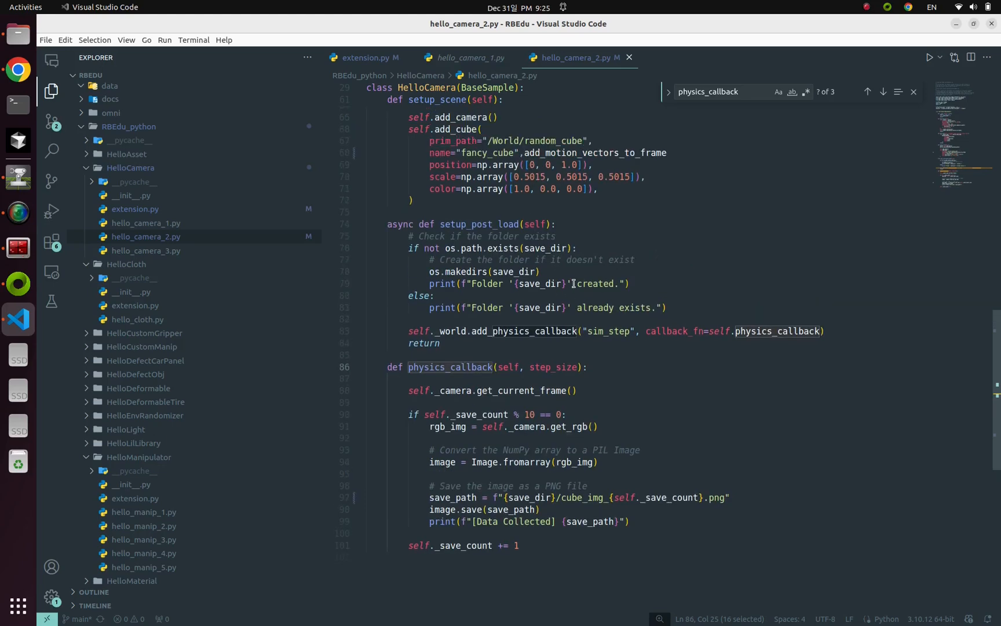
pyautogui.click(505, 236)
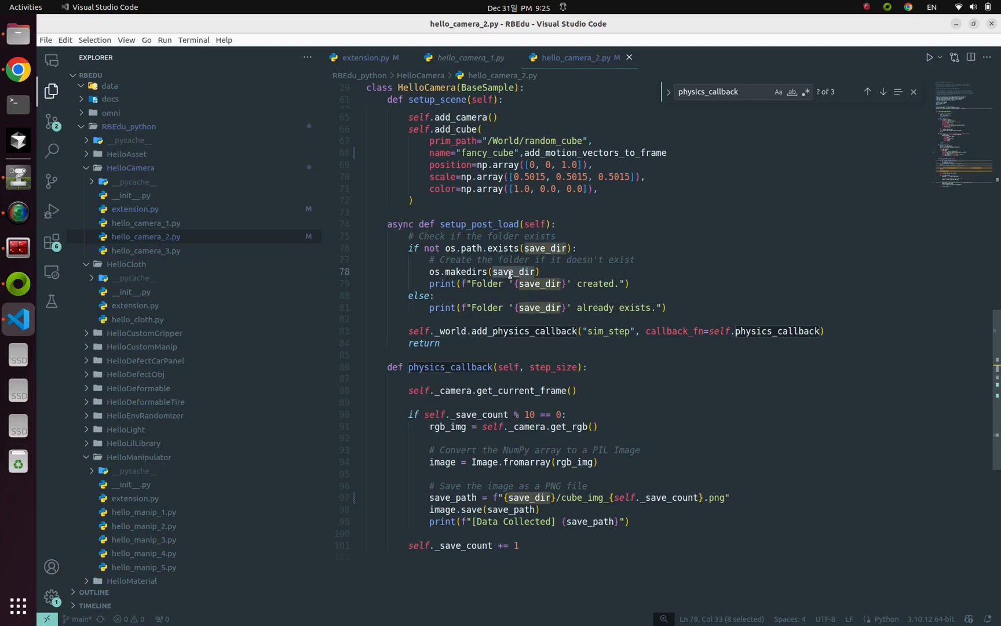
pyautogui.scroll(3)
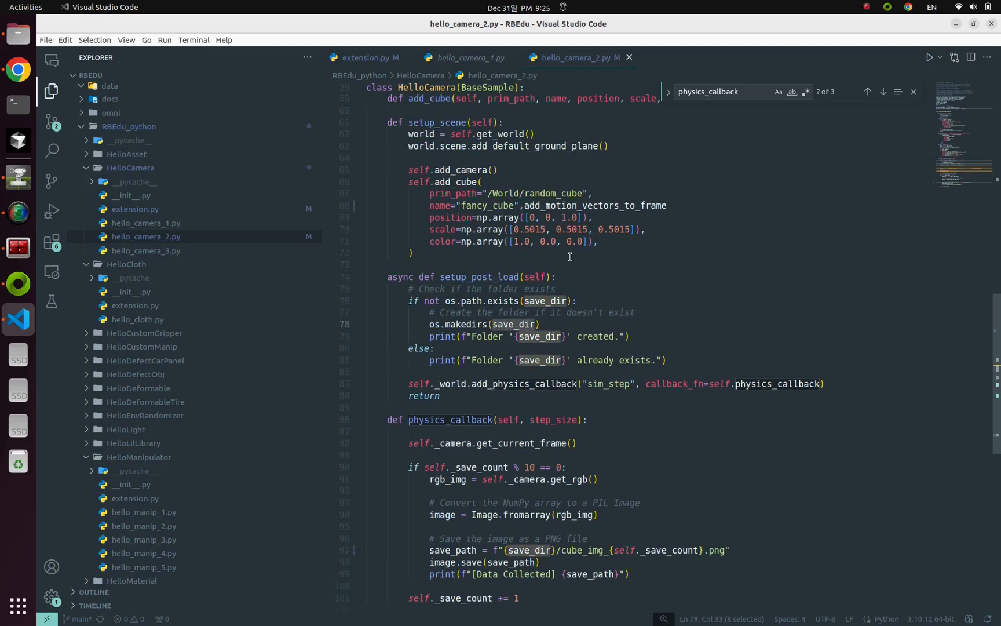
pyautogui.scroll(3)
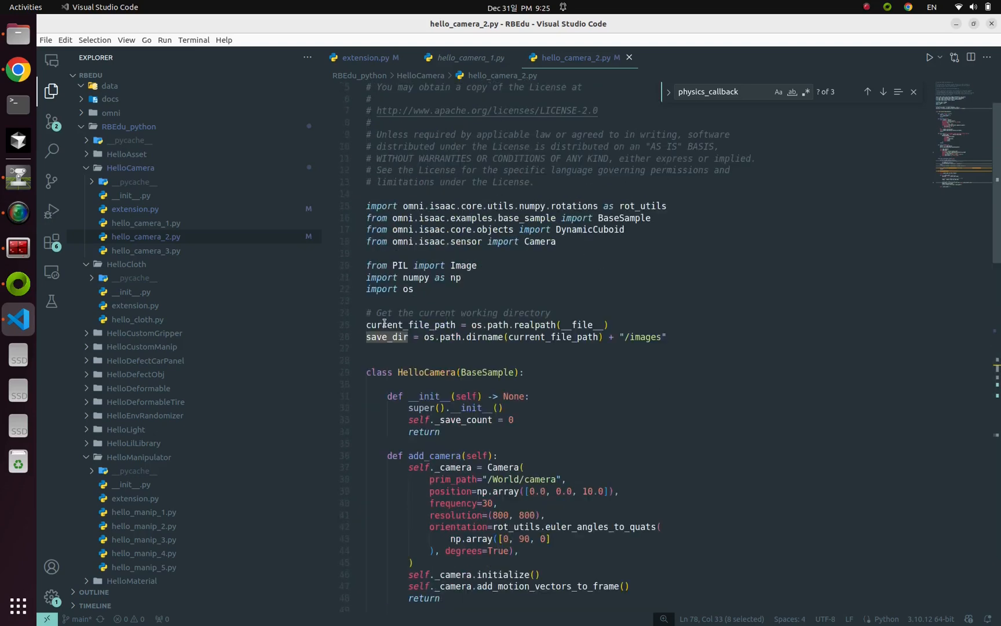
pyautogui.click(405, 347)
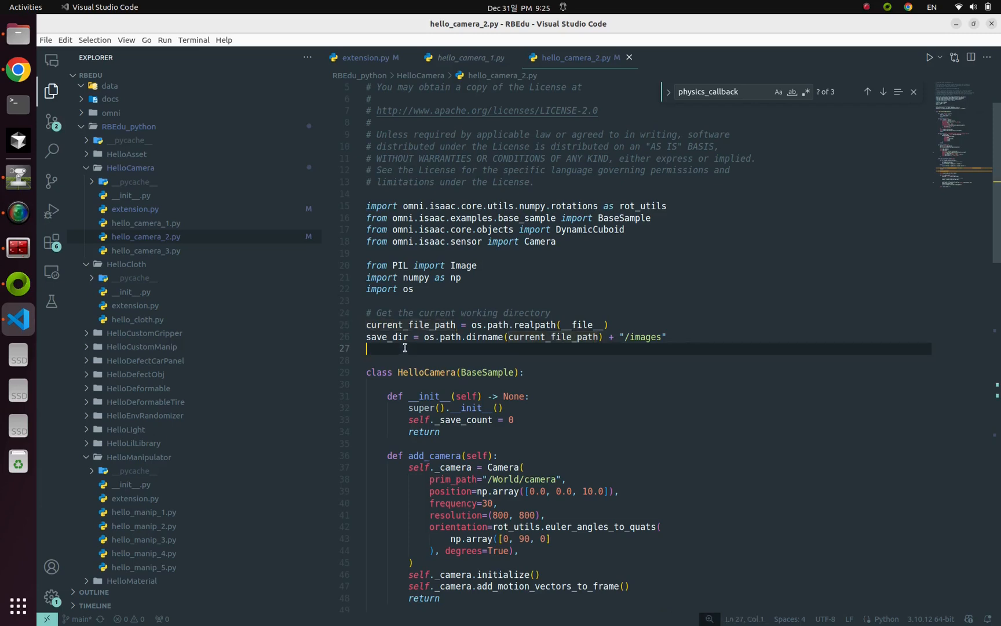
pyautogui.moveTo(146, 186)
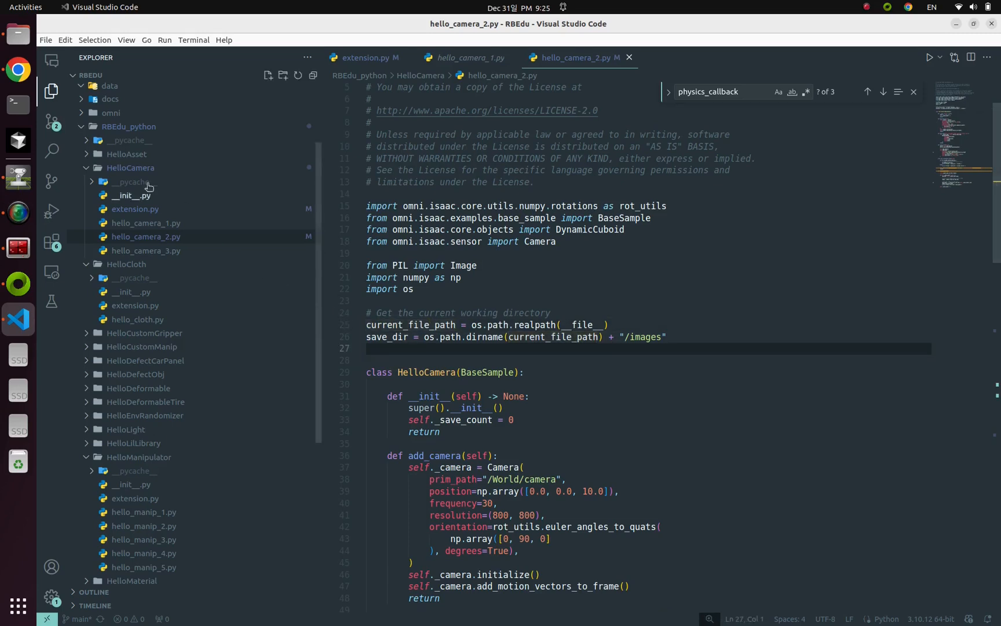
pyautogui.moveTo(130, 167)
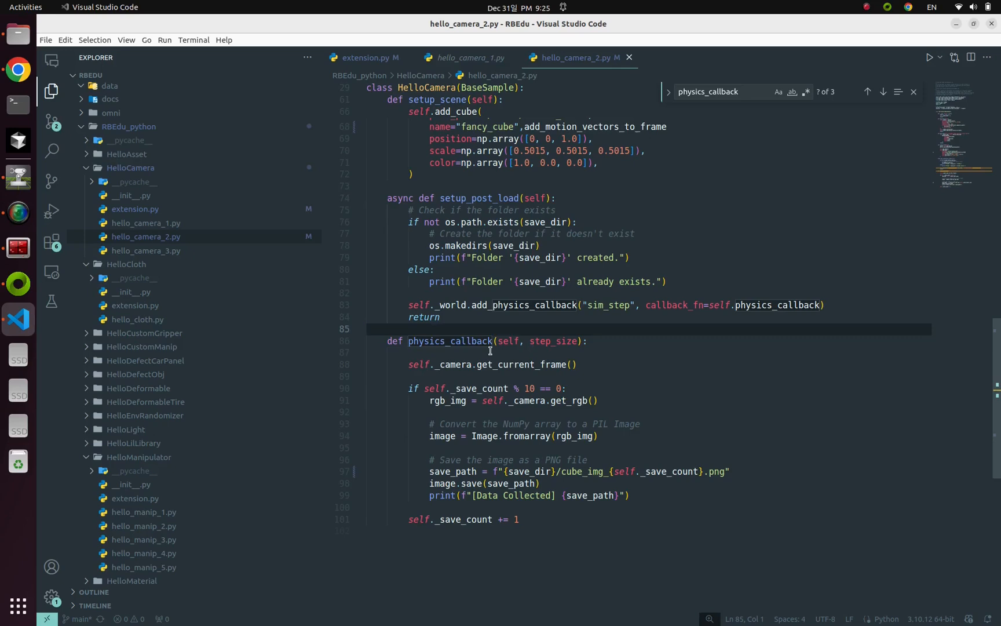
# Inspect physics_callback's frame capture, RGB image grab and PIL image conversion.
pyautogui.click(515, 364)
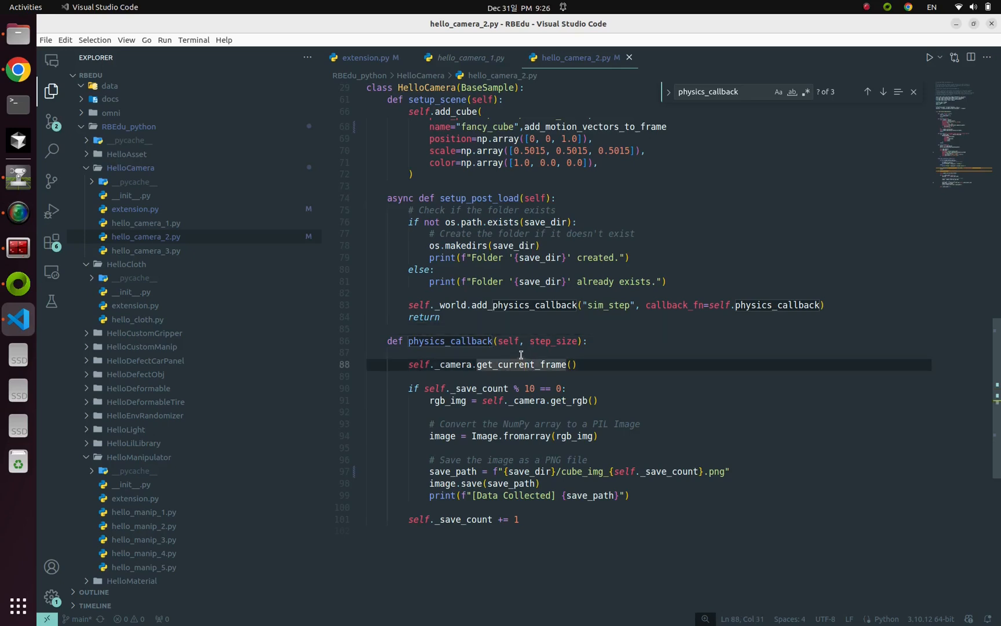
pyautogui.scroll(-3)
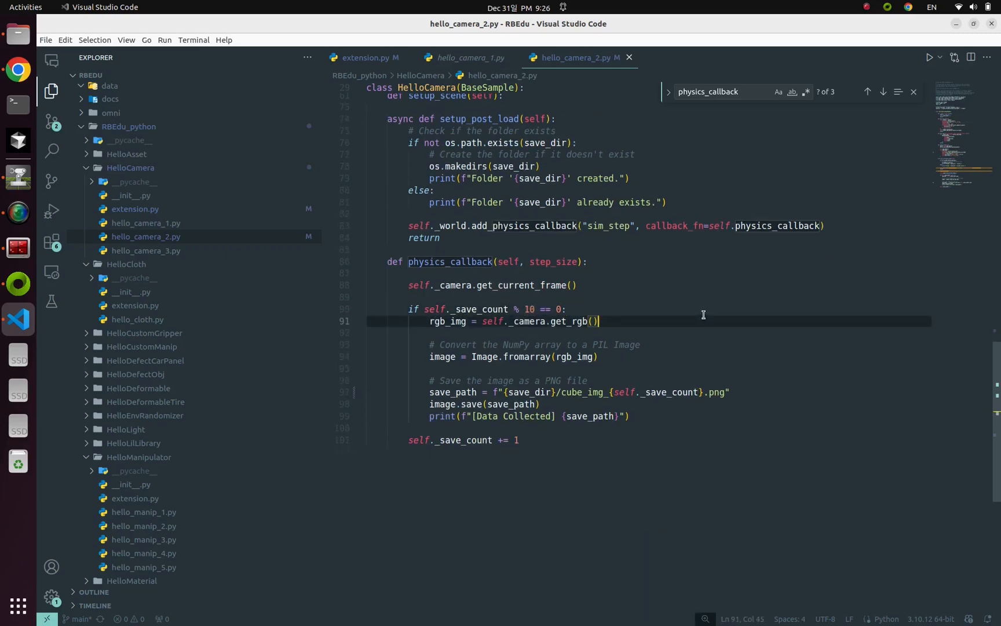
pyautogui.click(518, 356)
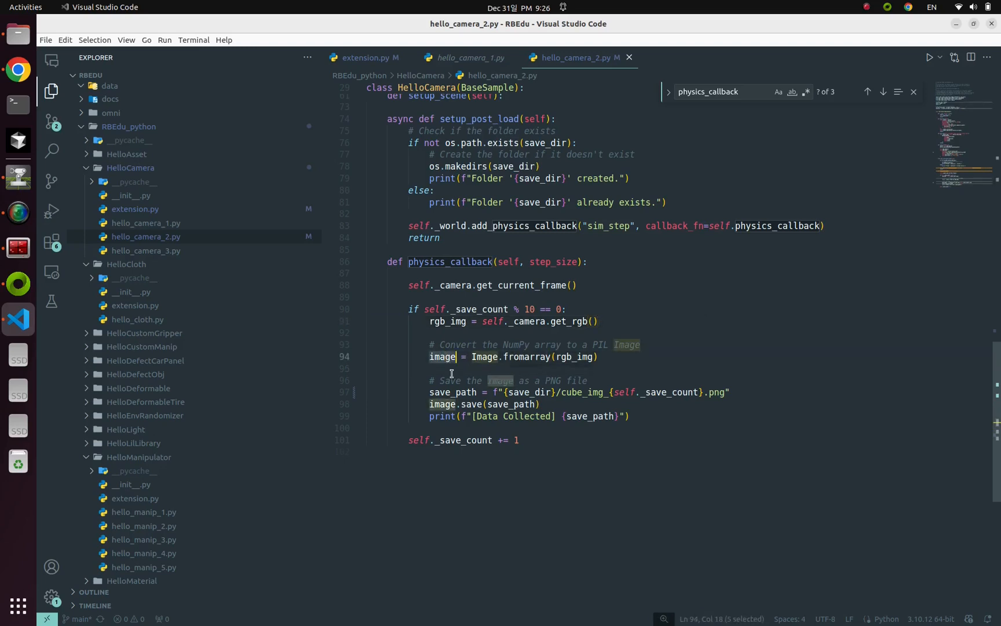
pyautogui.click(453, 368)
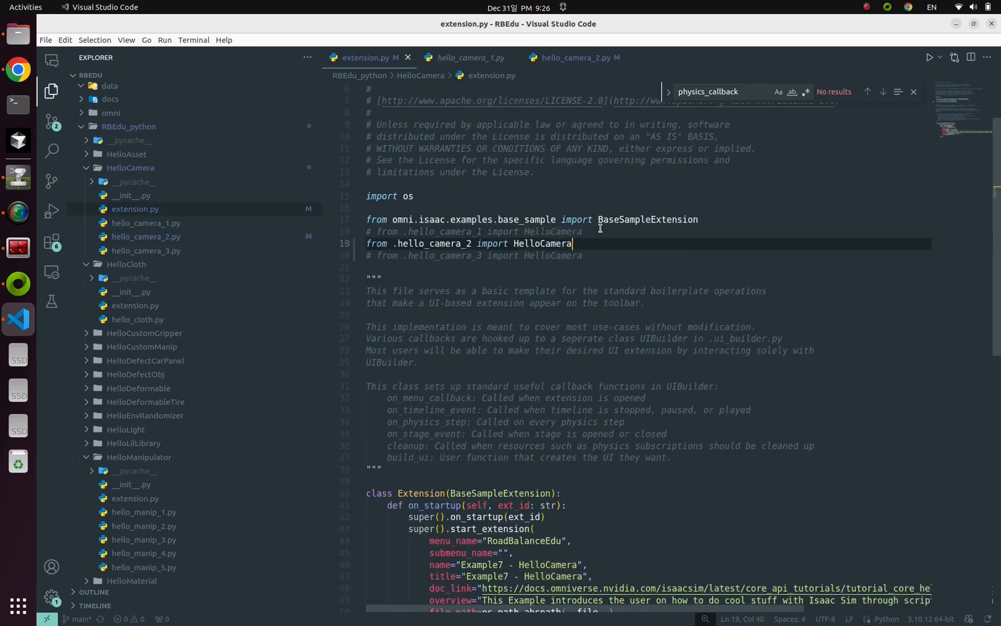
pyautogui.moveTo(13, 212)
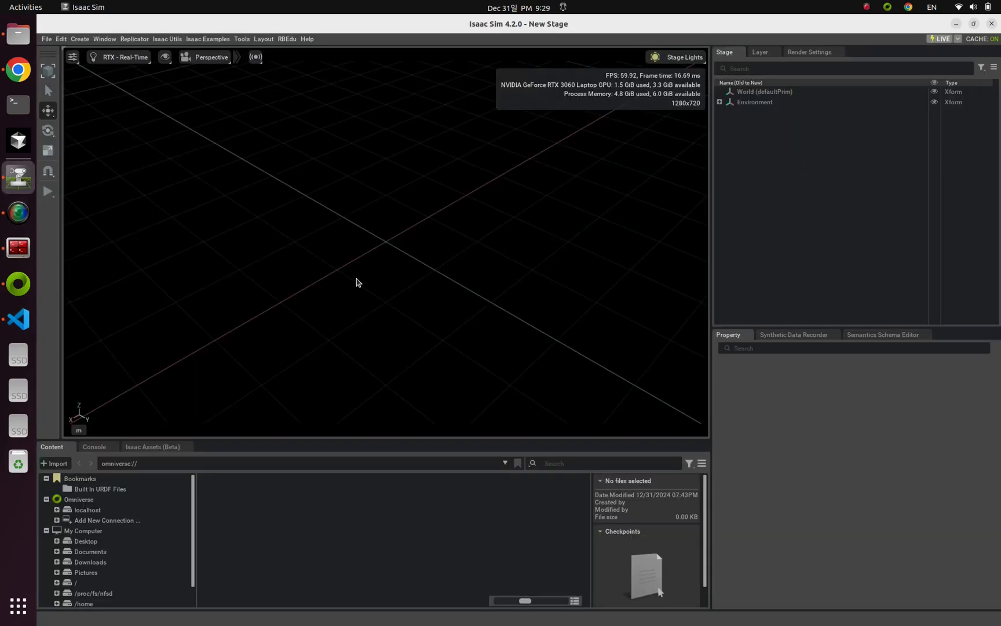
pyautogui.moveTo(387, 286)
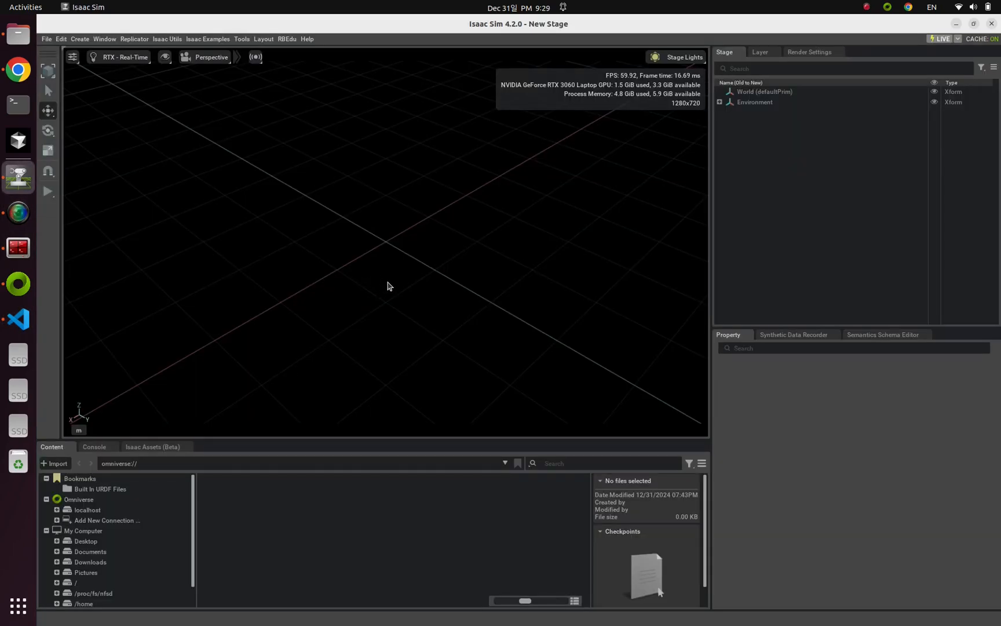
pyautogui.moveTo(208, 39)
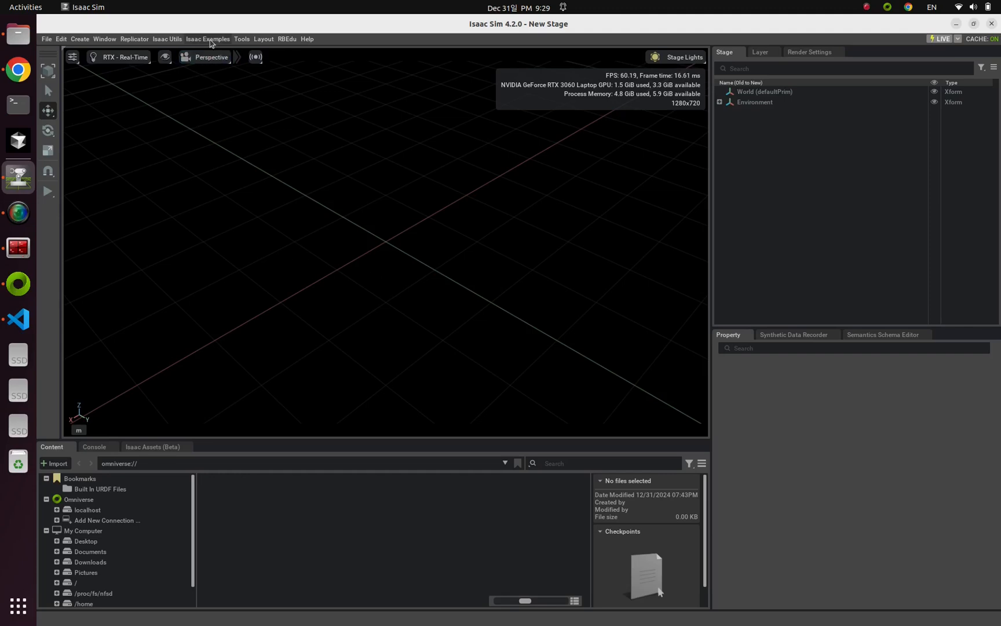
# Open RoadBalanceEdu Example7 - HelloCamera and load its cube world.
pyautogui.click(208, 39)
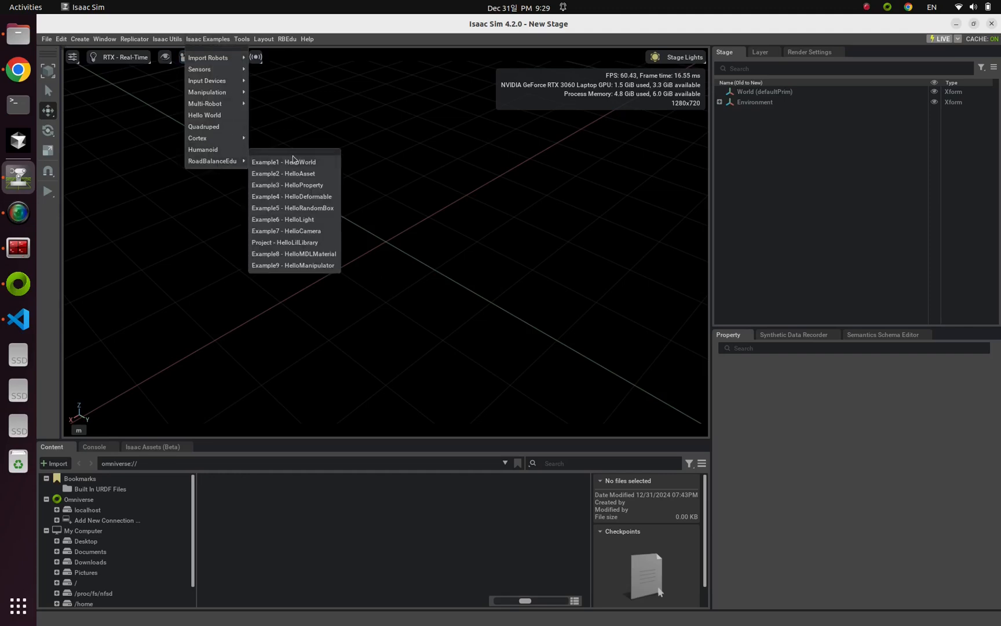
pyautogui.click(286, 230)
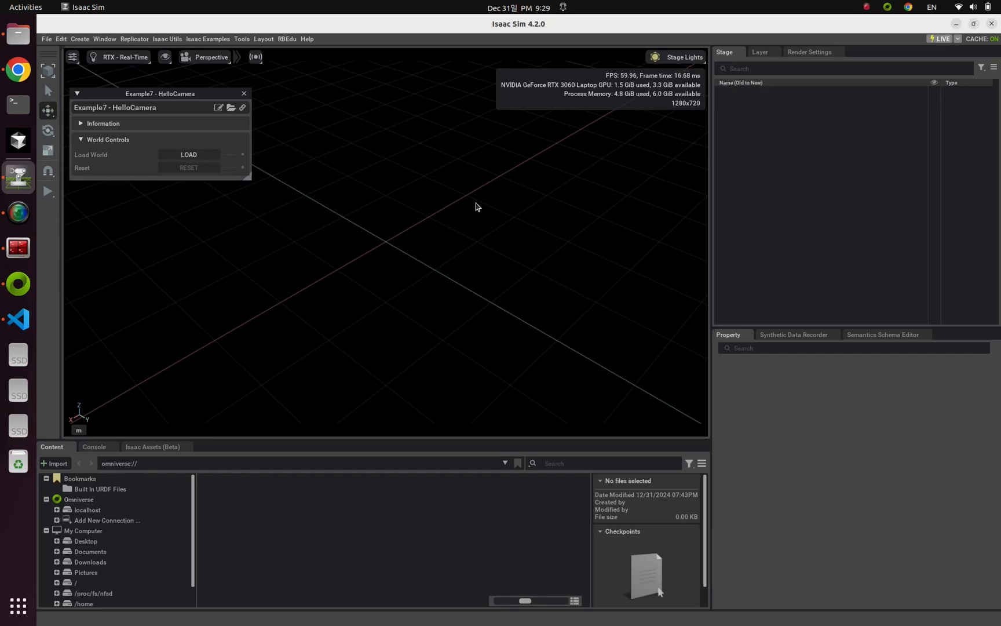
pyautogui.click(188, 155)
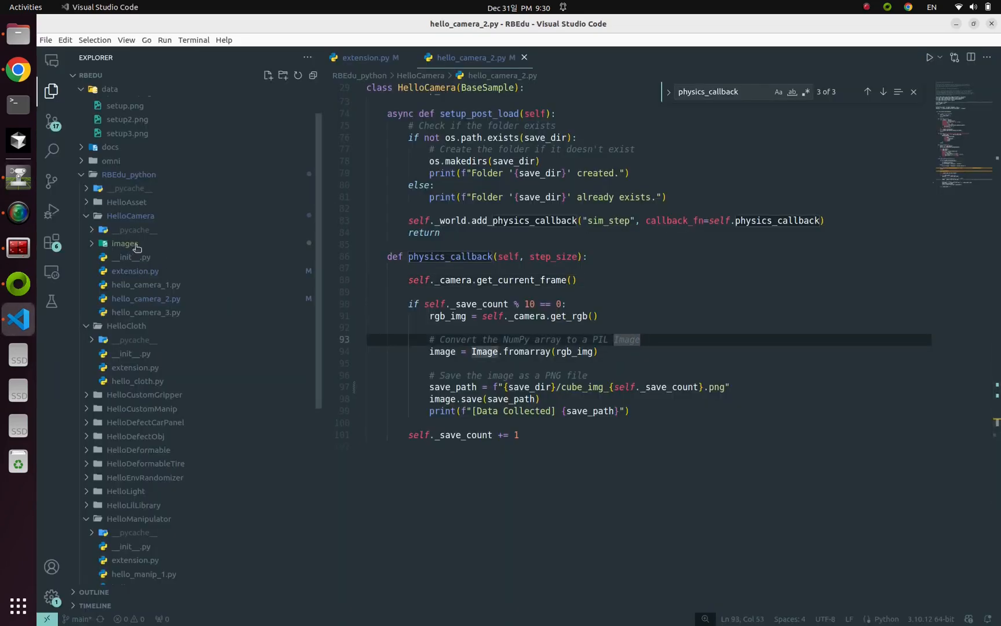
# Expand HelloCamera/images and preview several cube_img PNGs, including the step 280 frame.
pyautogui.click(149, 256)
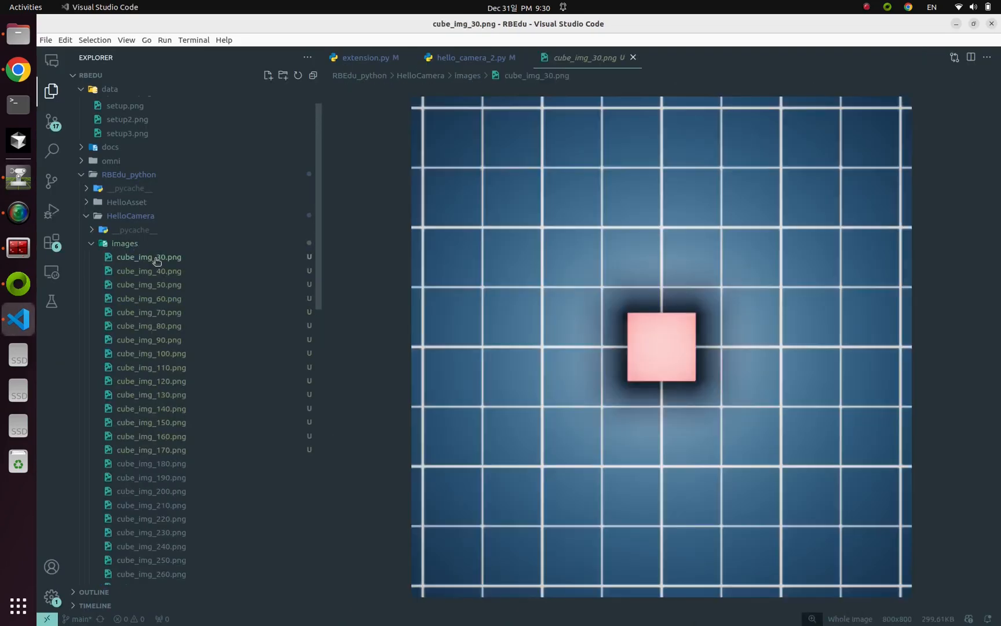
pyautogui.click(152, 504)
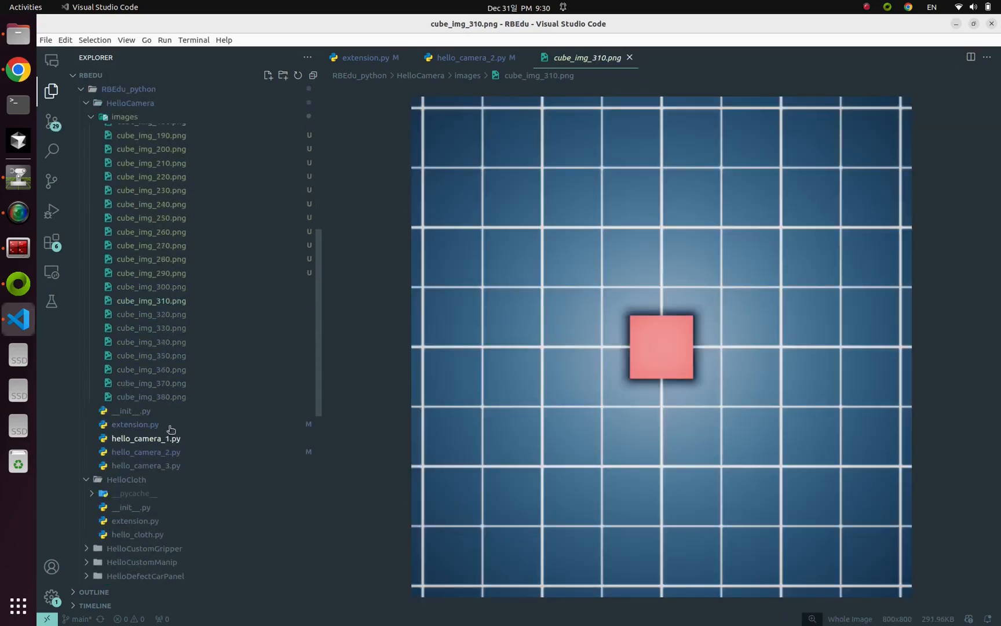
pyautogui.click(151, 258)
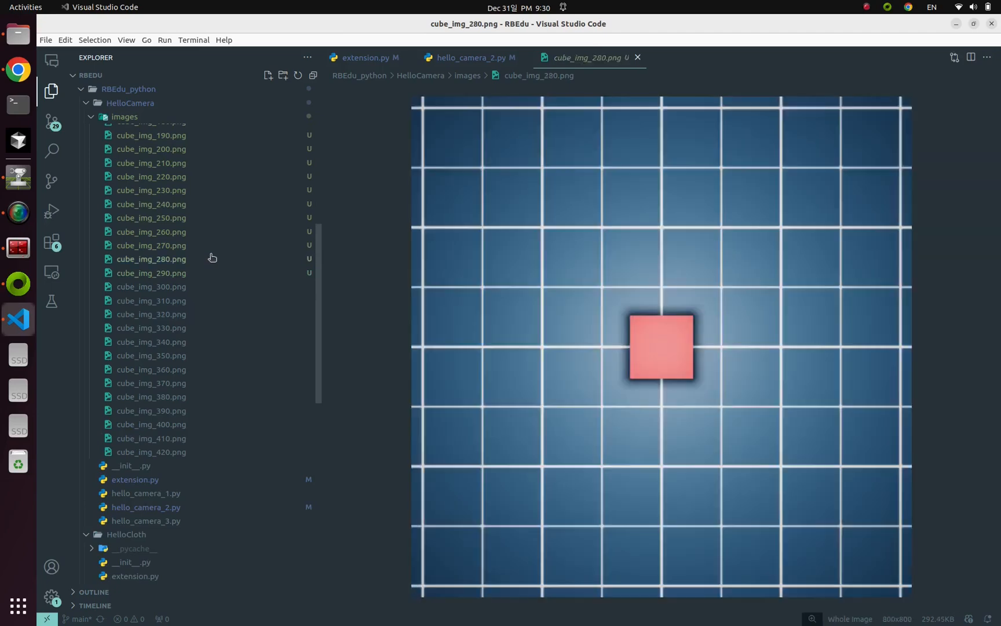
pyautogui.scroll(-3)
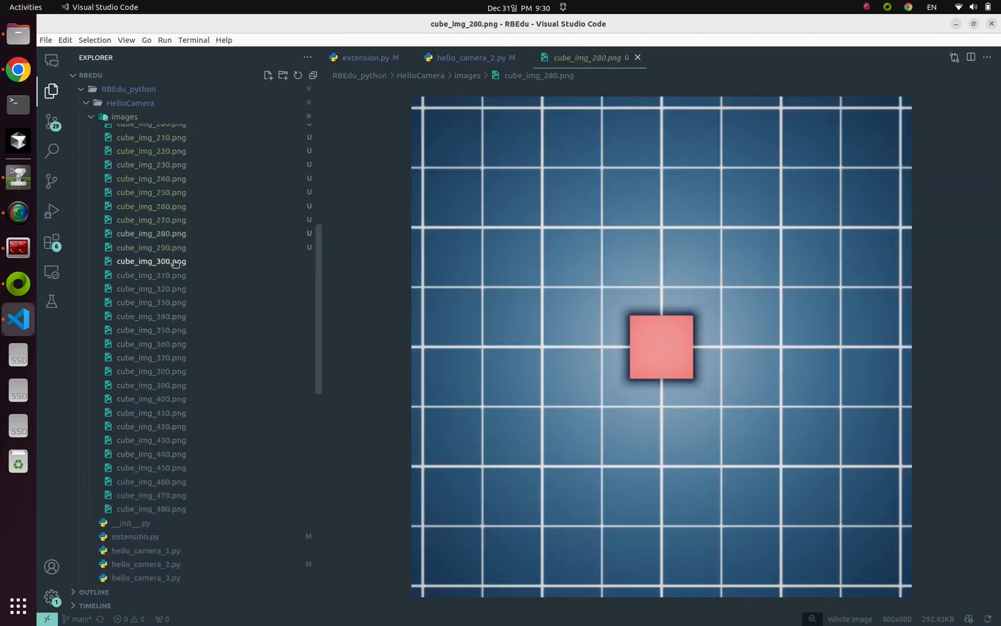
pyautogui.scroll(3)
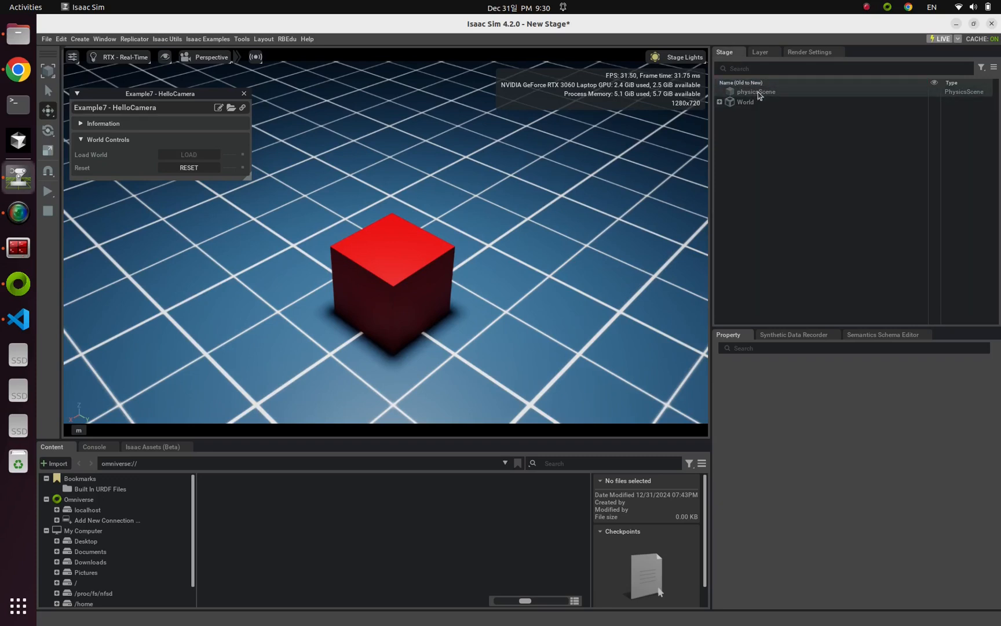
# Select physicsScene to show its properties, including 60 time steps per second.
pyautogui.click(755, 92)
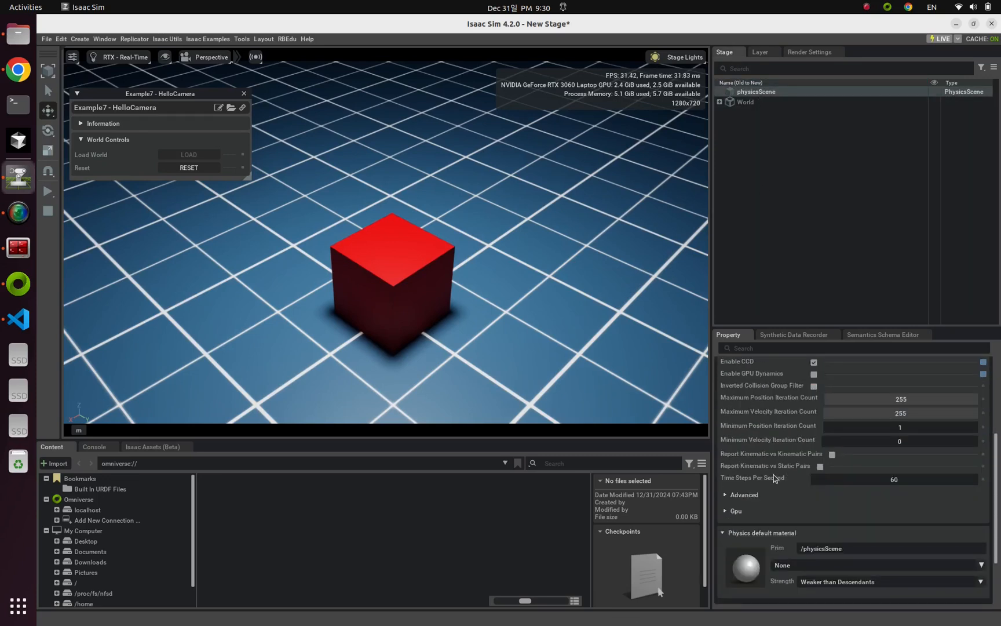
pyautogui.moveTo(769, 481)
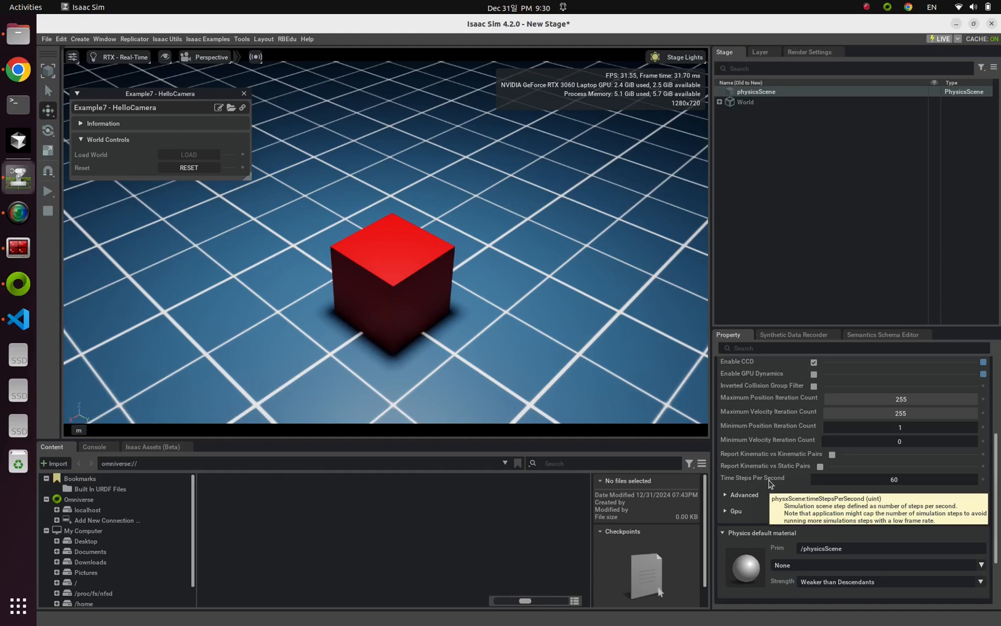
pyautogui.moveTo(928, 490)
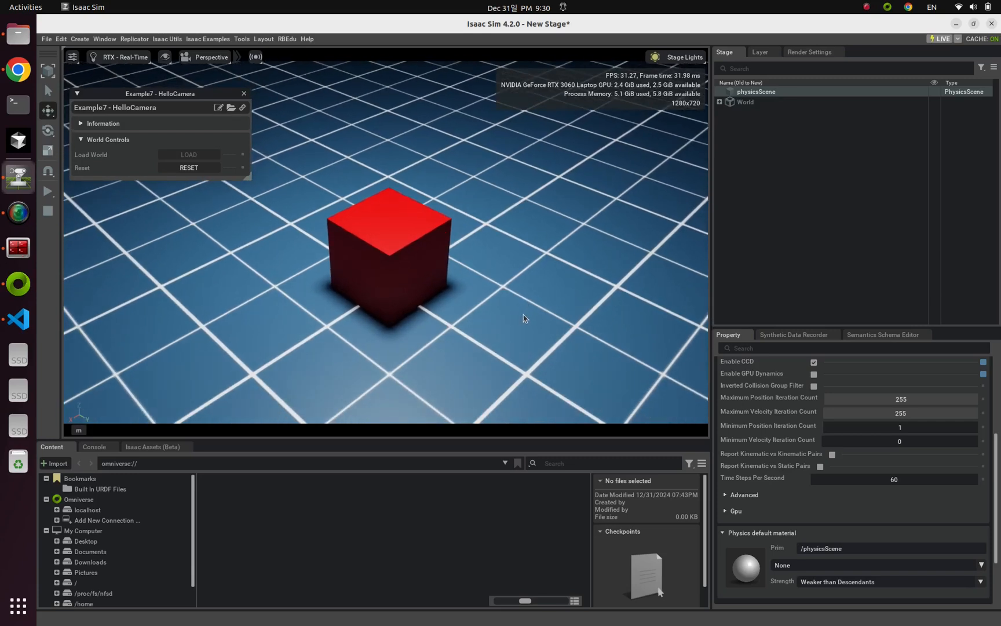
pyautogui.moveTo(518, 312)
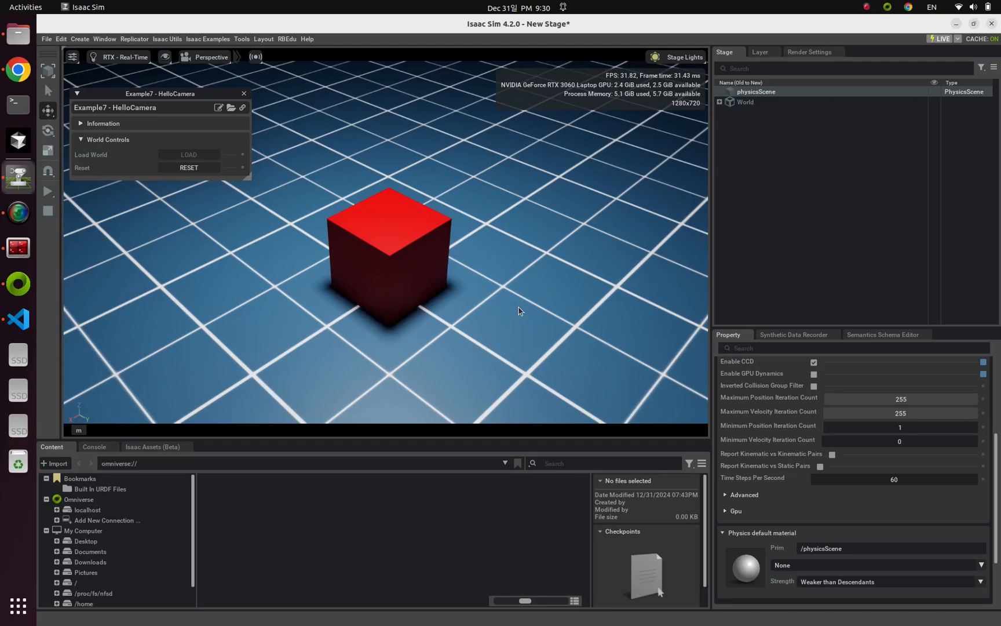
pyautogui.moveTo(504, 289)
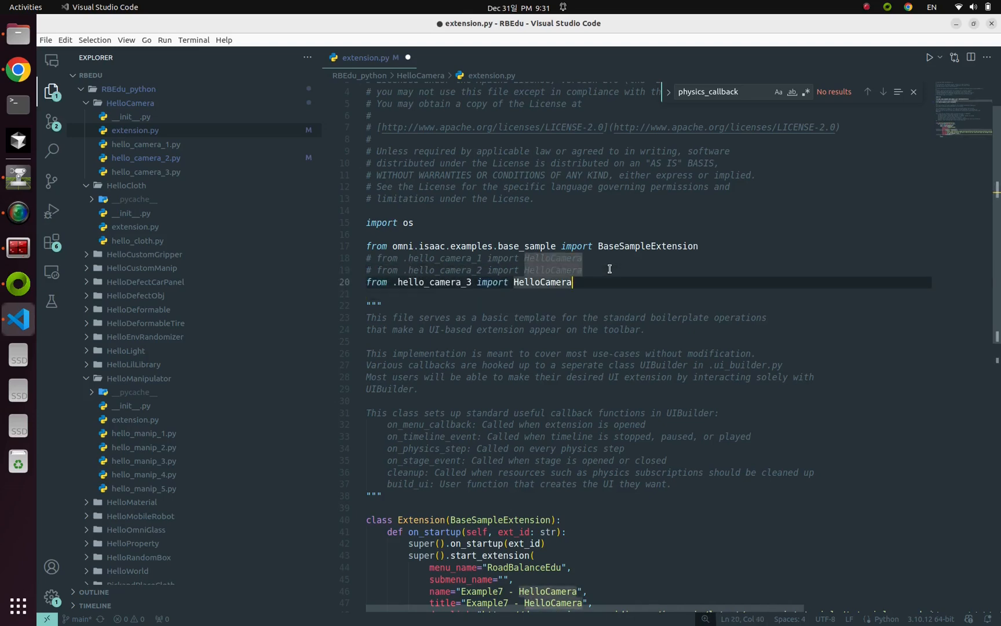
# Save extension.py with the hello_camera_3 HelloCamera import enabled.
pyautogui.press('ctrl+s')
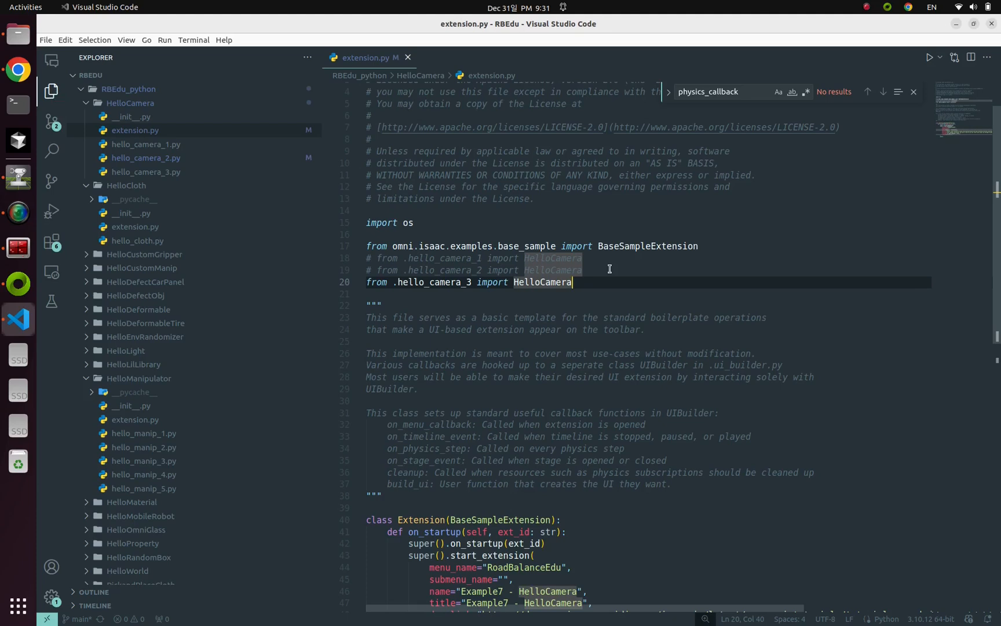
pyautogui.press('ctrl+s')
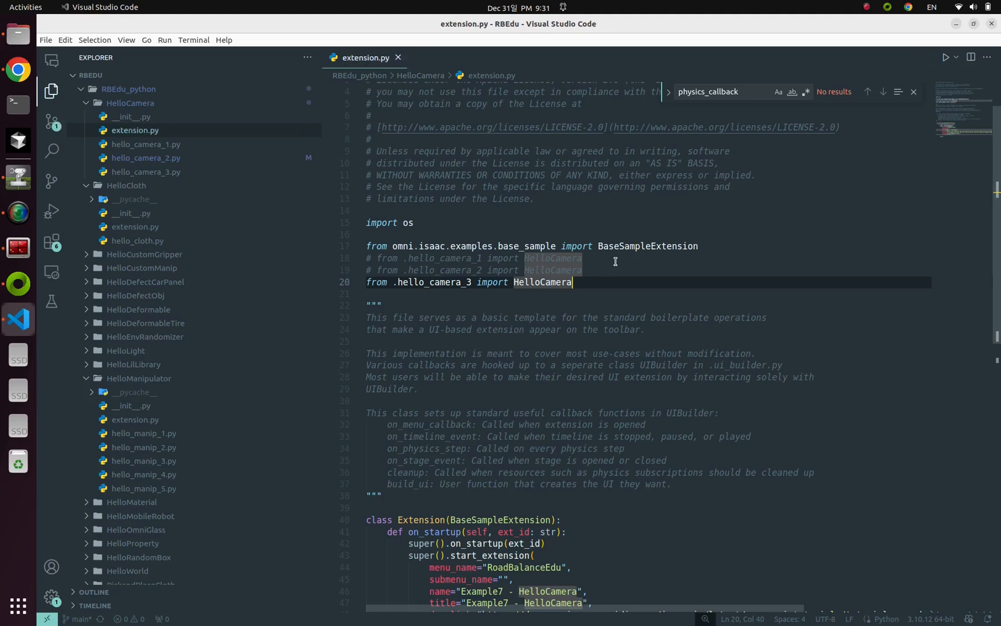
pyautogui.scroll(-3)
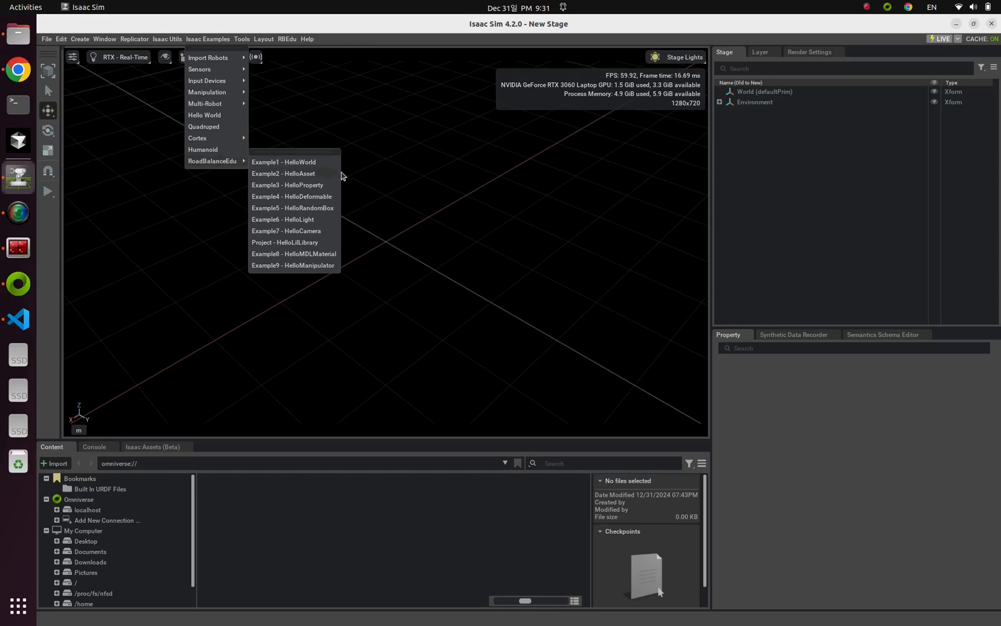
# Load the Example7 - HelloCamera Franka world and run it until the arm grasps the cube.
pyautogui.click(287, 230)
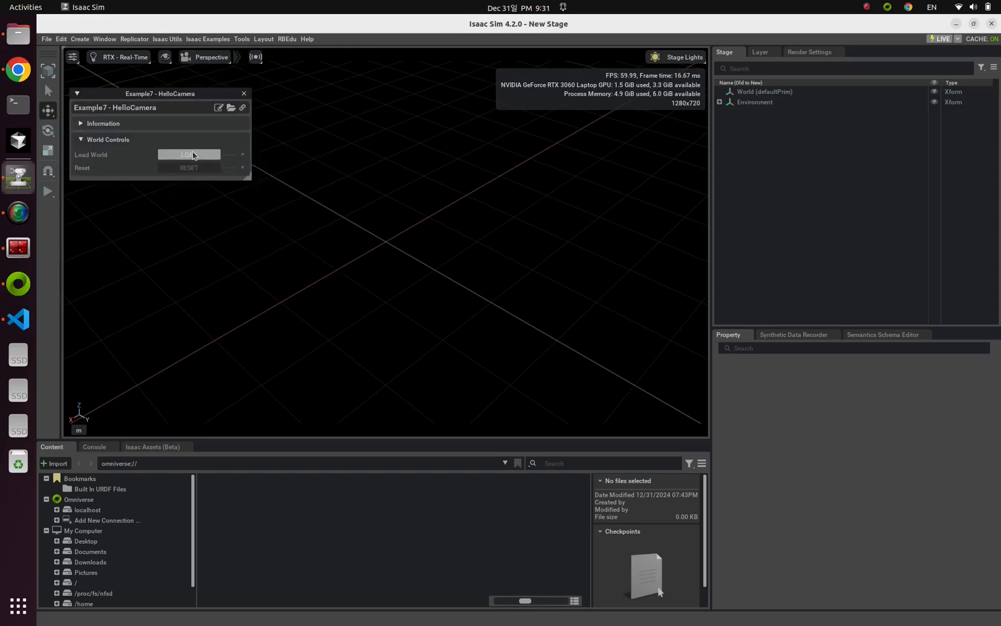
pyautogui.click(189, 154)
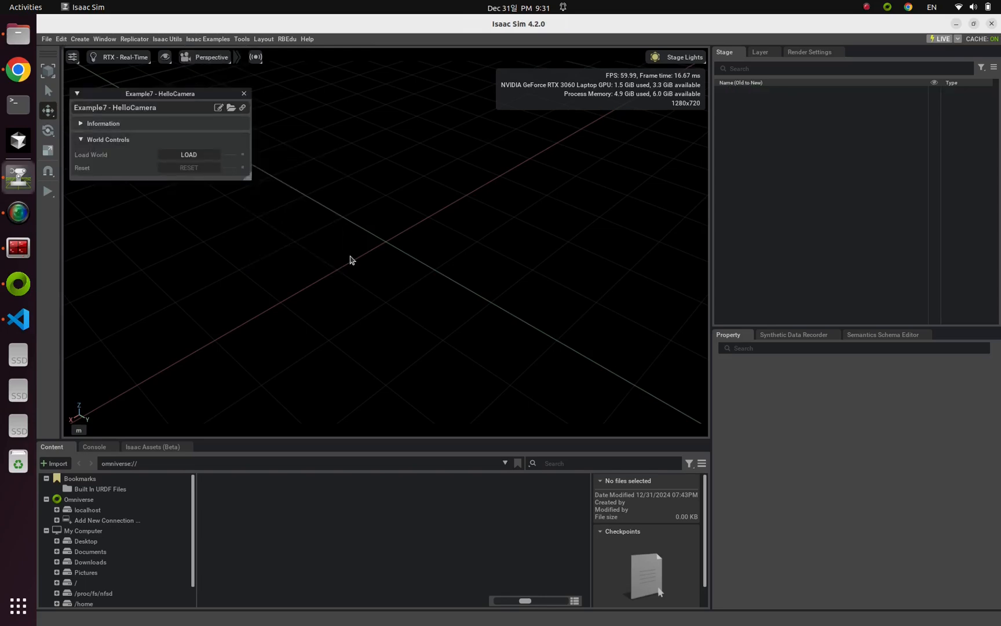
pyautogui.click(188, 154)
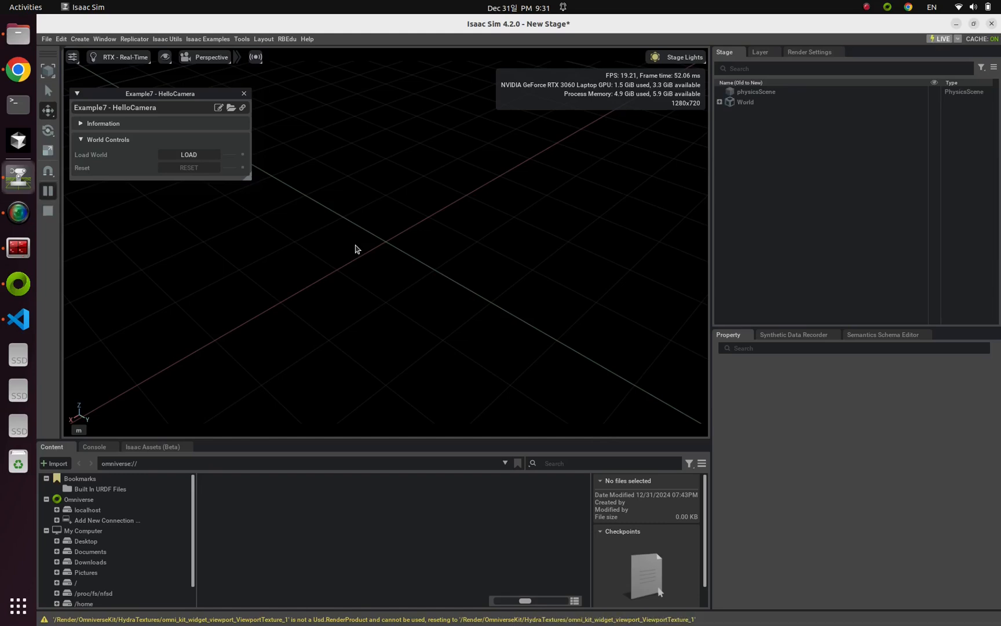
pyautogui.click(188, 155)
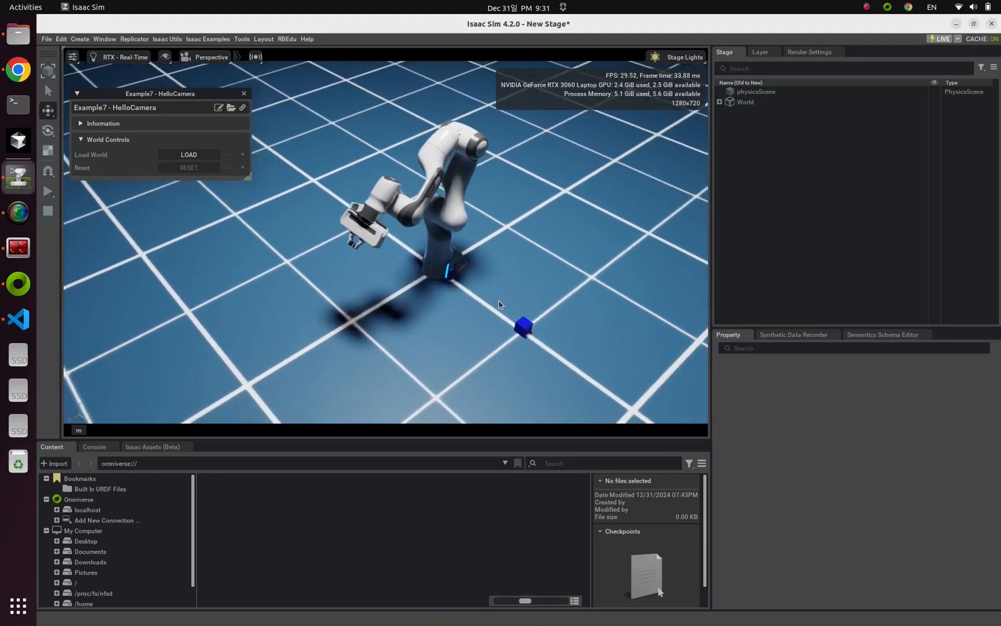
pyautogui.moveTo(18, 212)
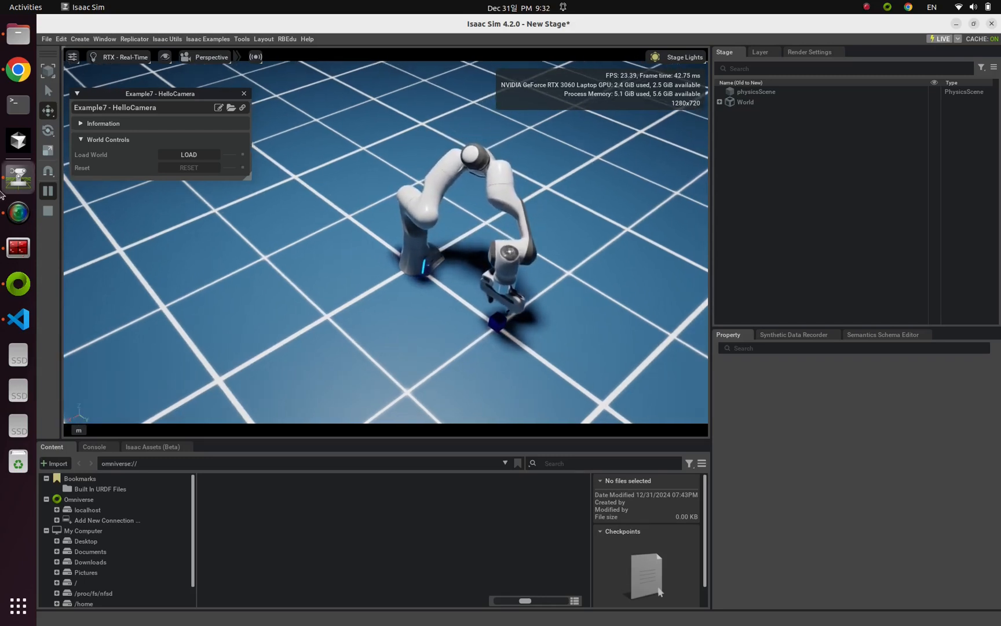
pyautogui.click(18, 319)
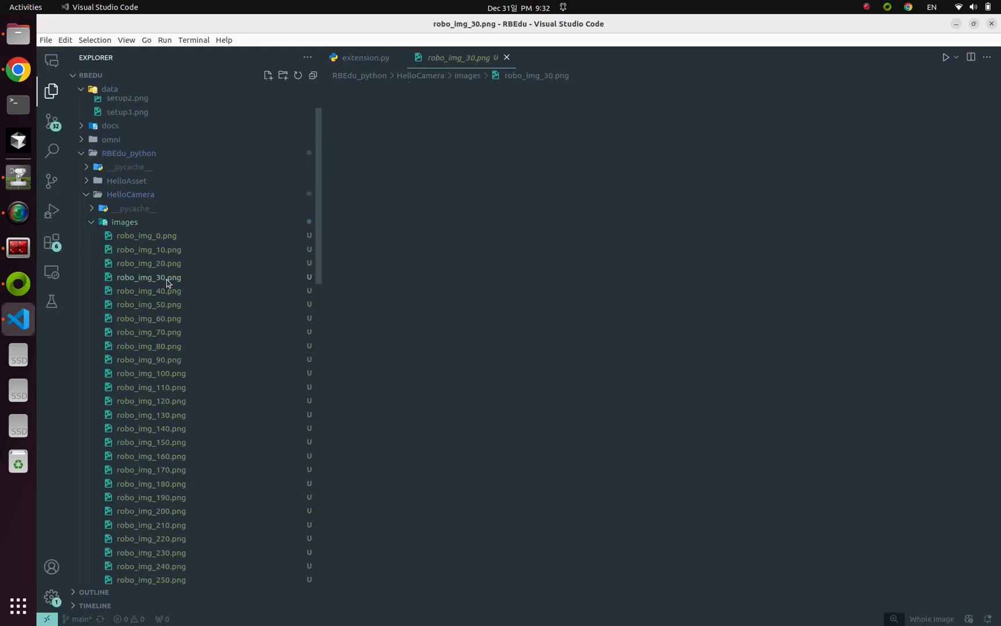
# Preview early and later top-down robo_img PNG frames in the images folder.
pyautogui.click(151, 263)
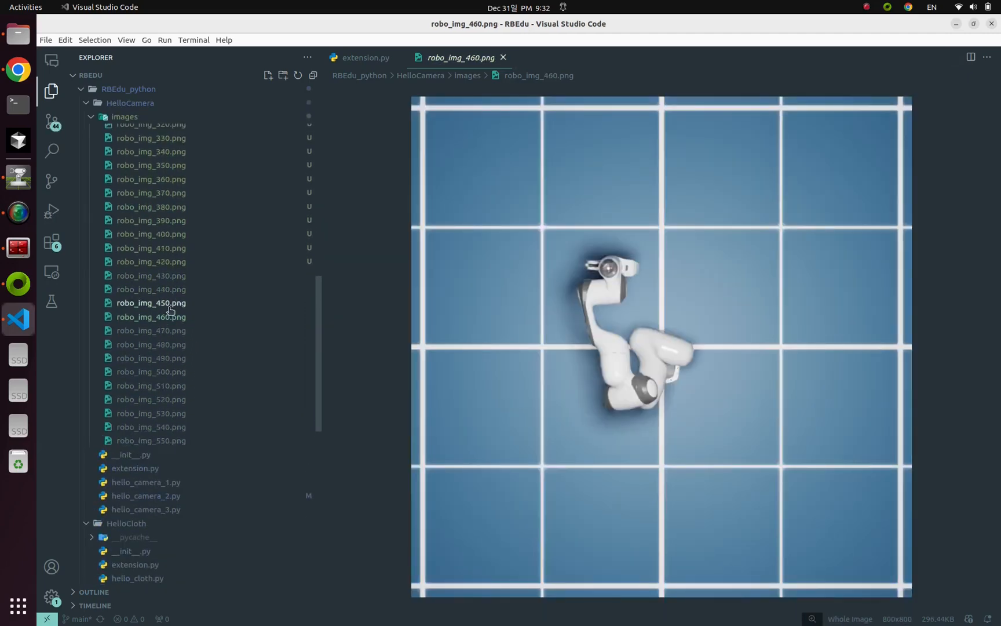
pyautogui.click(151, 344)
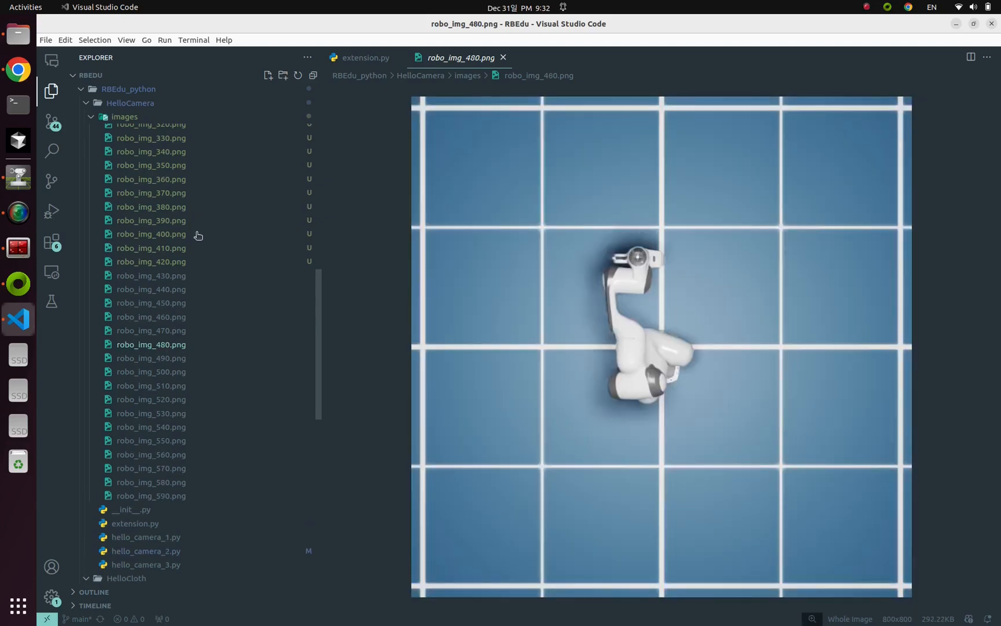
pyautogui.scroll(-3)
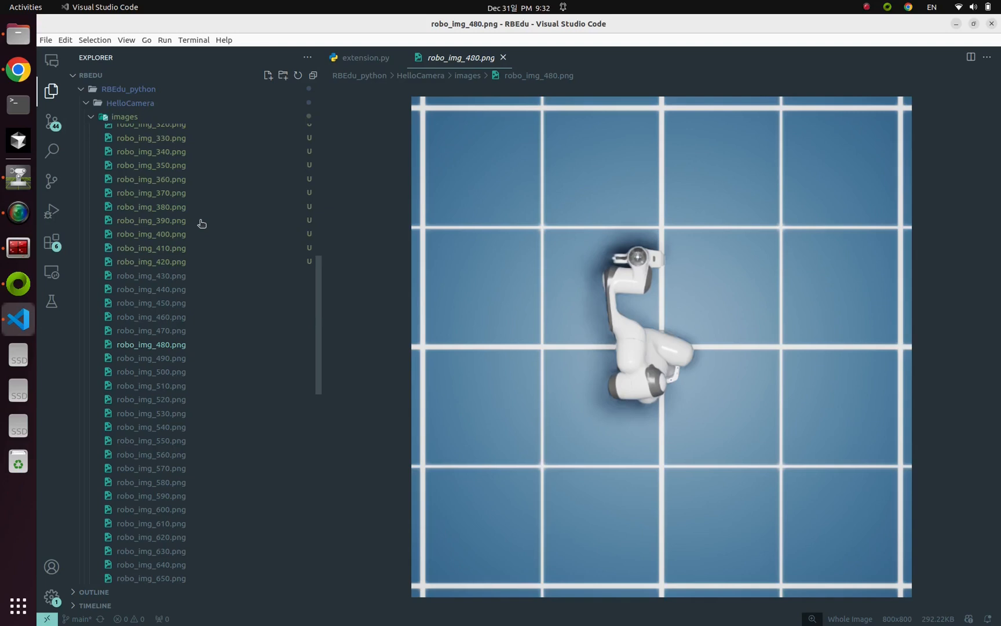
pyautogui.moveTo(199, 213)
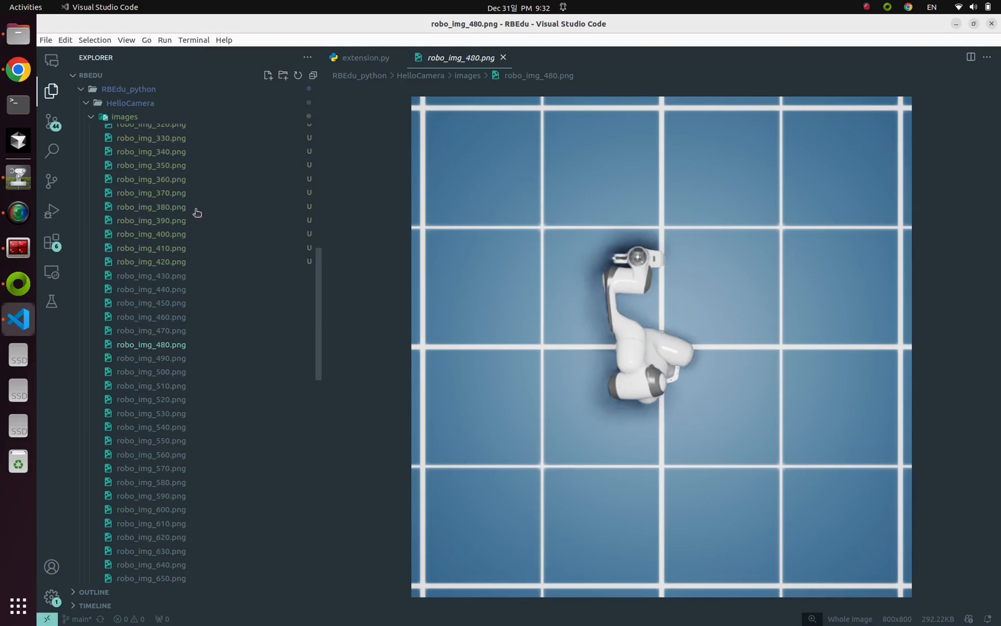
pyautogui.moveTo(193, 207)
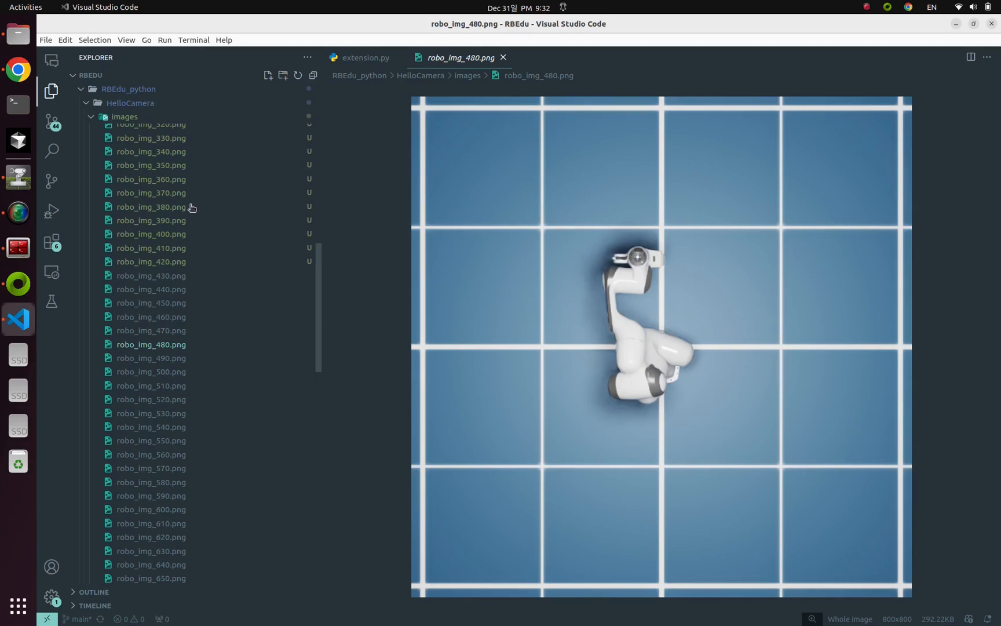
pyautogui.scroll(-3)
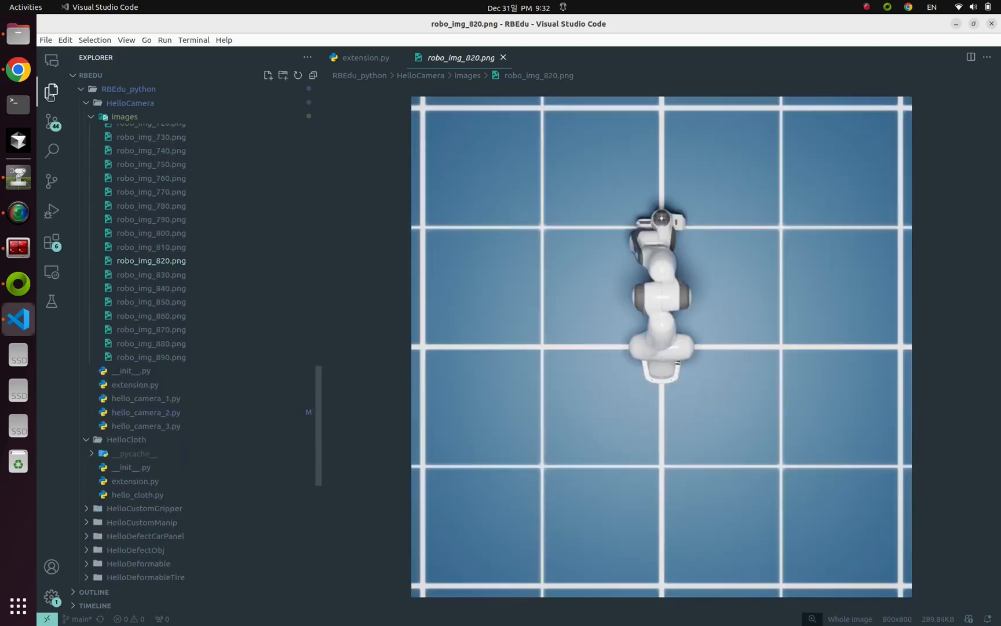
pyautogui.click(18, 177)
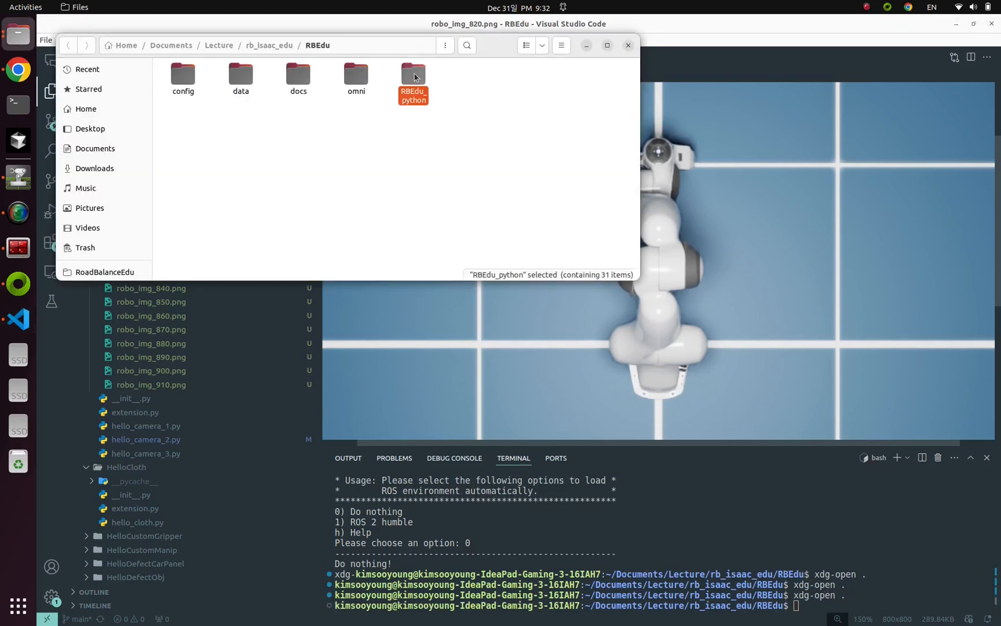
# Browse to HelloCamera/images and open robo_img_0.png in Image Viewer.
pyautogui.doubleClick(413, 73)
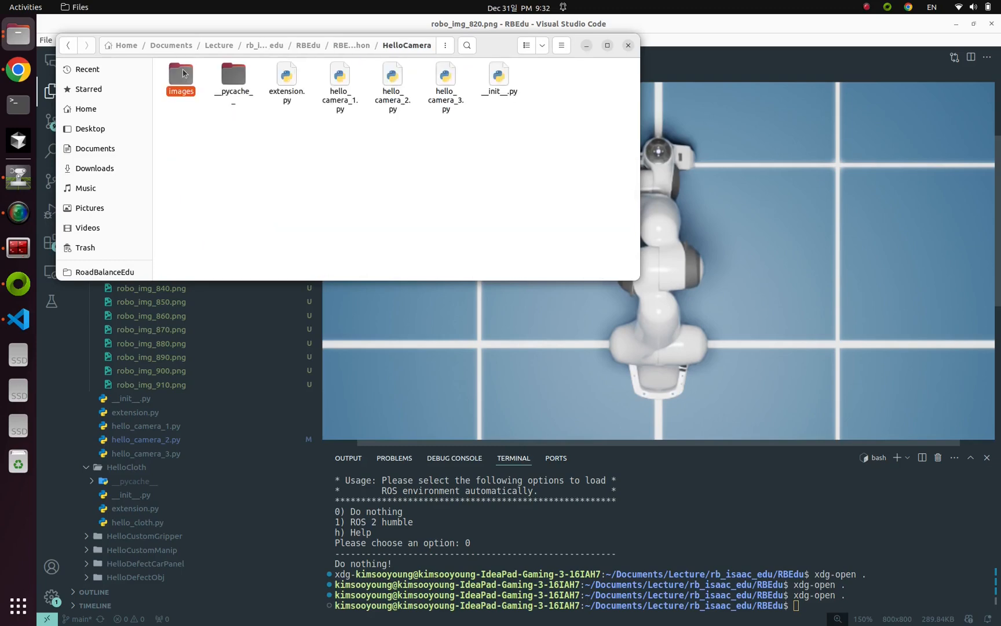
pyautogui.doubleClick(181, 77)
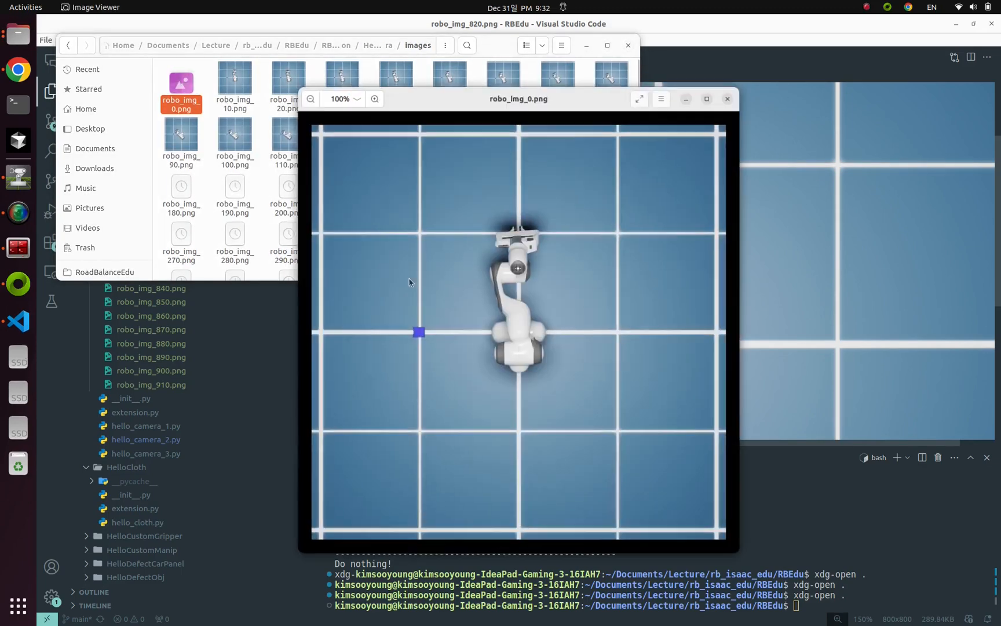
pyautogui.click(722, 330)
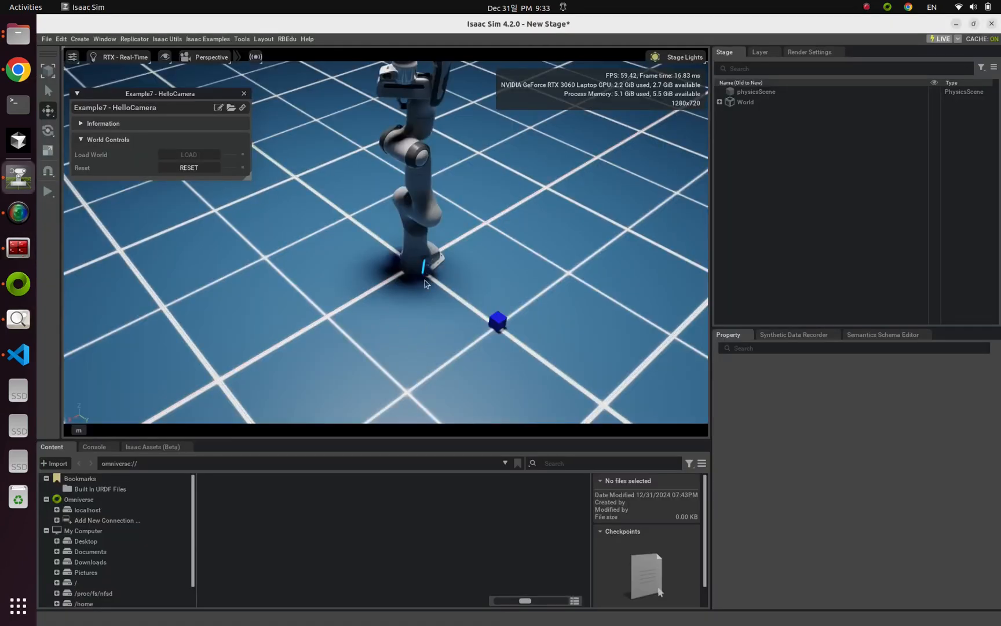
pyautogui.moveTo(492, 296)
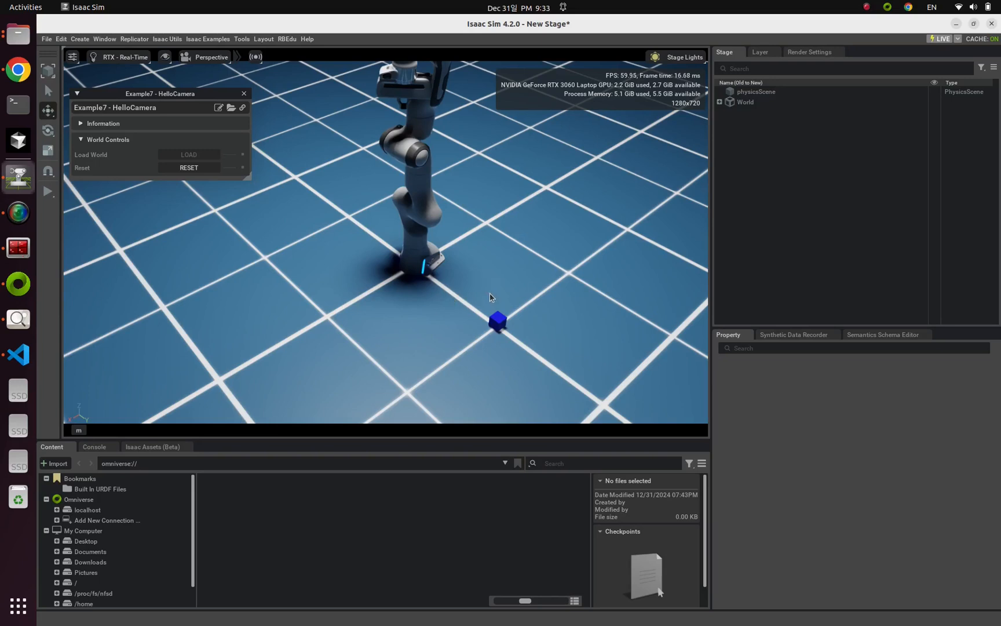
# Select the ground plane so World lists camera, Franka and random_cube.
pyautogui.click(720, 102)
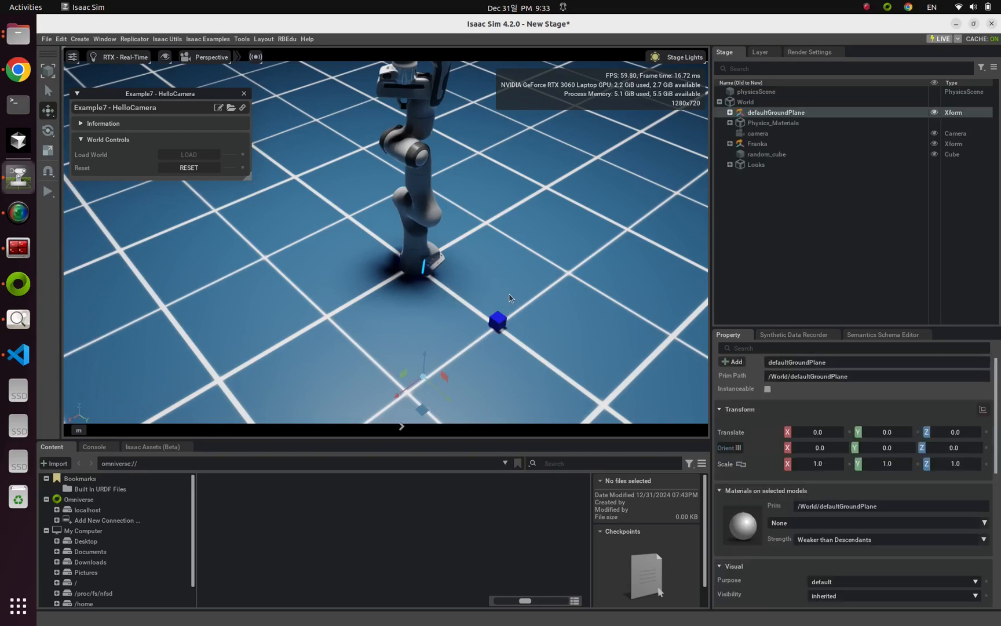
pyautogui.moveTo(511, 283)
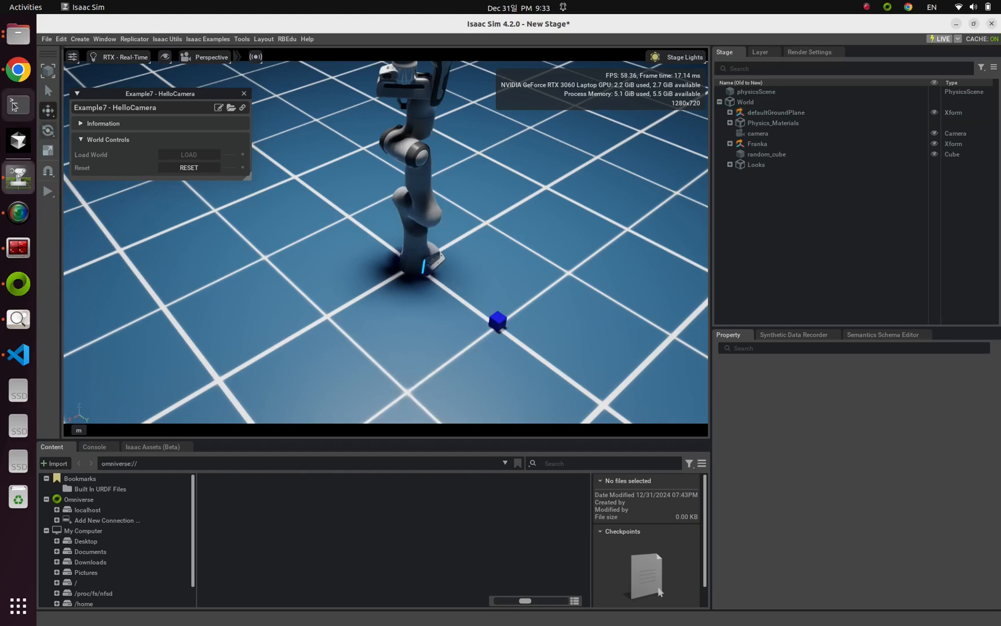
pyautogui.click(17, 70)
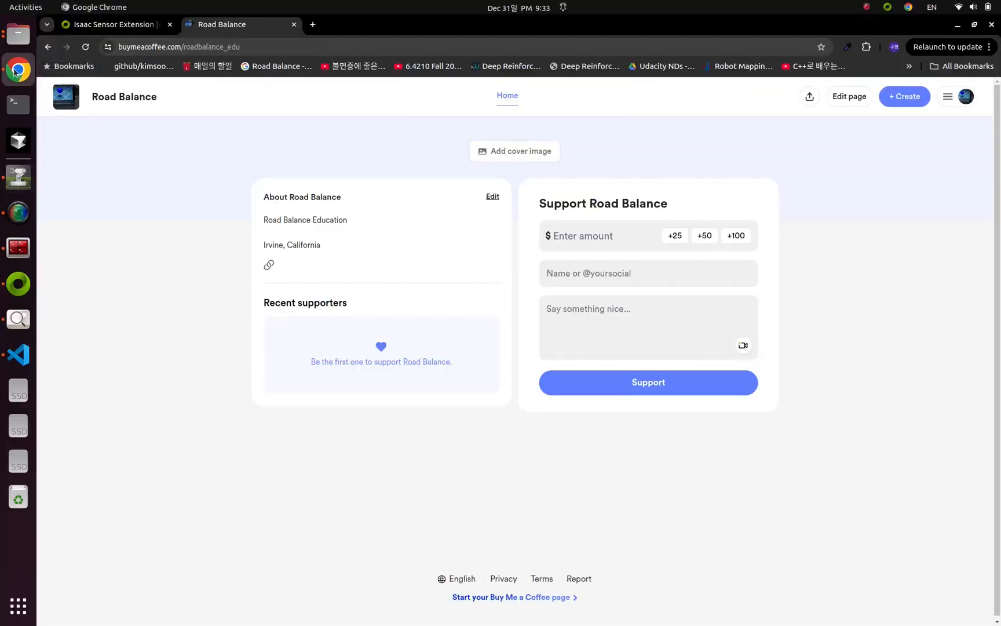
pyautogui.moveTo(203, 317)
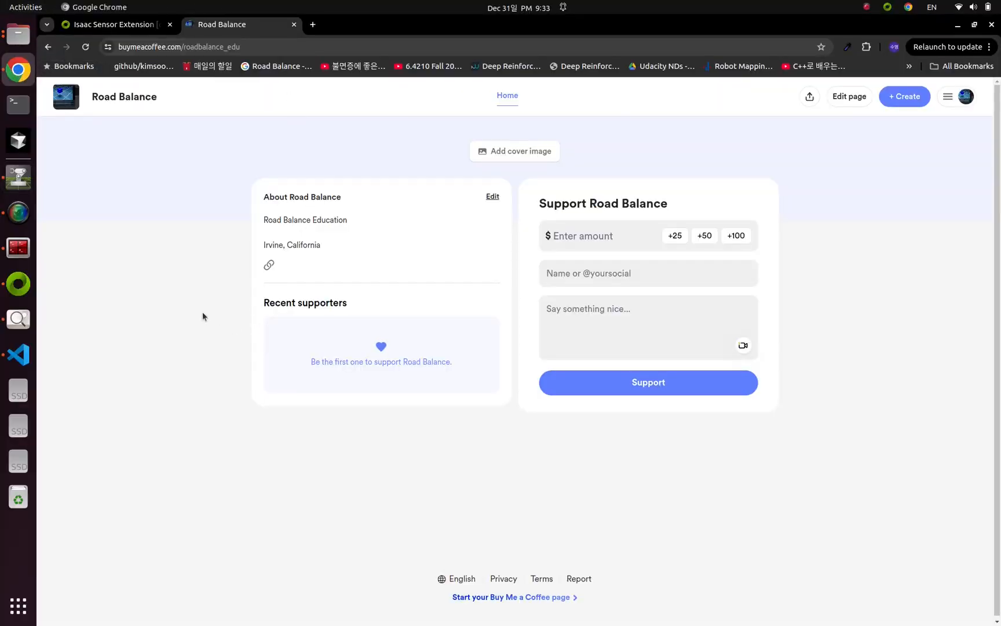
pyautogui.moveTo(221, 340)
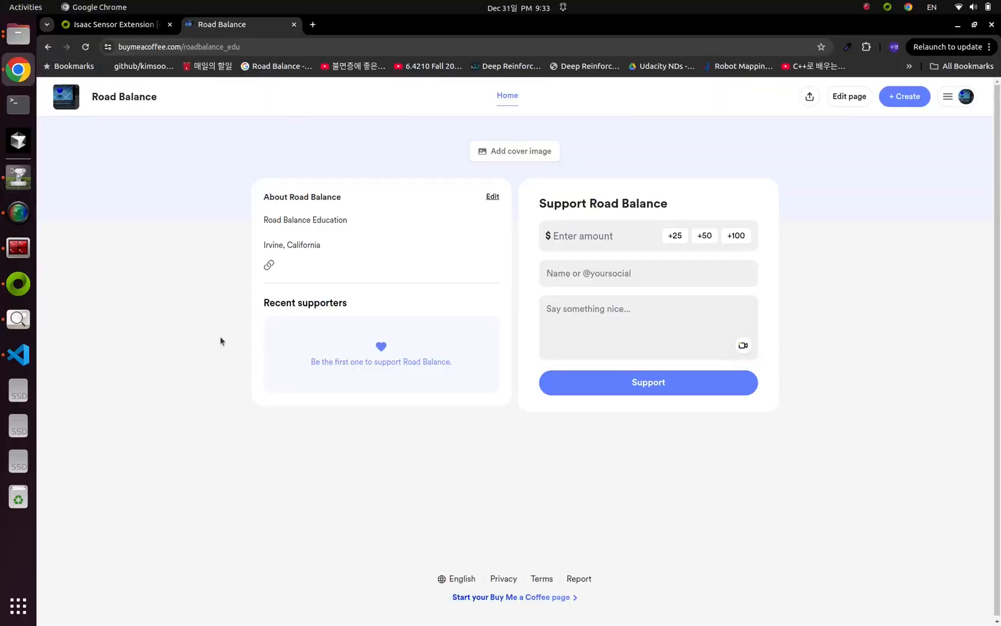
pyautogui.moveTo(224, 324)
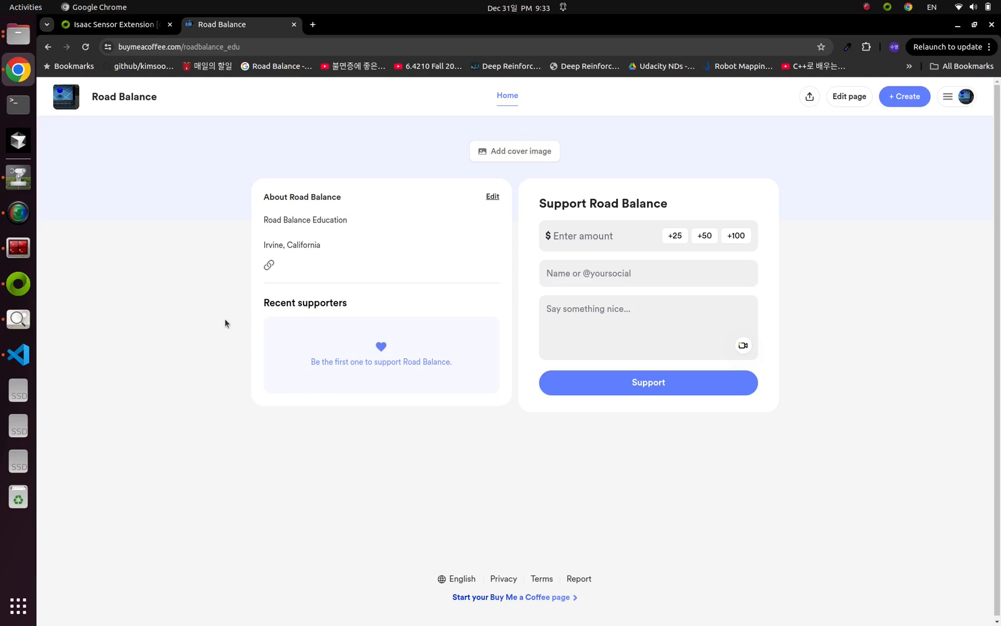
pyautogui.moveTo(289, 198)
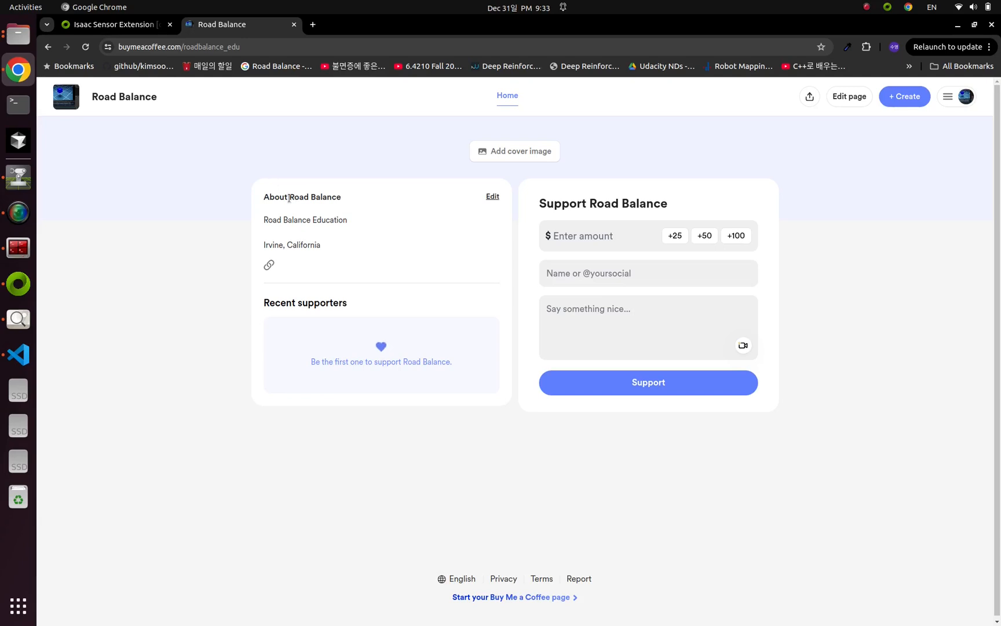
pyautogui.moveTo(339, 168)
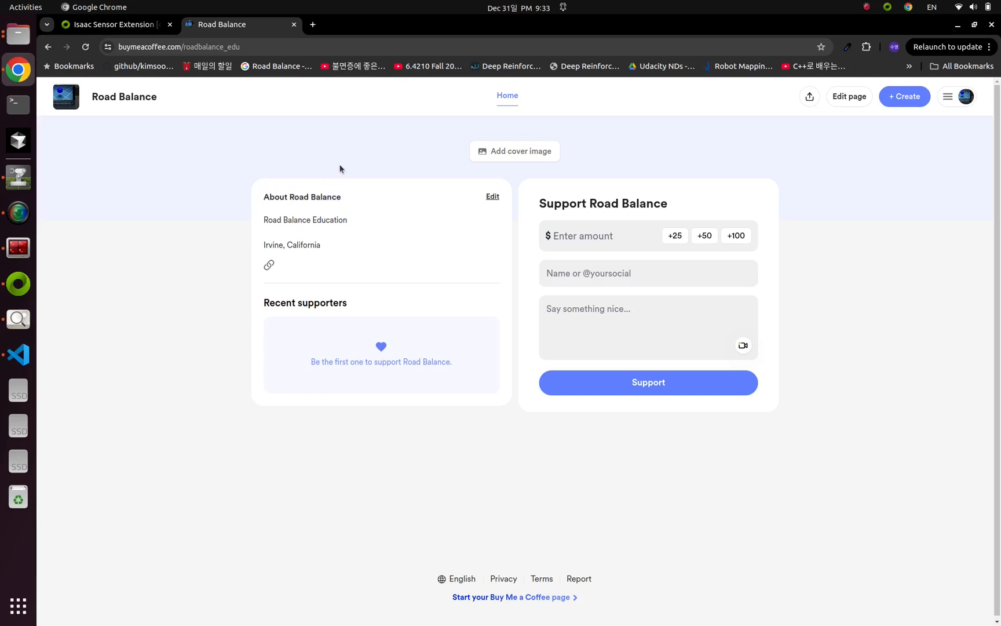
pyautogui.moveTo(398, 186)
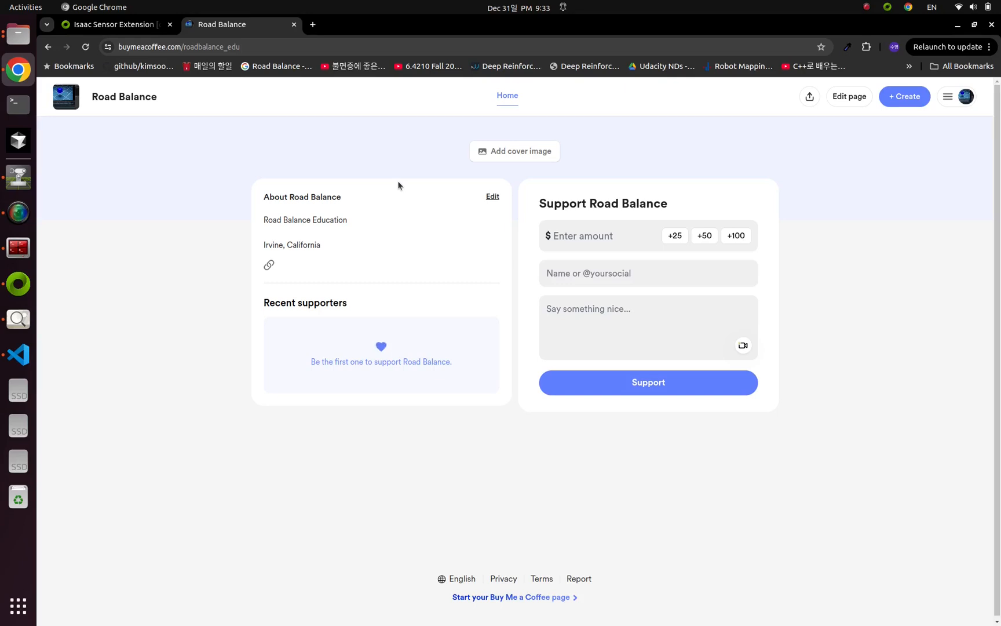
pyautogui.moveTo(5, 201)
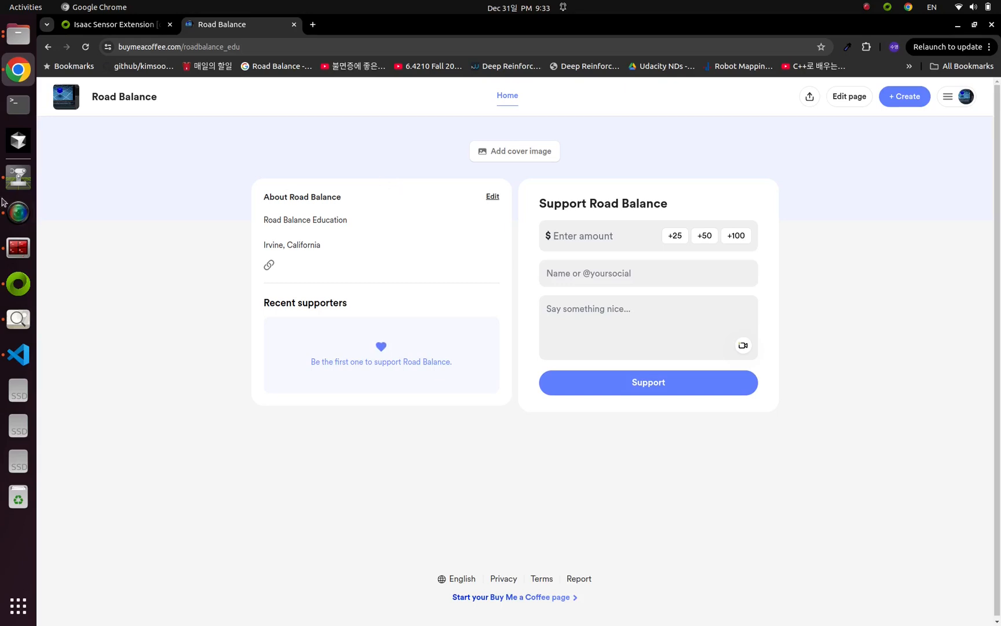